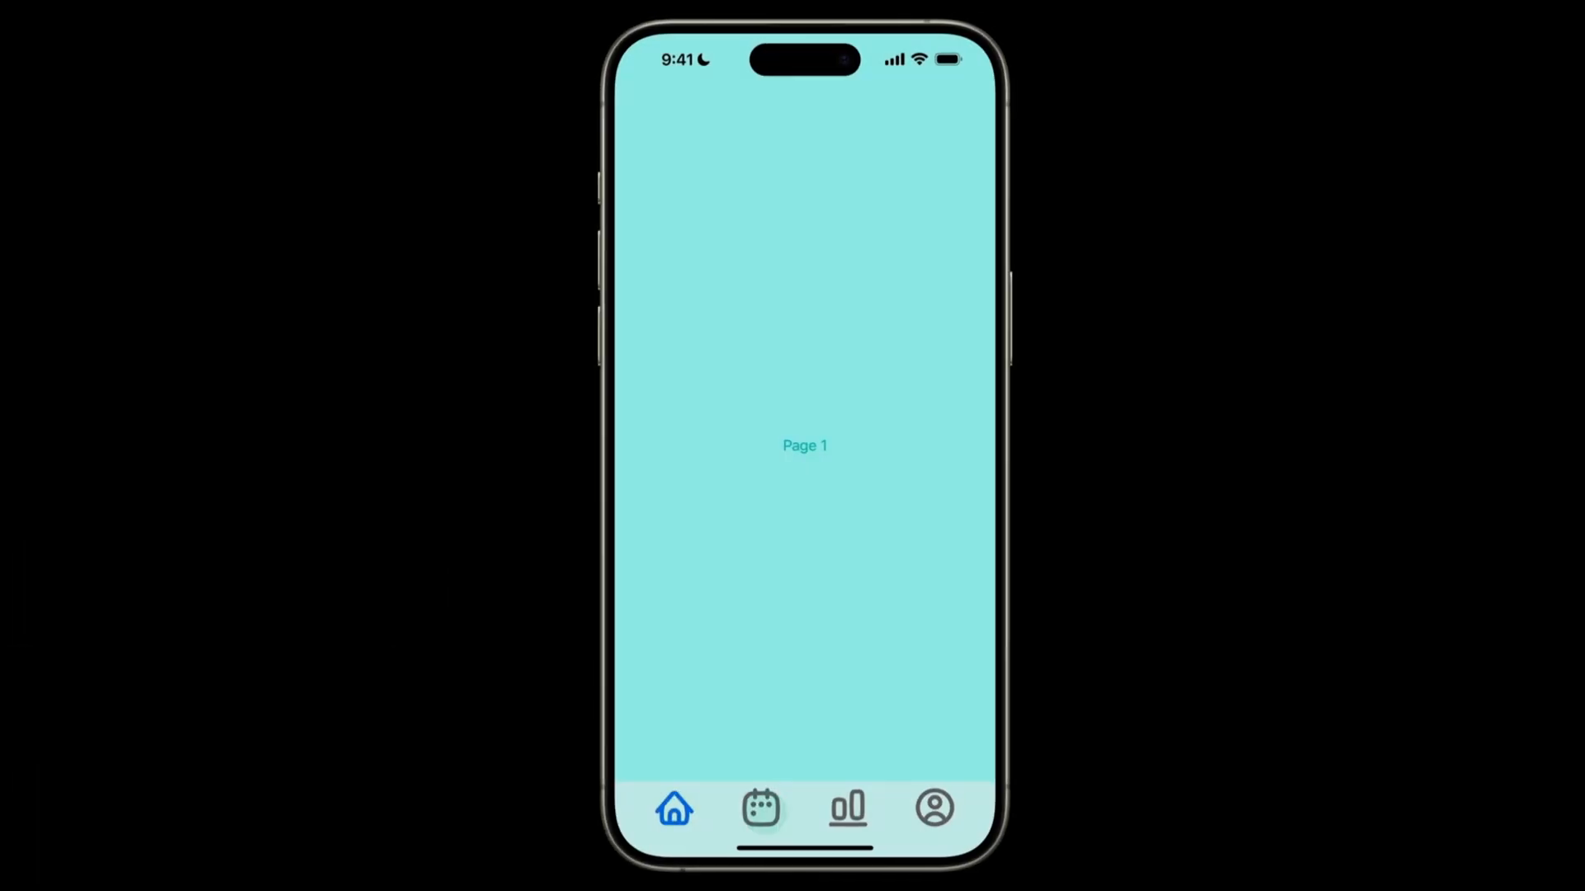
# Place the Home-icon SVG on the Home page and make it a 'Tab Bar Icon' component
pyautogui.click(932, 807)
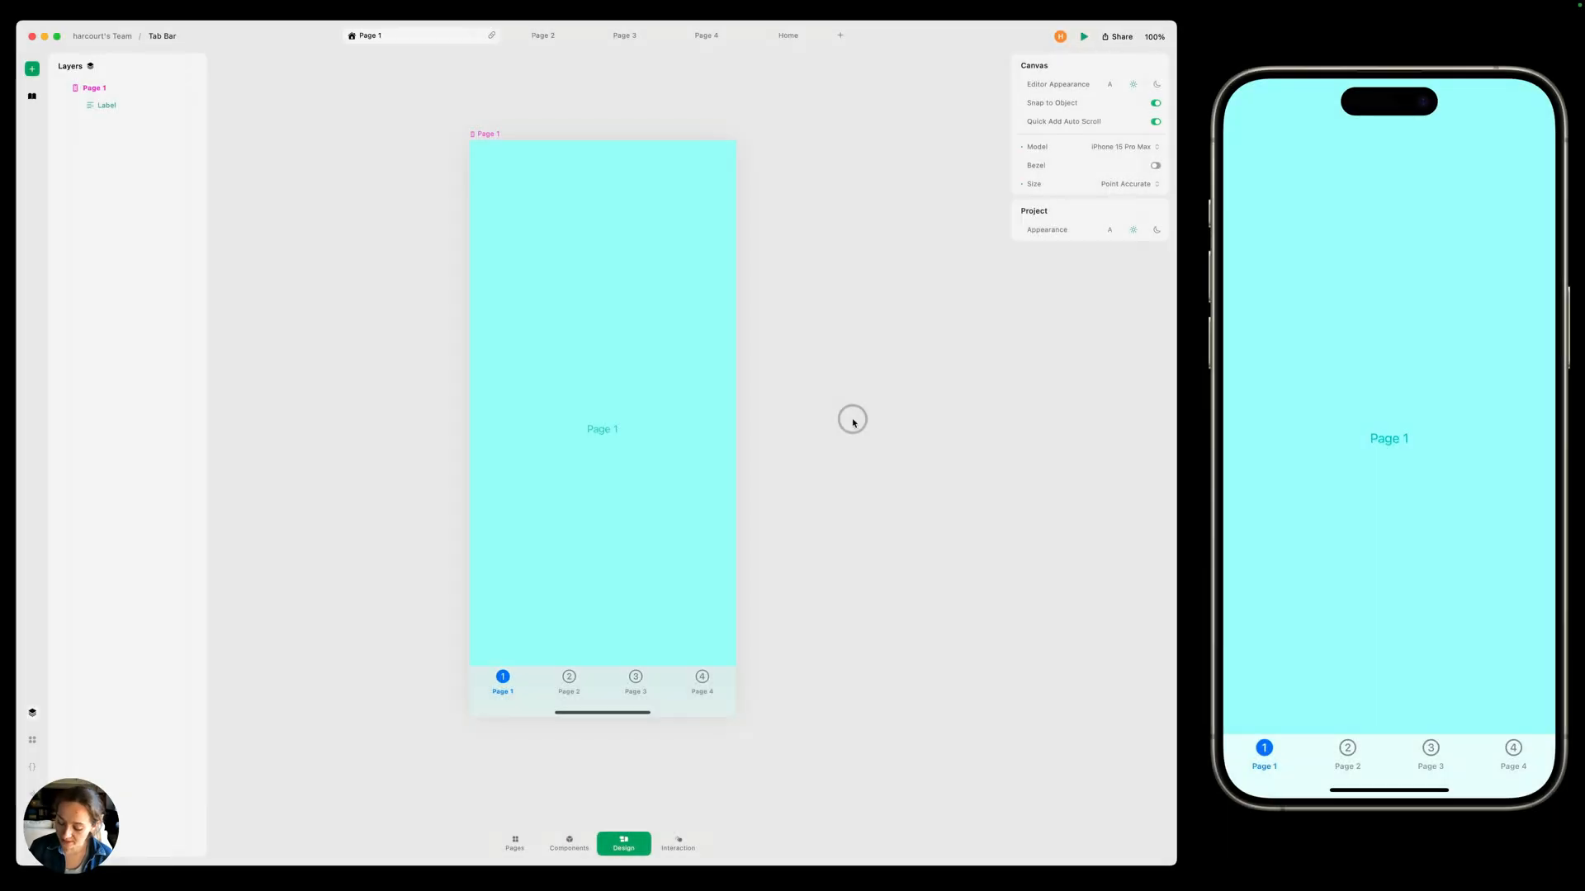
pyautogui.click(1512, 756)
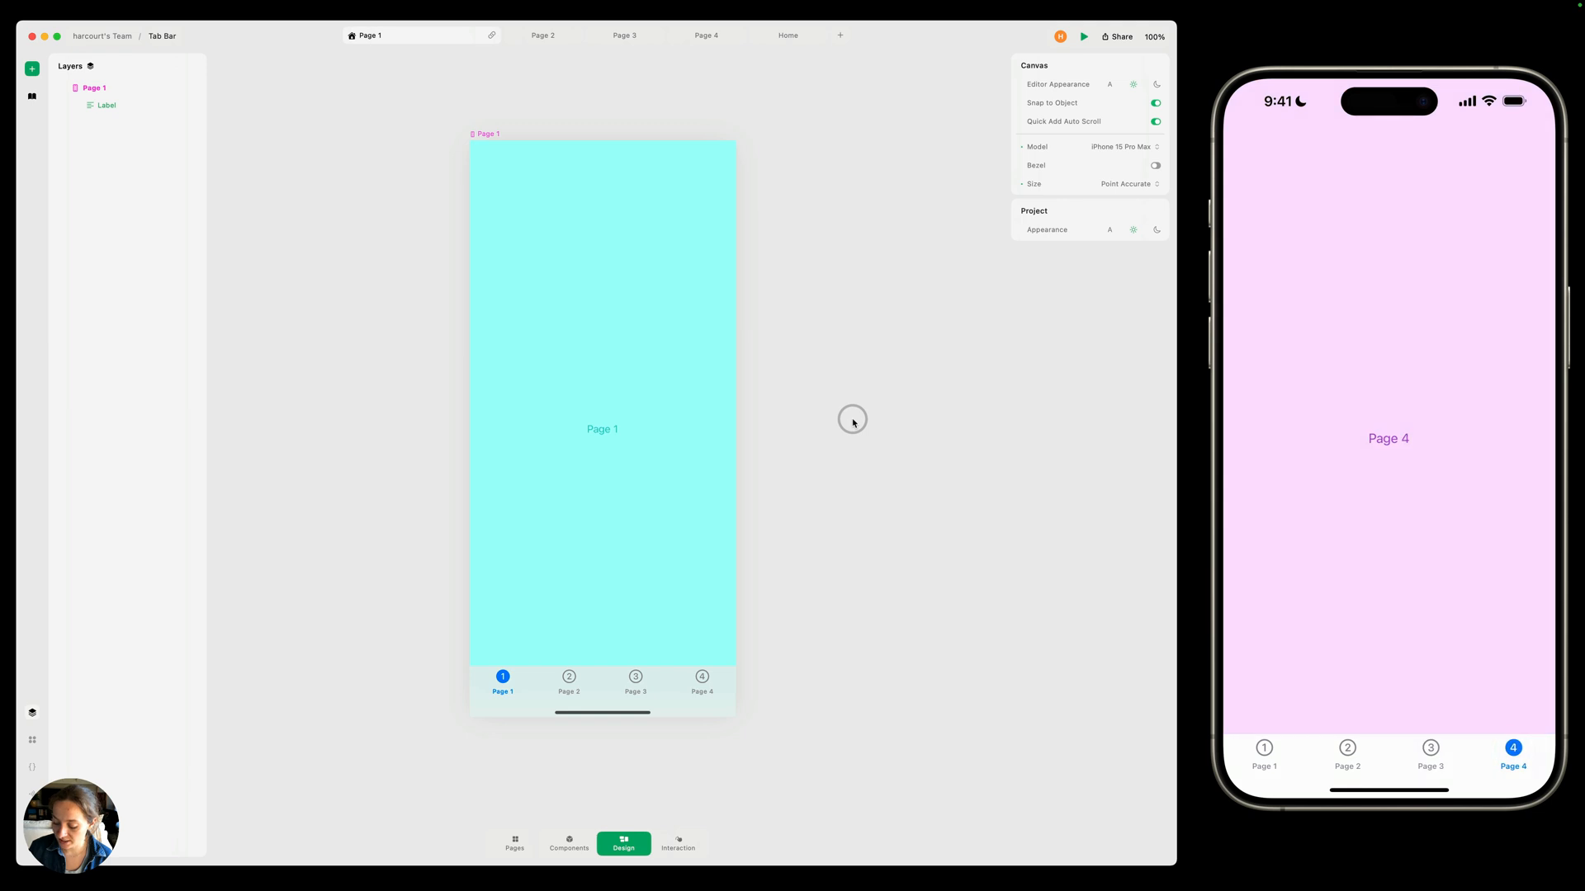
pyautogui.click(1346, 753)
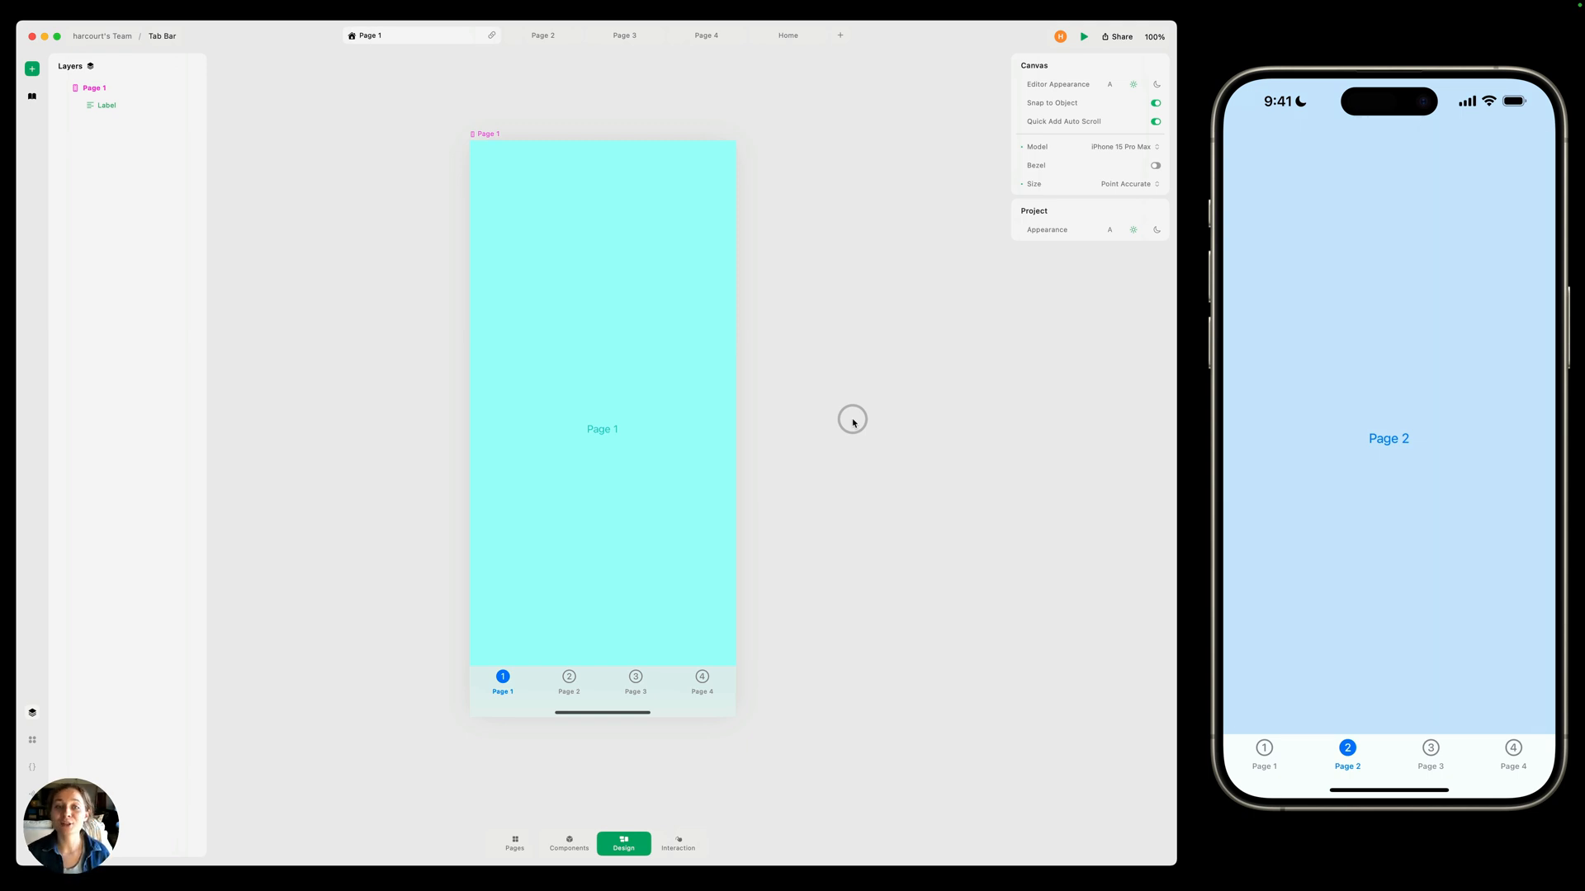
pyautogui.moveTo(834, 175)
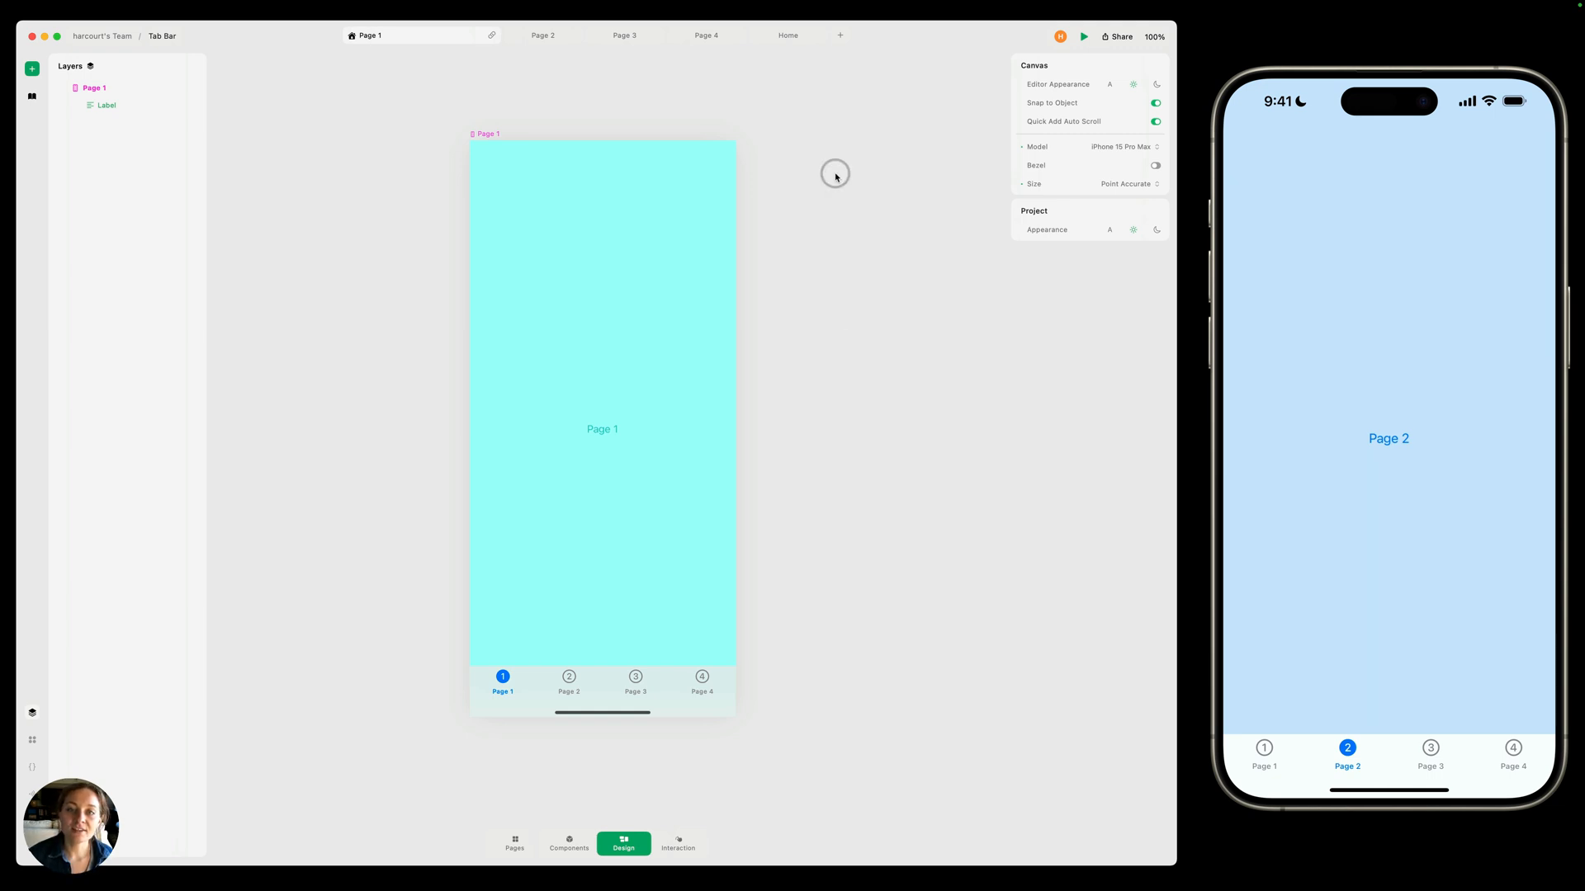
pyautogui.click(788, 34)
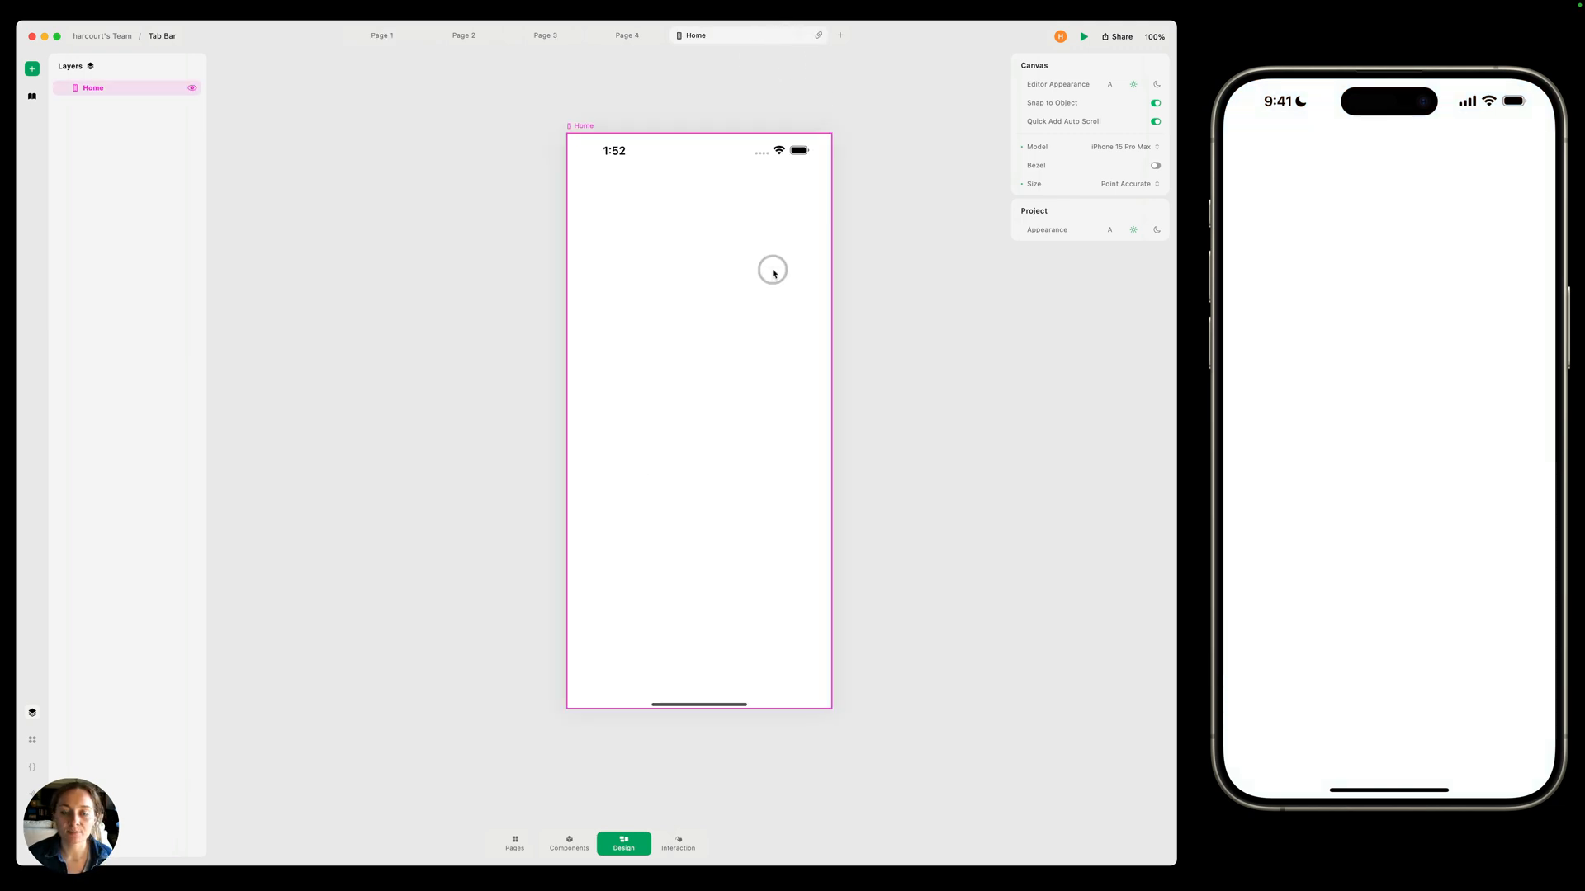
pyautogui.moveTo(711, 438)
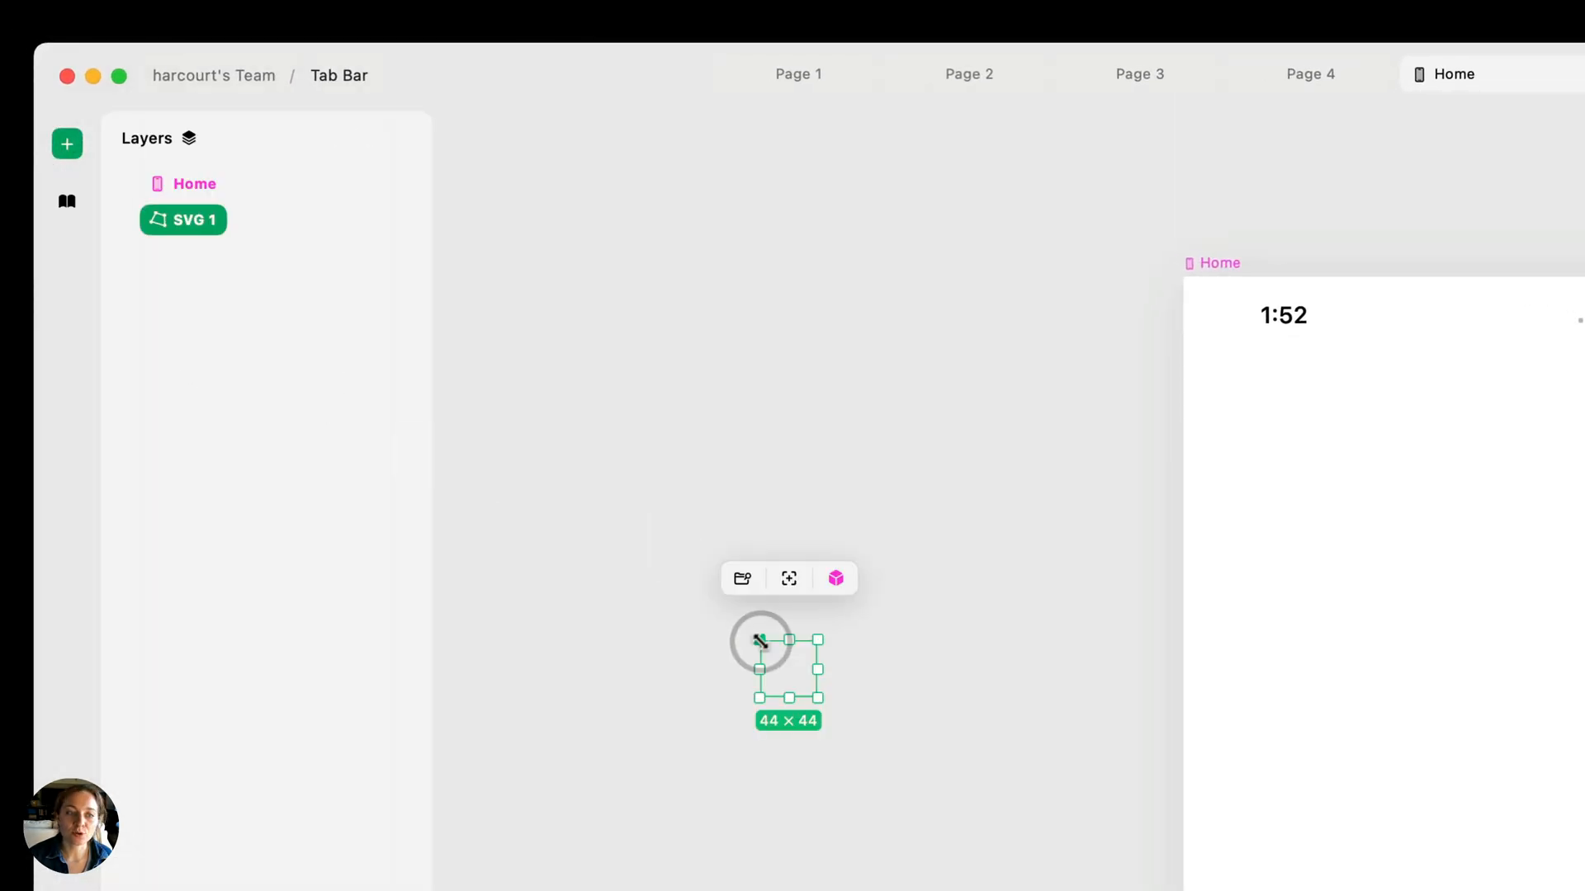
pyautogui.click(742, 578)
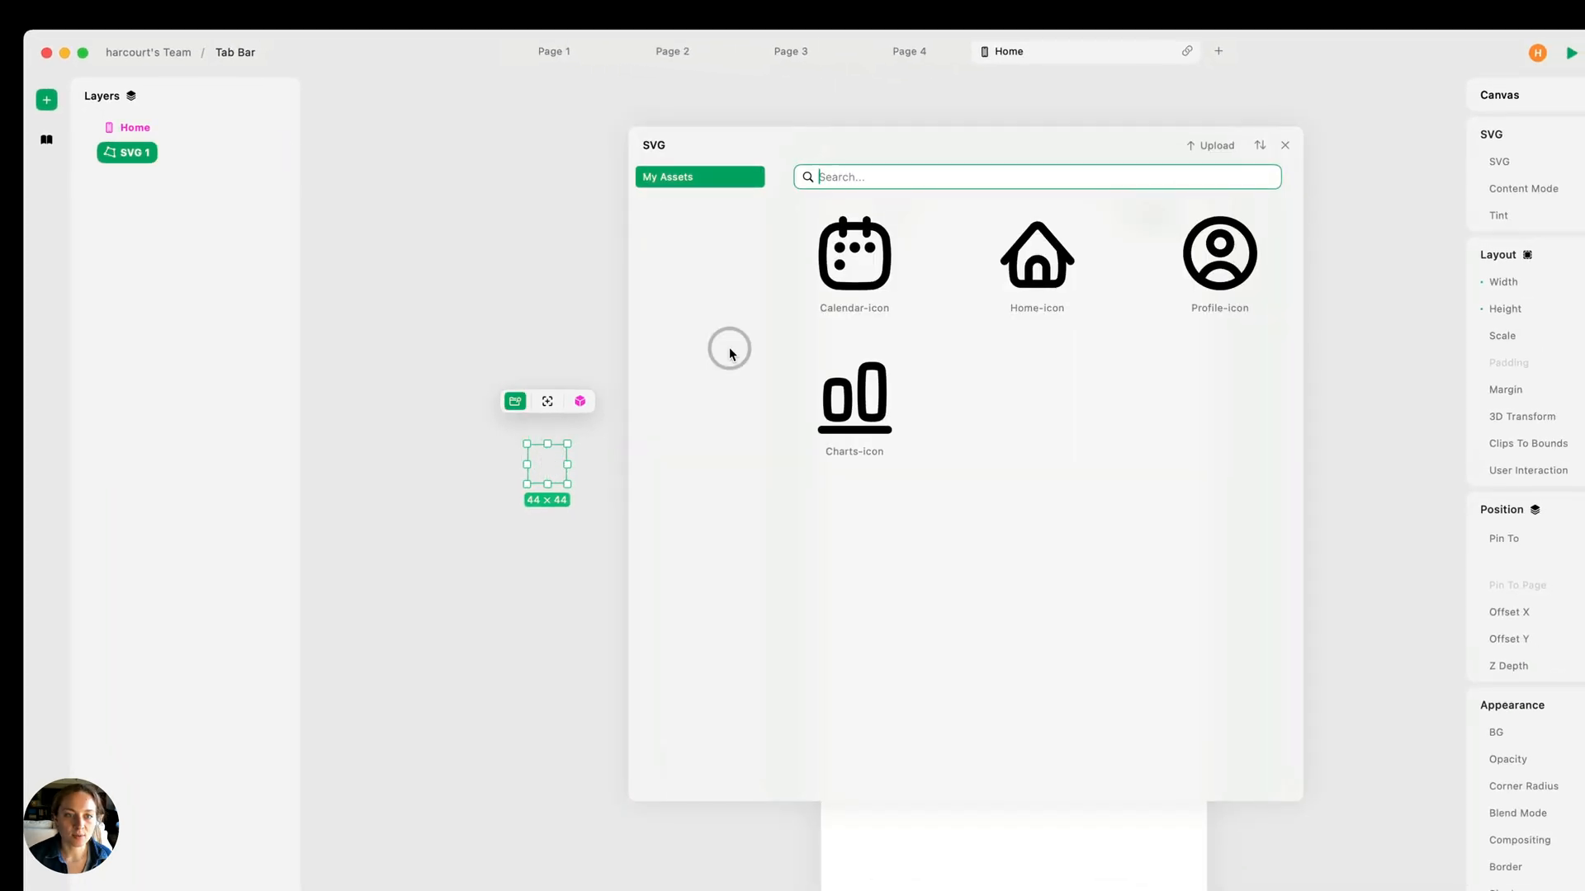
pyautogui.click(1036, 252)
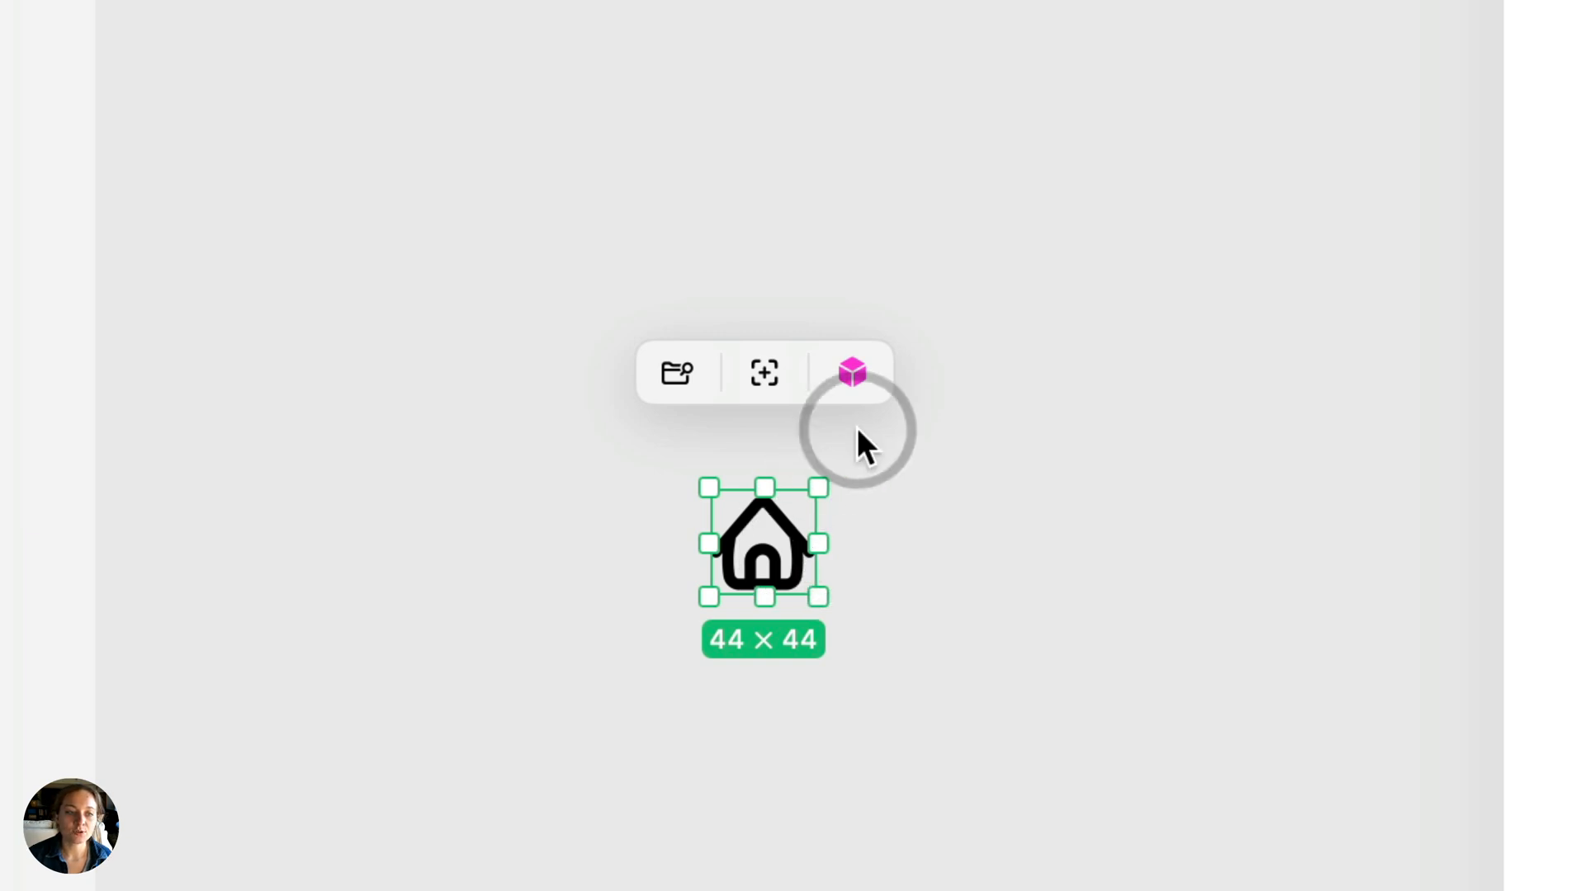
pyautogui.click(851, 372)
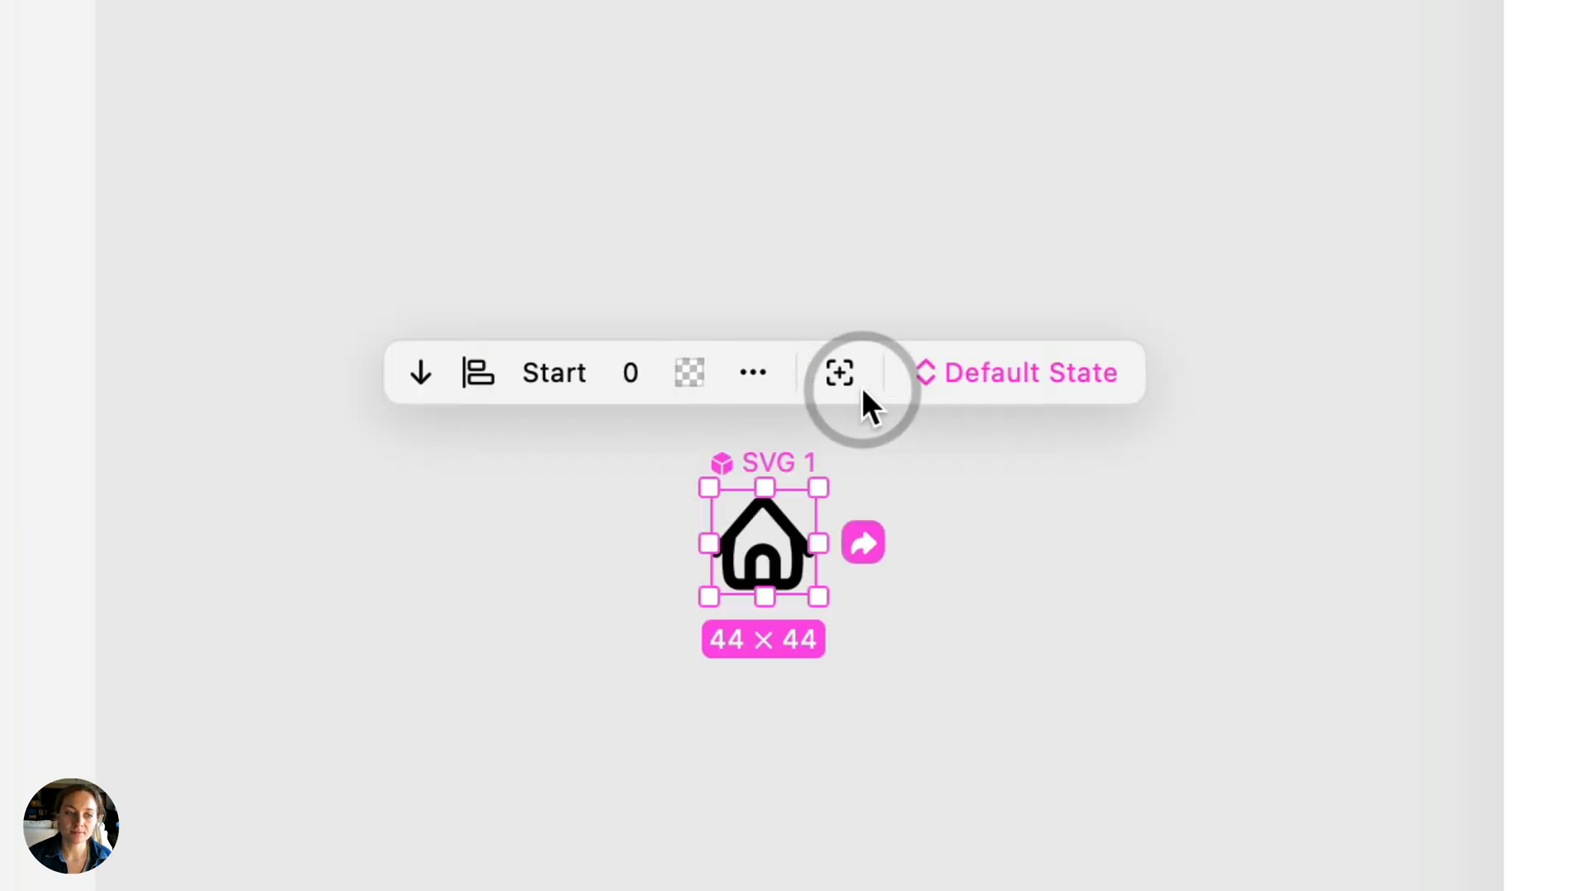
pyautogui.moveTo(794, 465)
pyautogui.write('T')
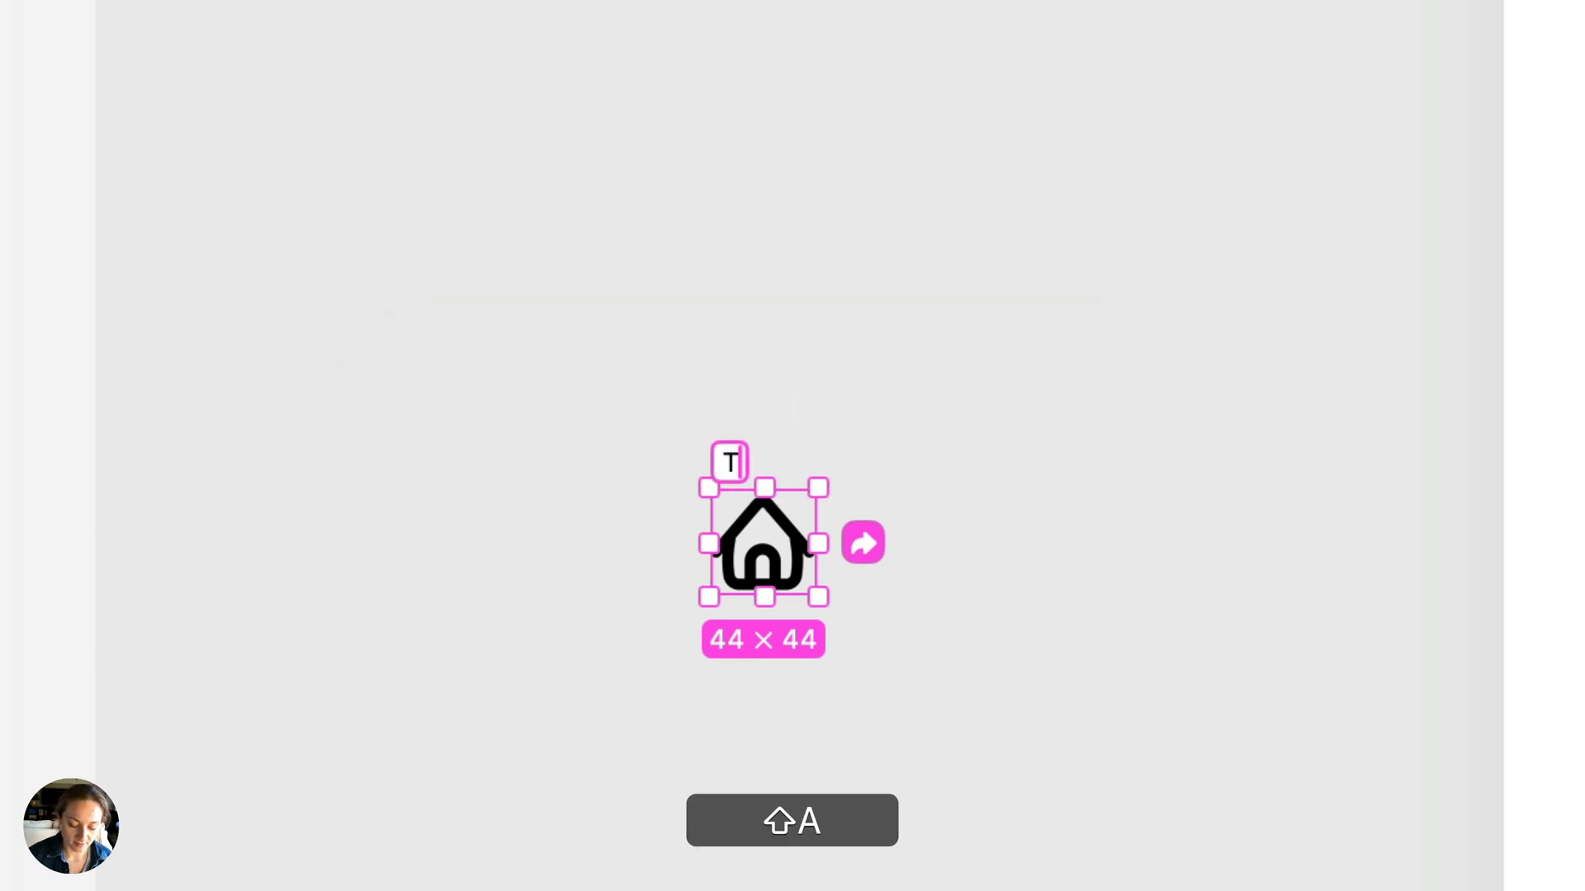
pyautogui.write('Bar Icon')
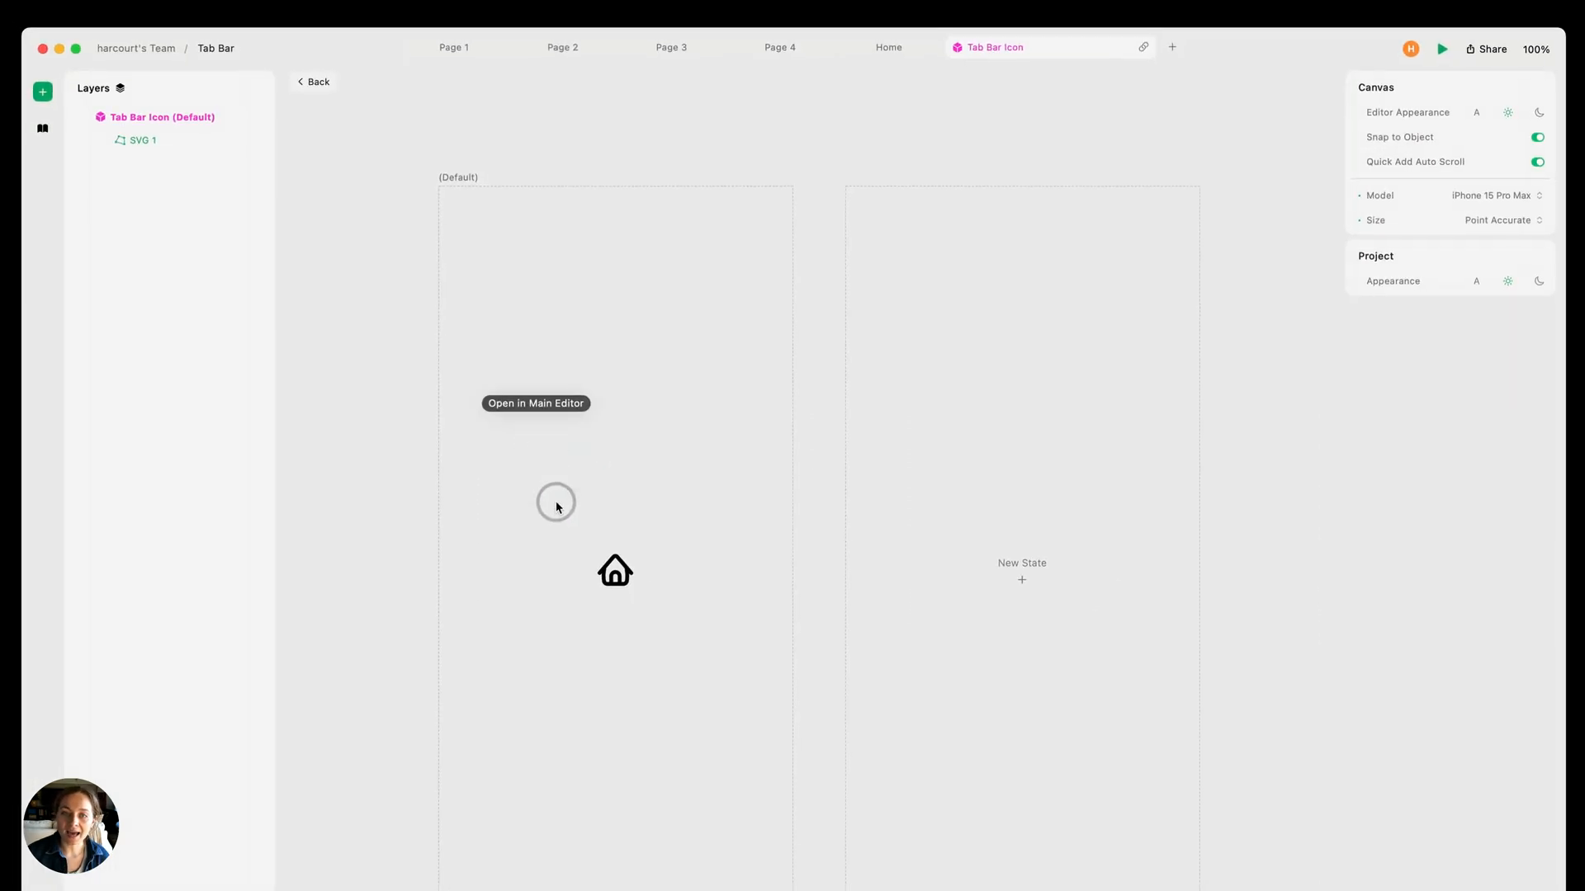
pyautogui.moveTo(805, 561)
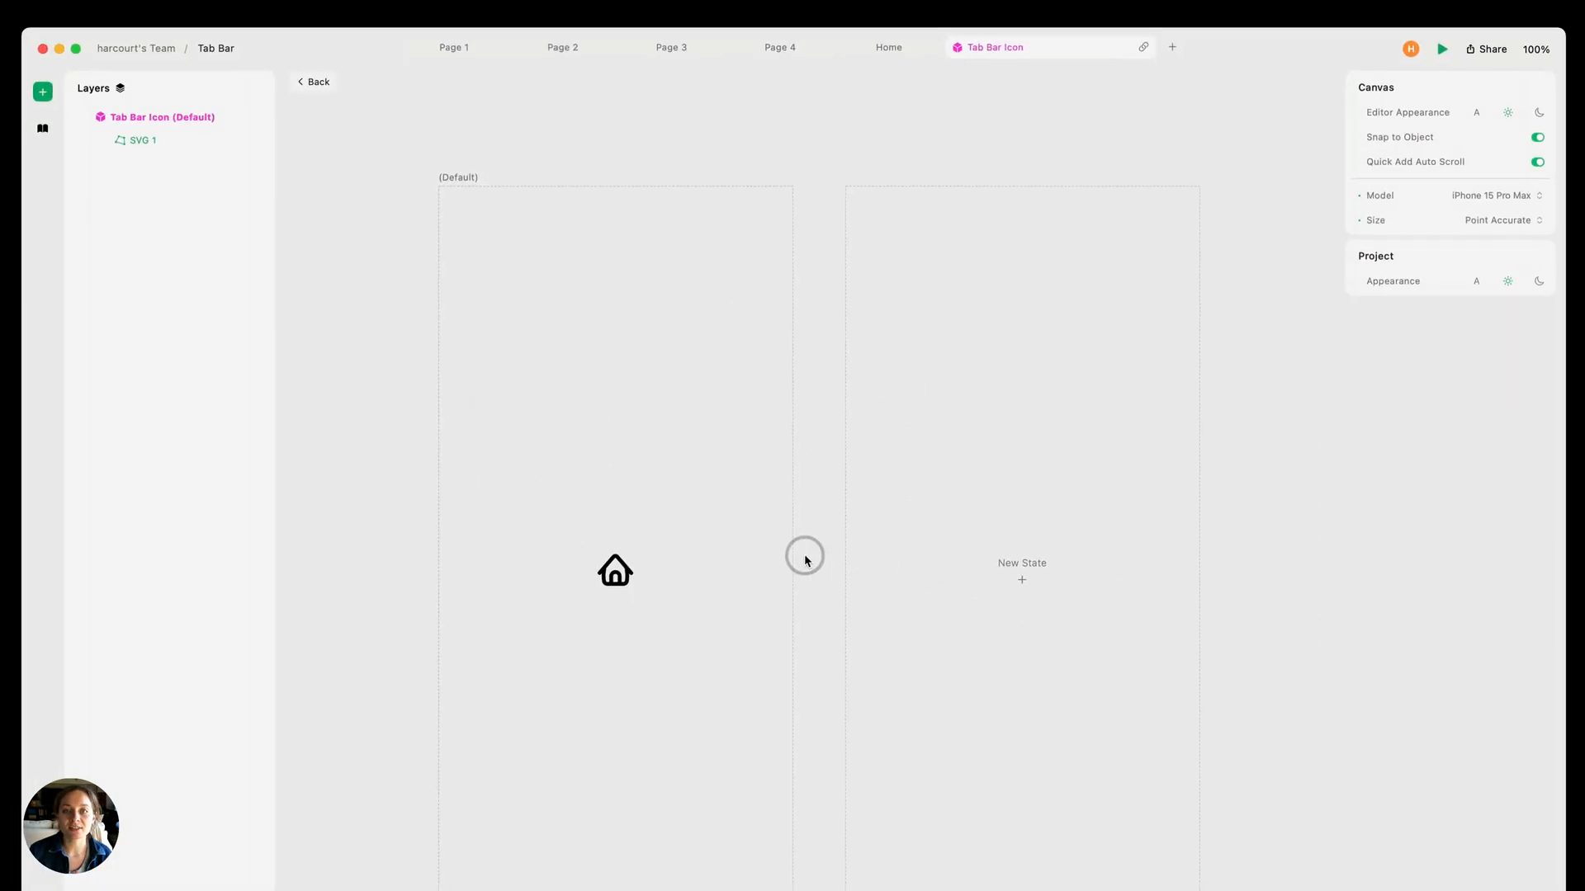
pyautogui.moveTo(770, 515)
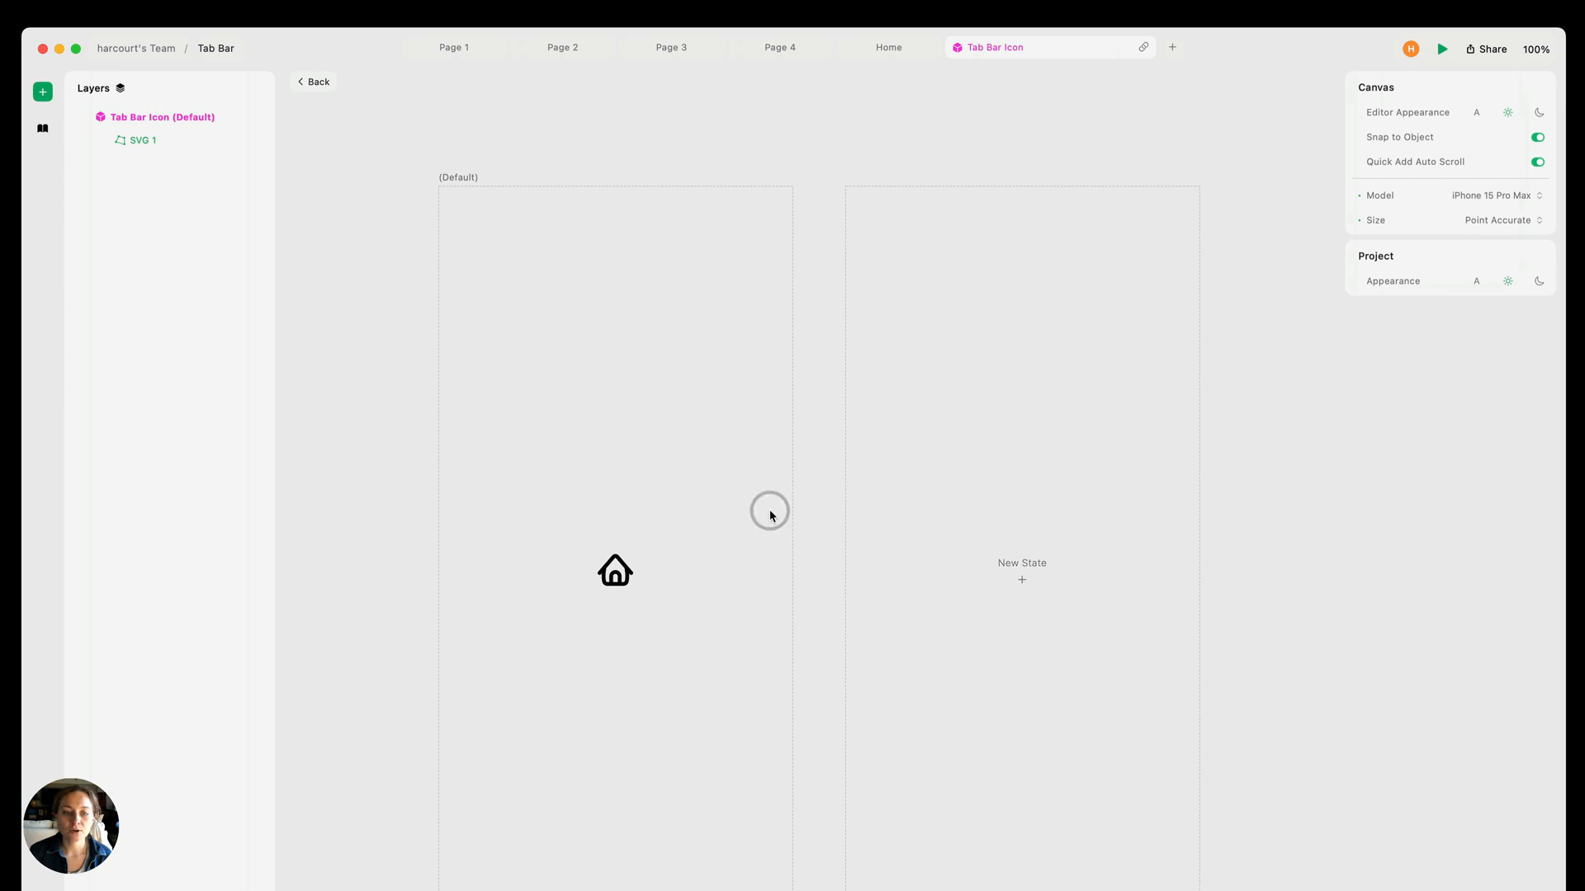
# Add a custom second state named Active to the Tab Bar Icon component
pyautogui.click(1021, 580)
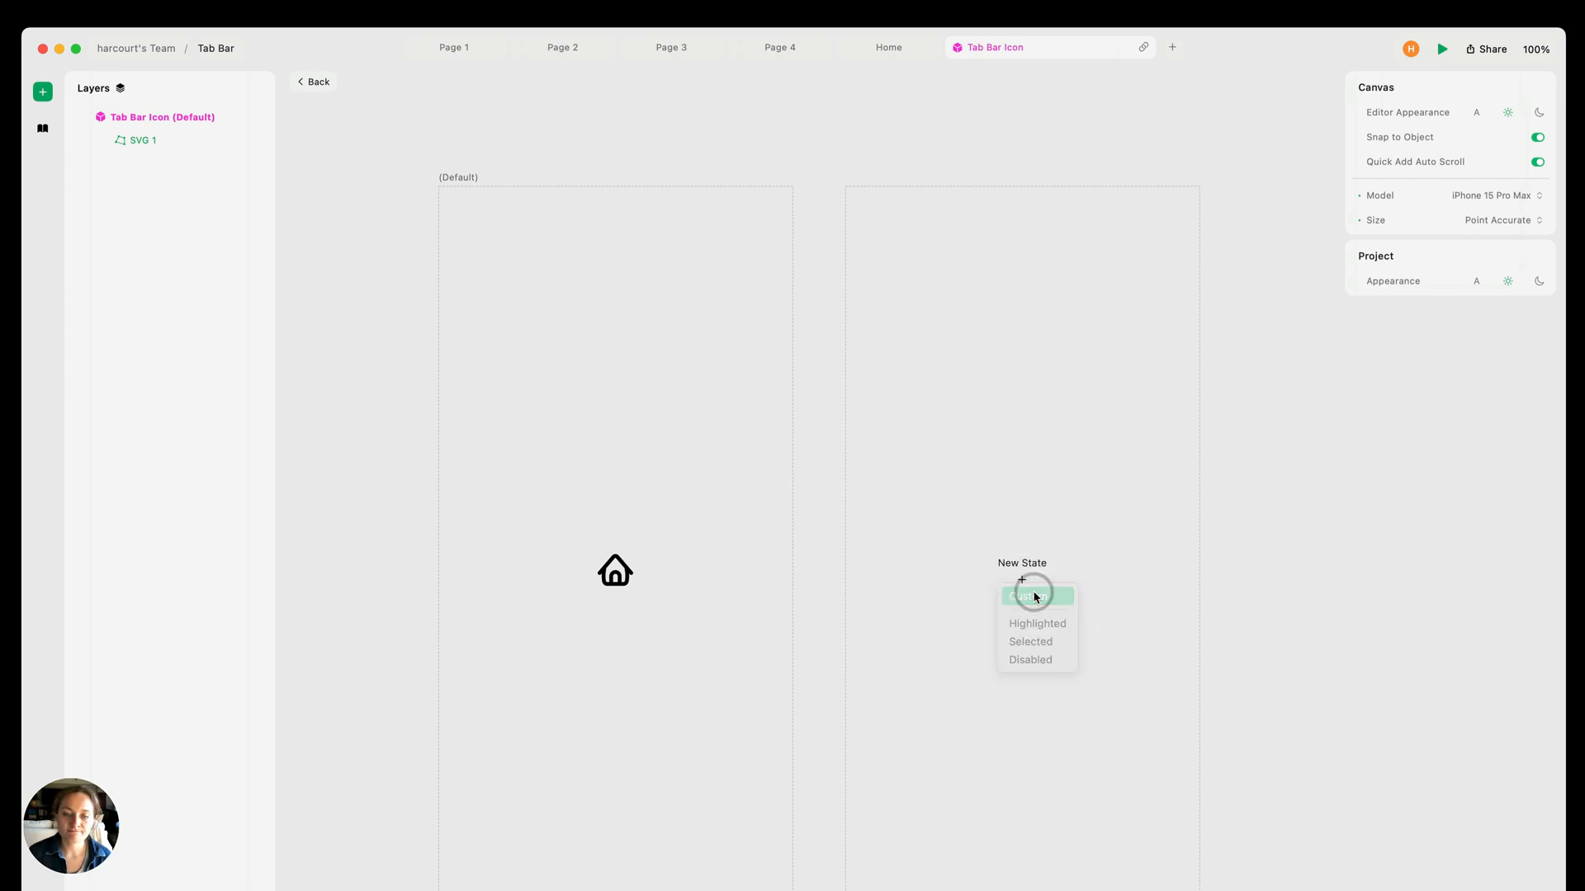
pyautogui.click(1034, 595)
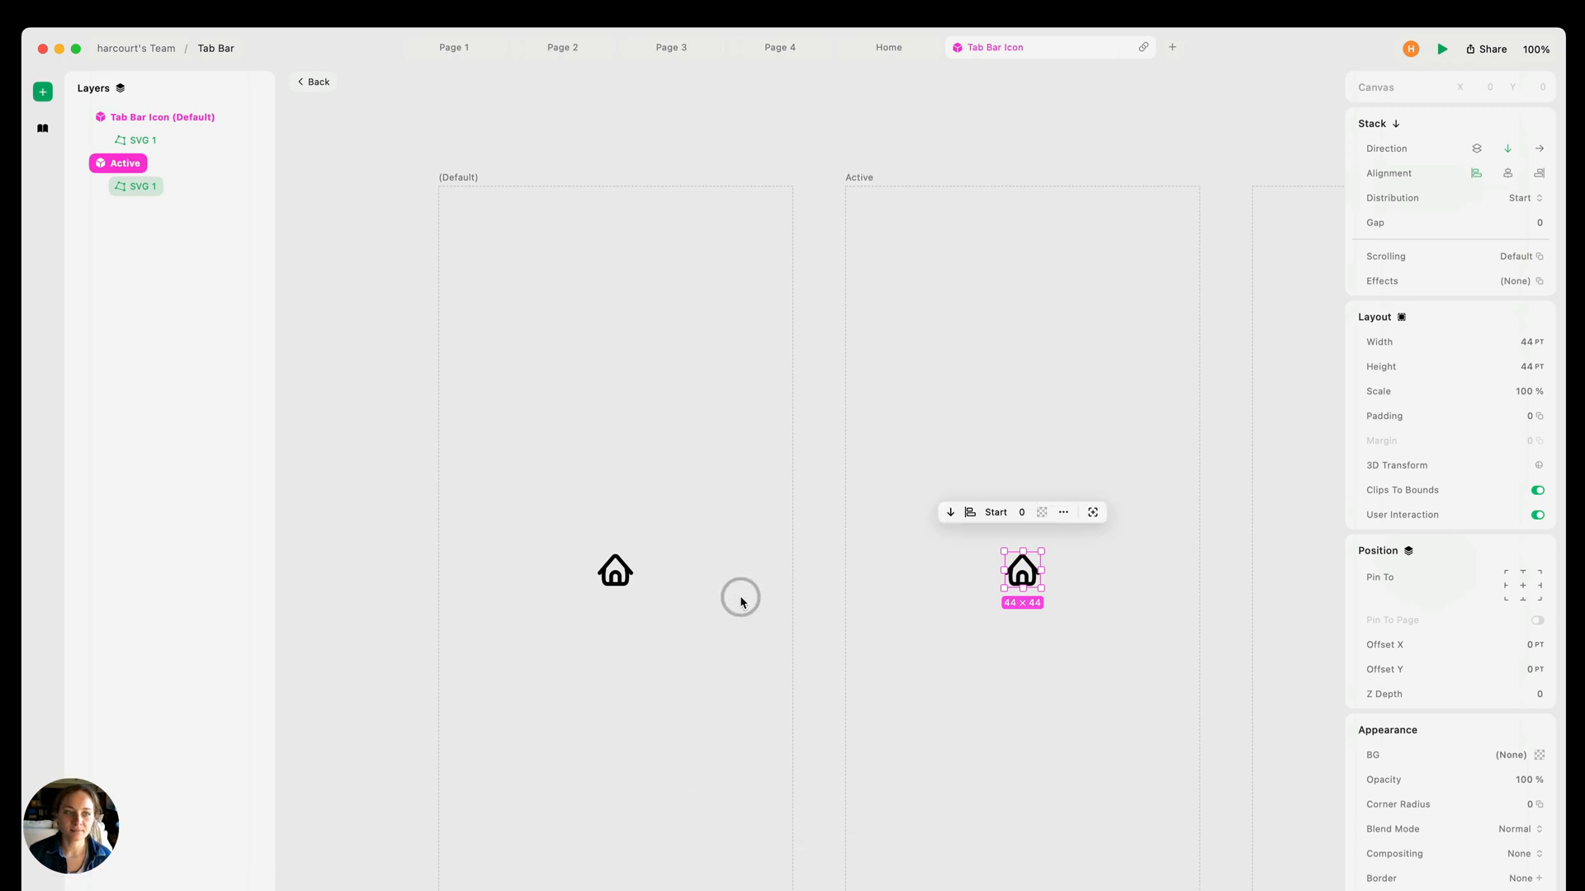
pyautogui.moveTo(638, 617)
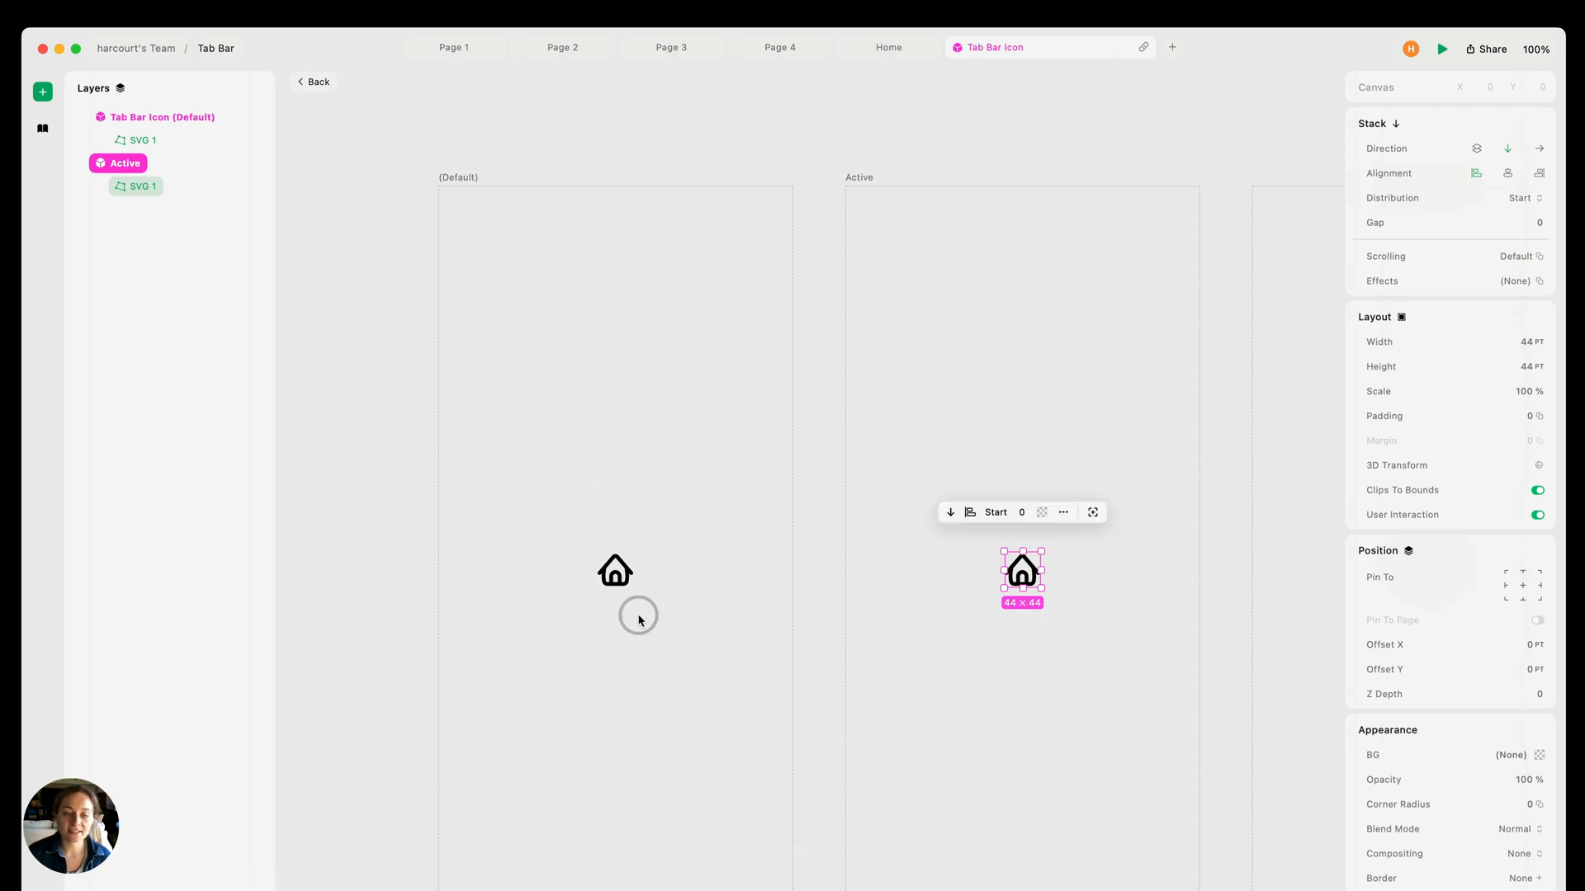
pyautogui.moveTo(614, 516)
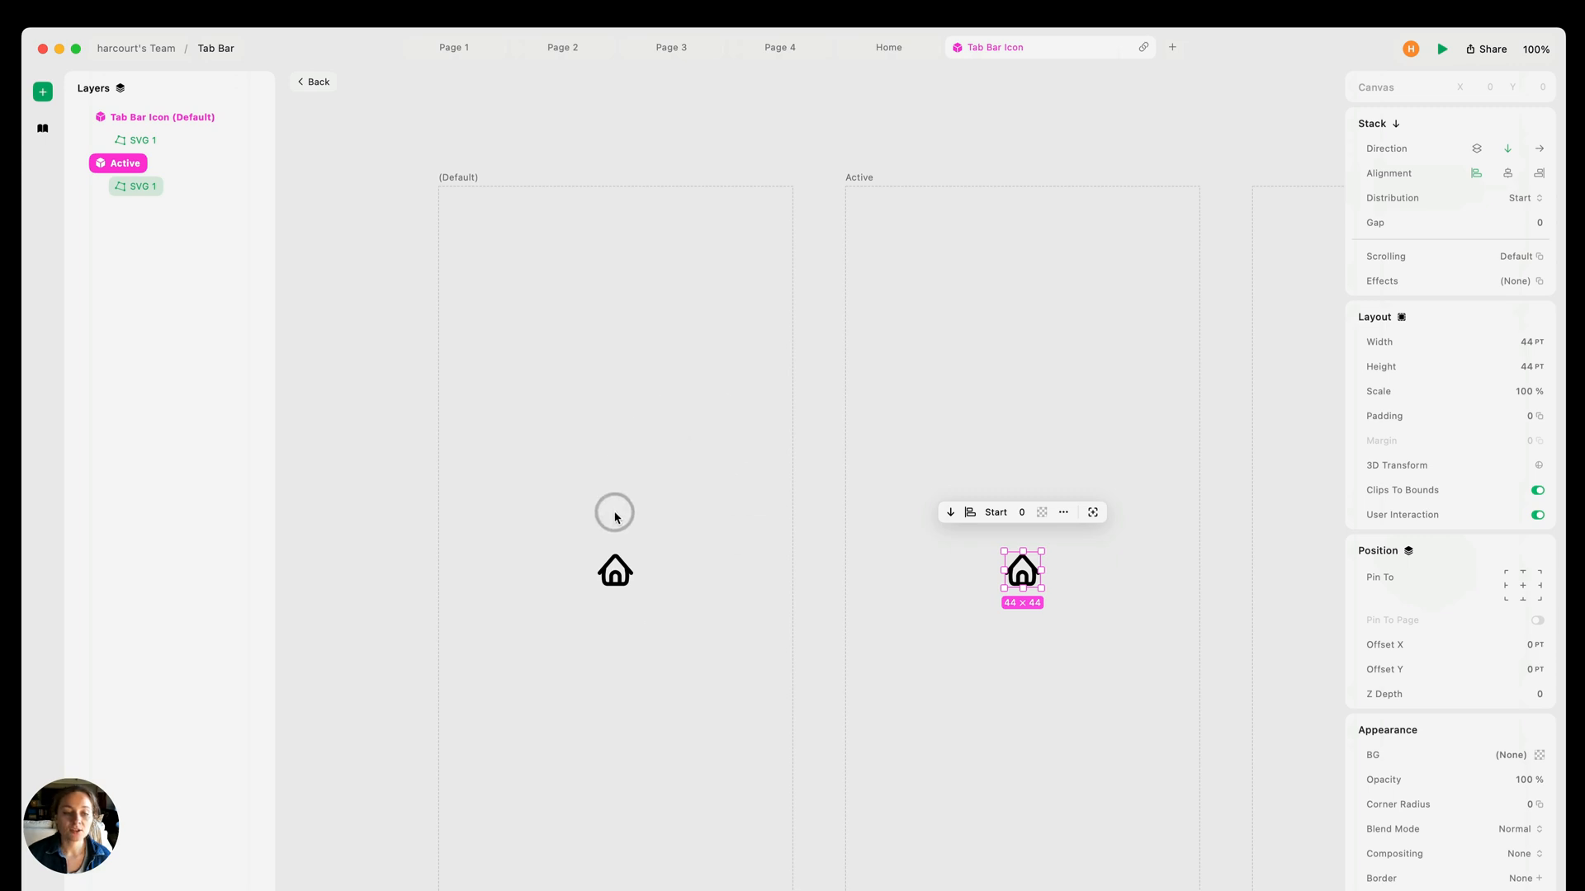
# Tint the Default-state house icon gray and the Active-state icon blue (007AFF)
pyautogui.click(614, 568)
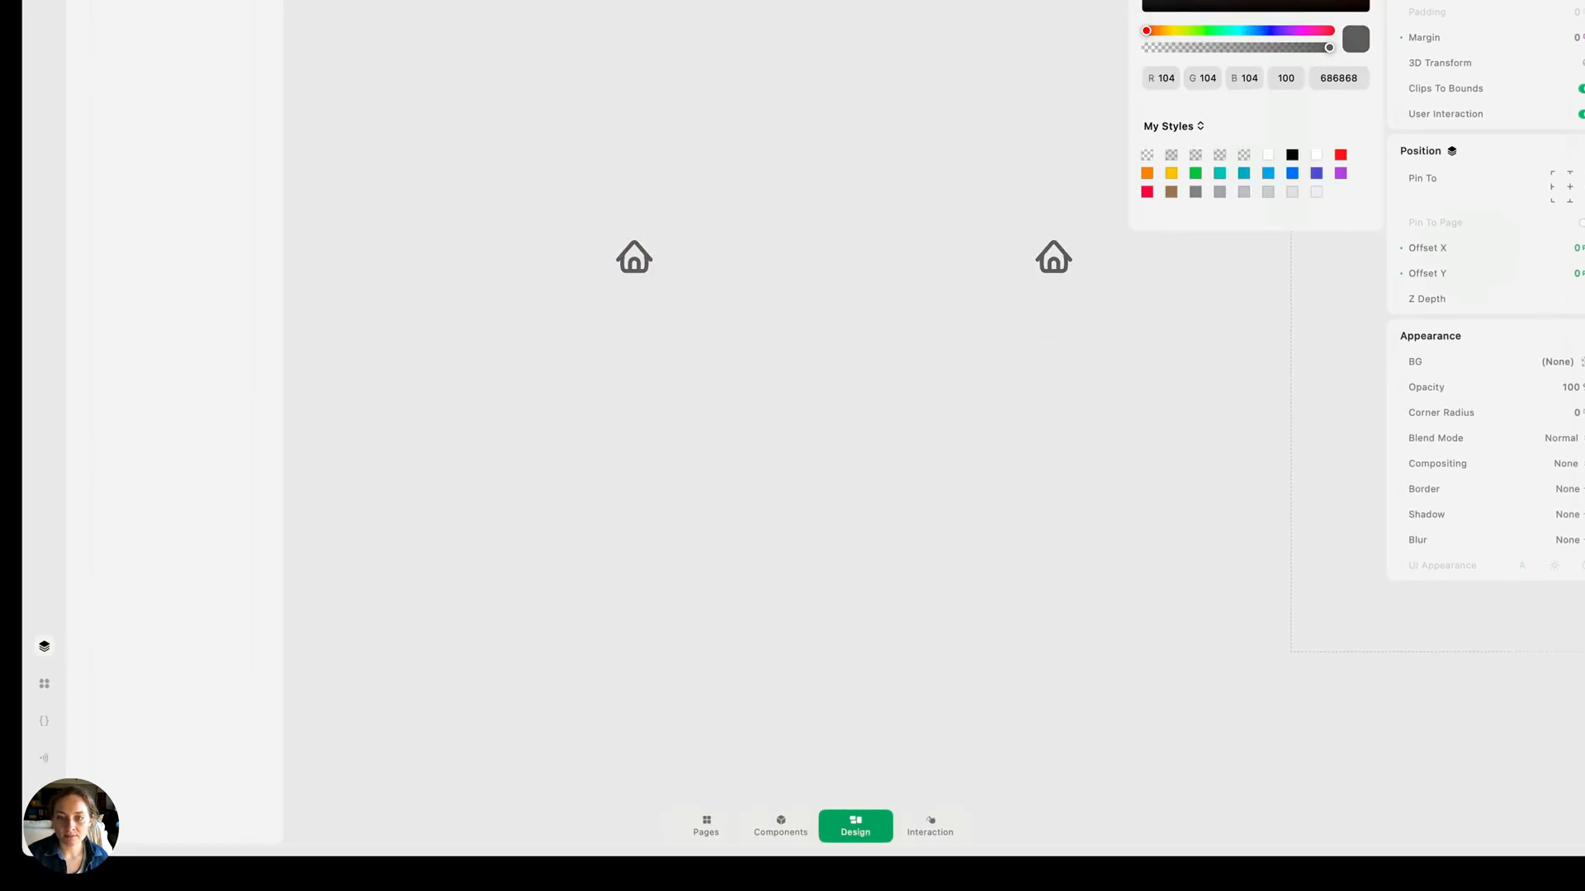
pyautogui.click(634, 258)
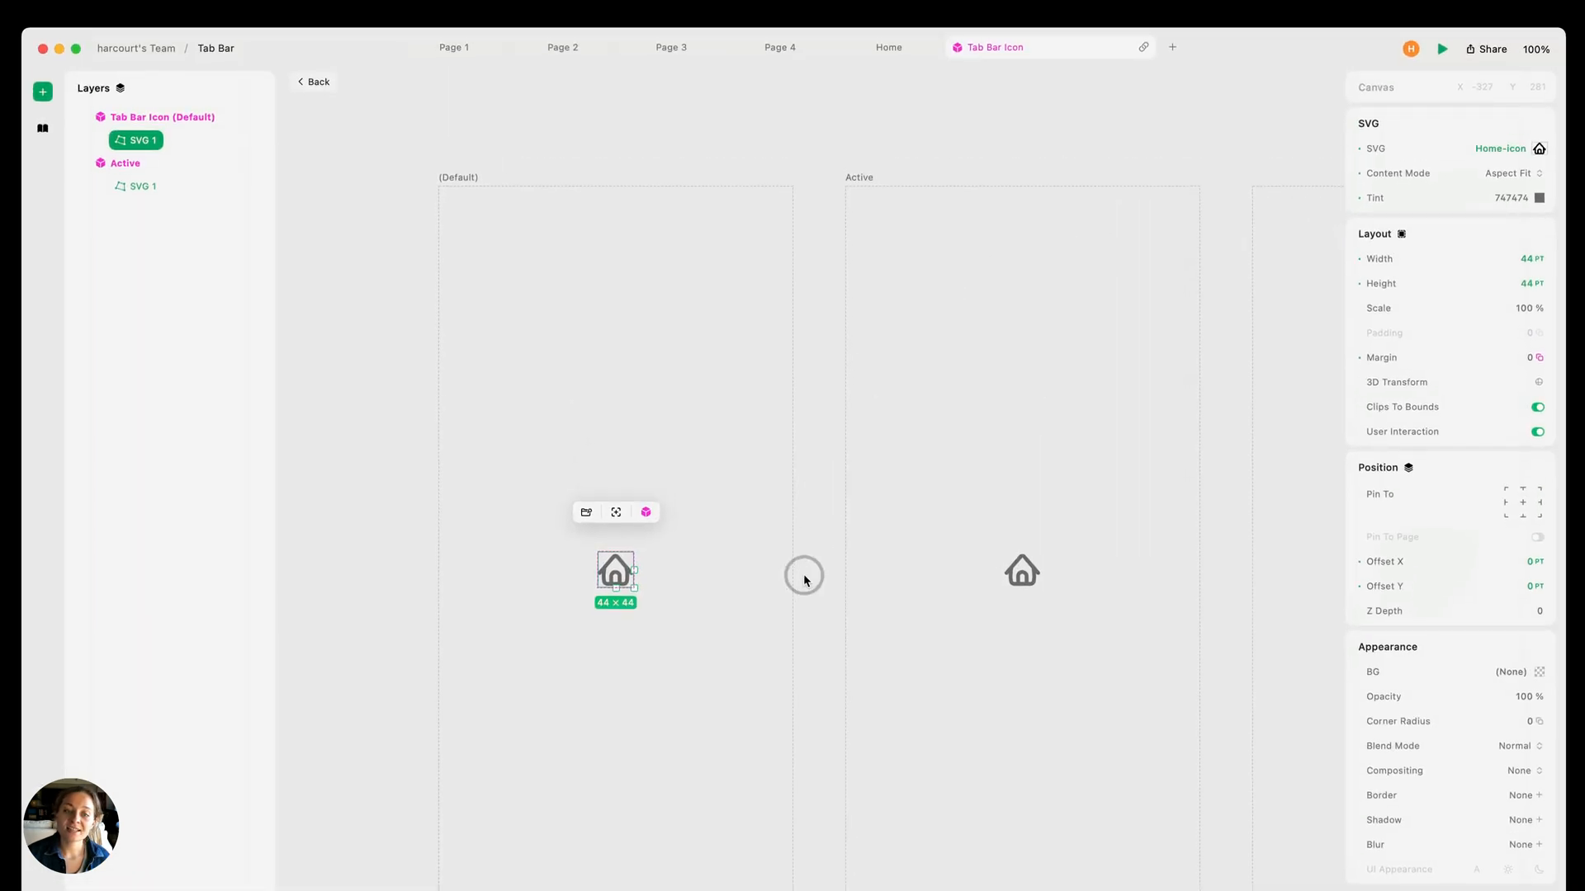
pyautogui.moveTo(626, 707)
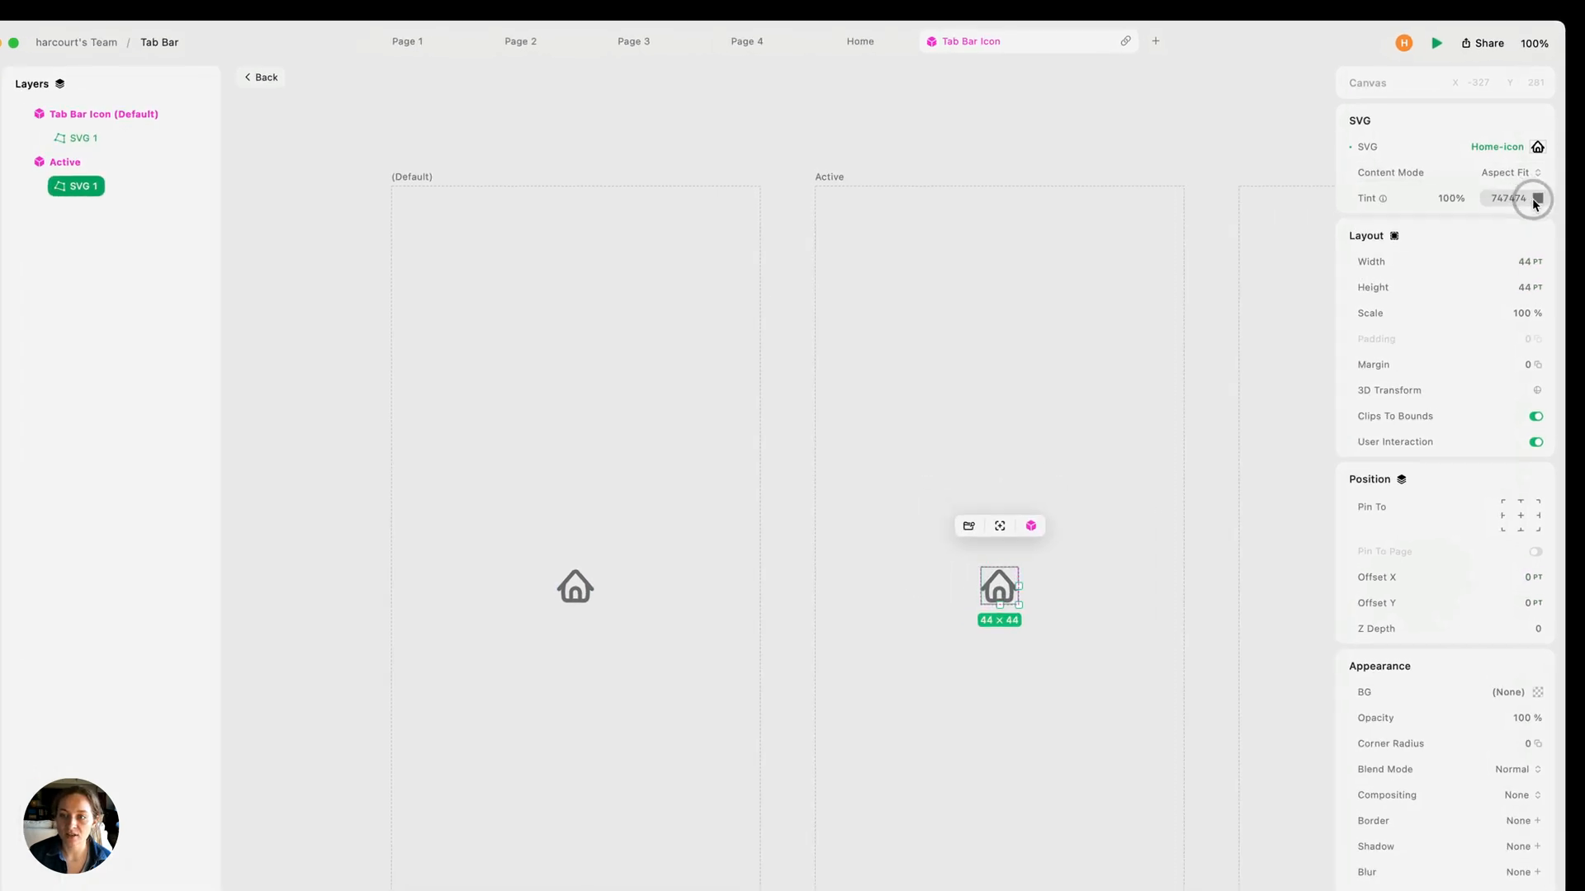
pyautogui.click(1531, 198)
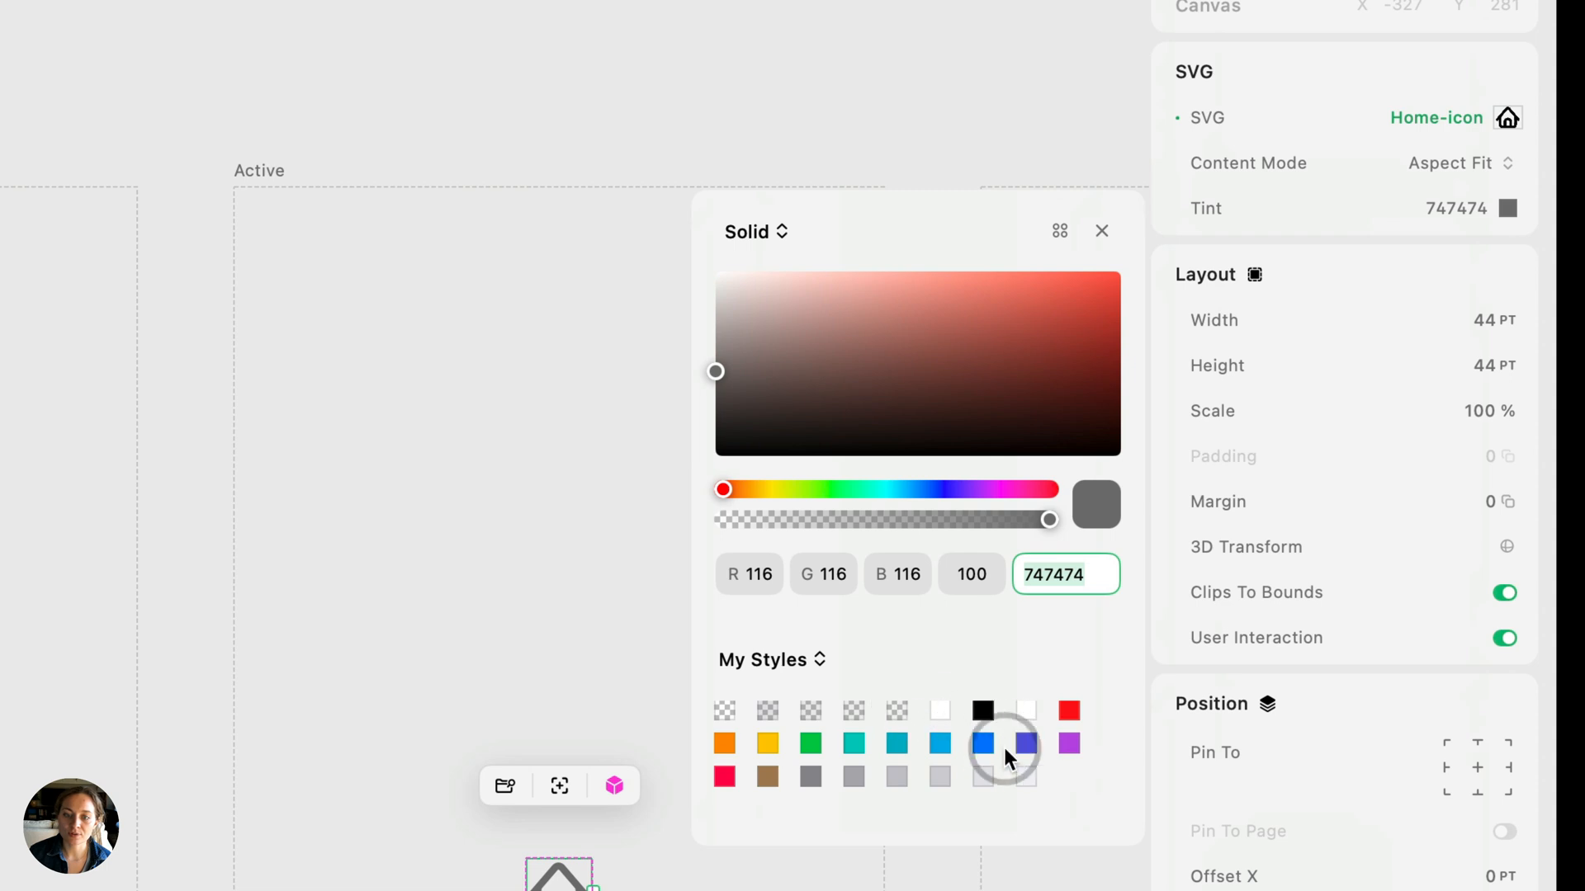
pyautogui.click(982, 744)
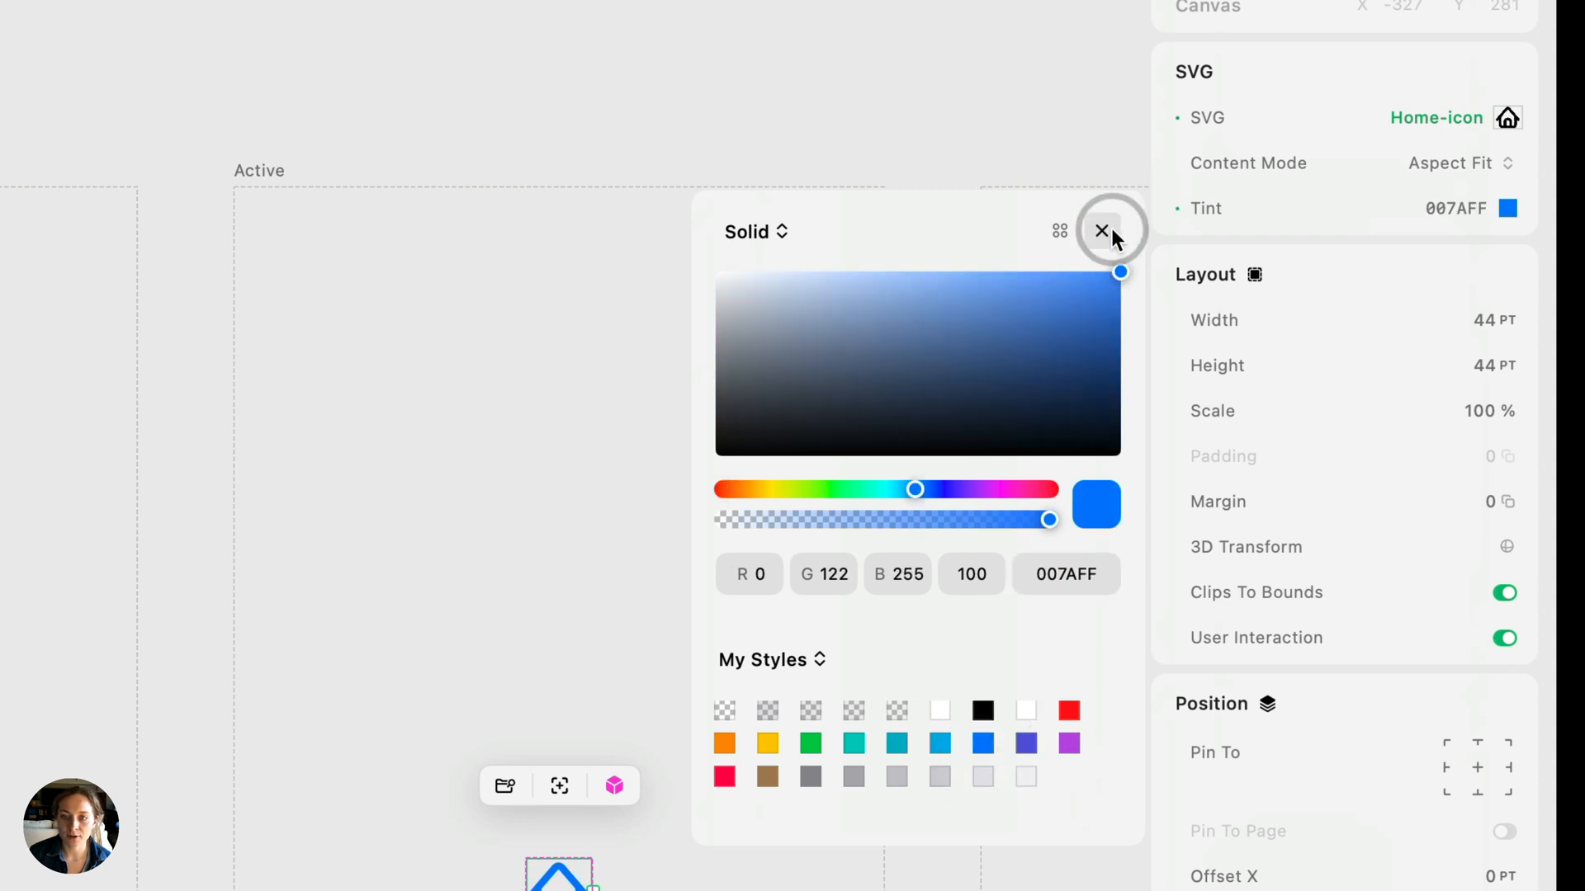
pyautogui.click(1100, 231)
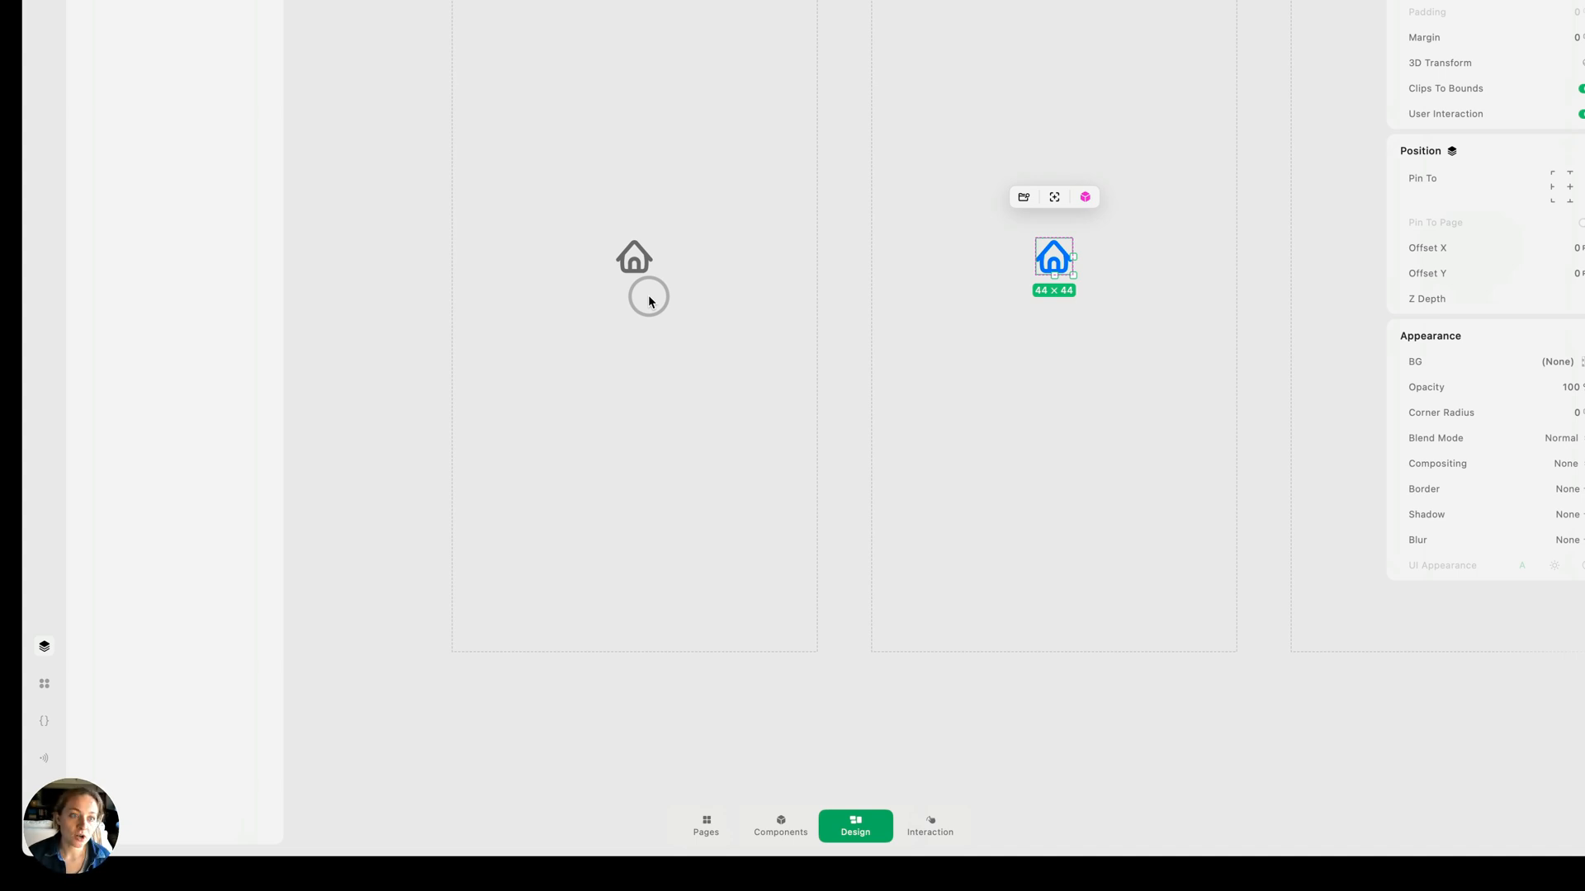
pyautogui.moveTo(645, 297)
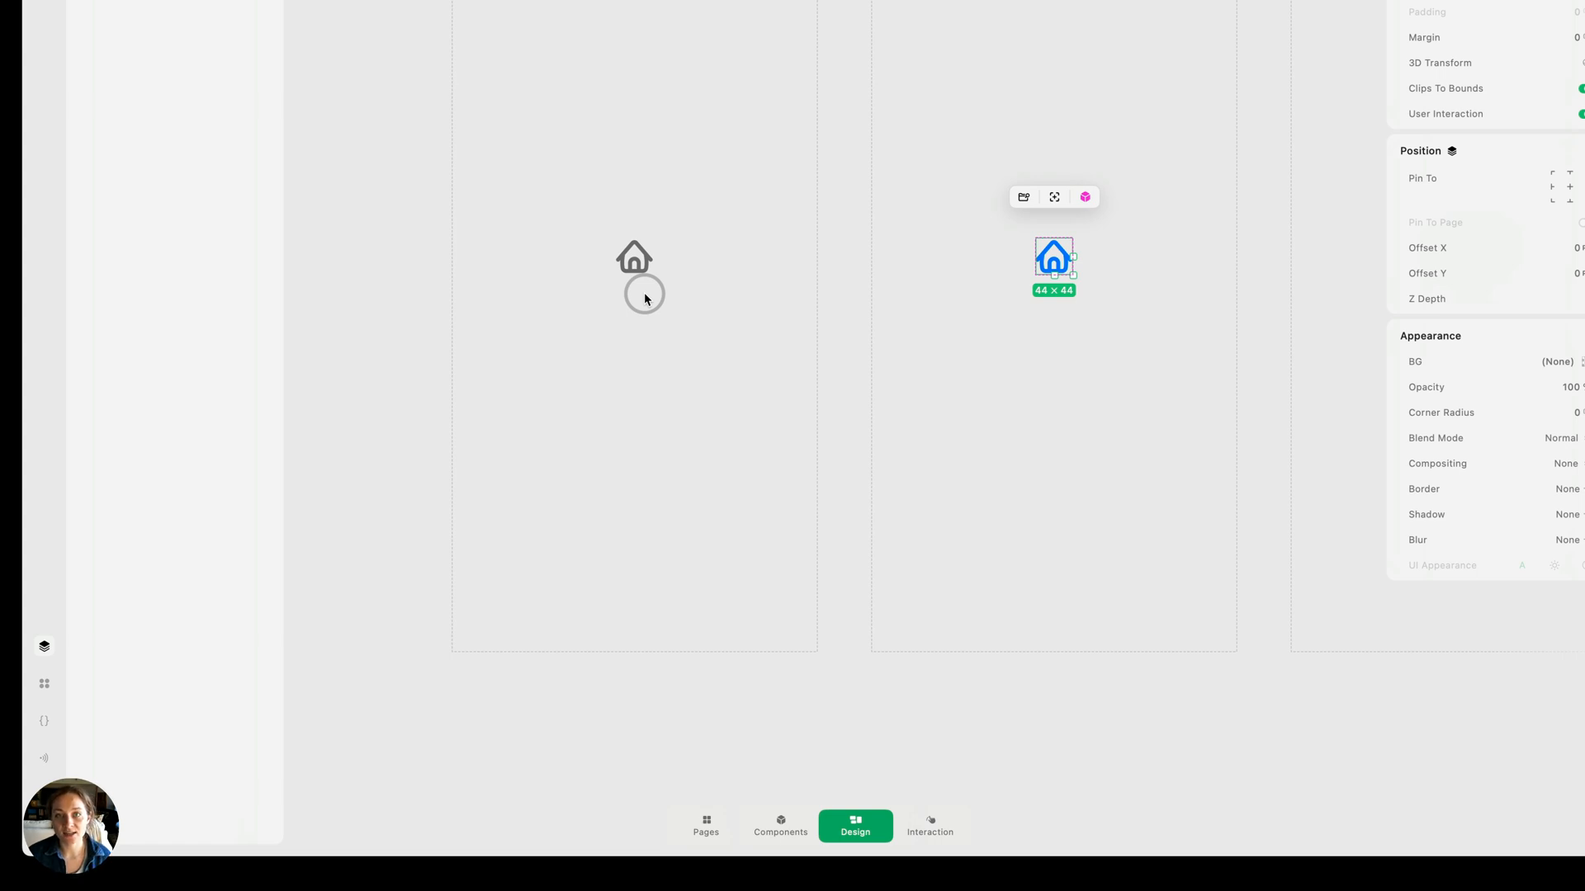
pyautogui.click(634, 258)
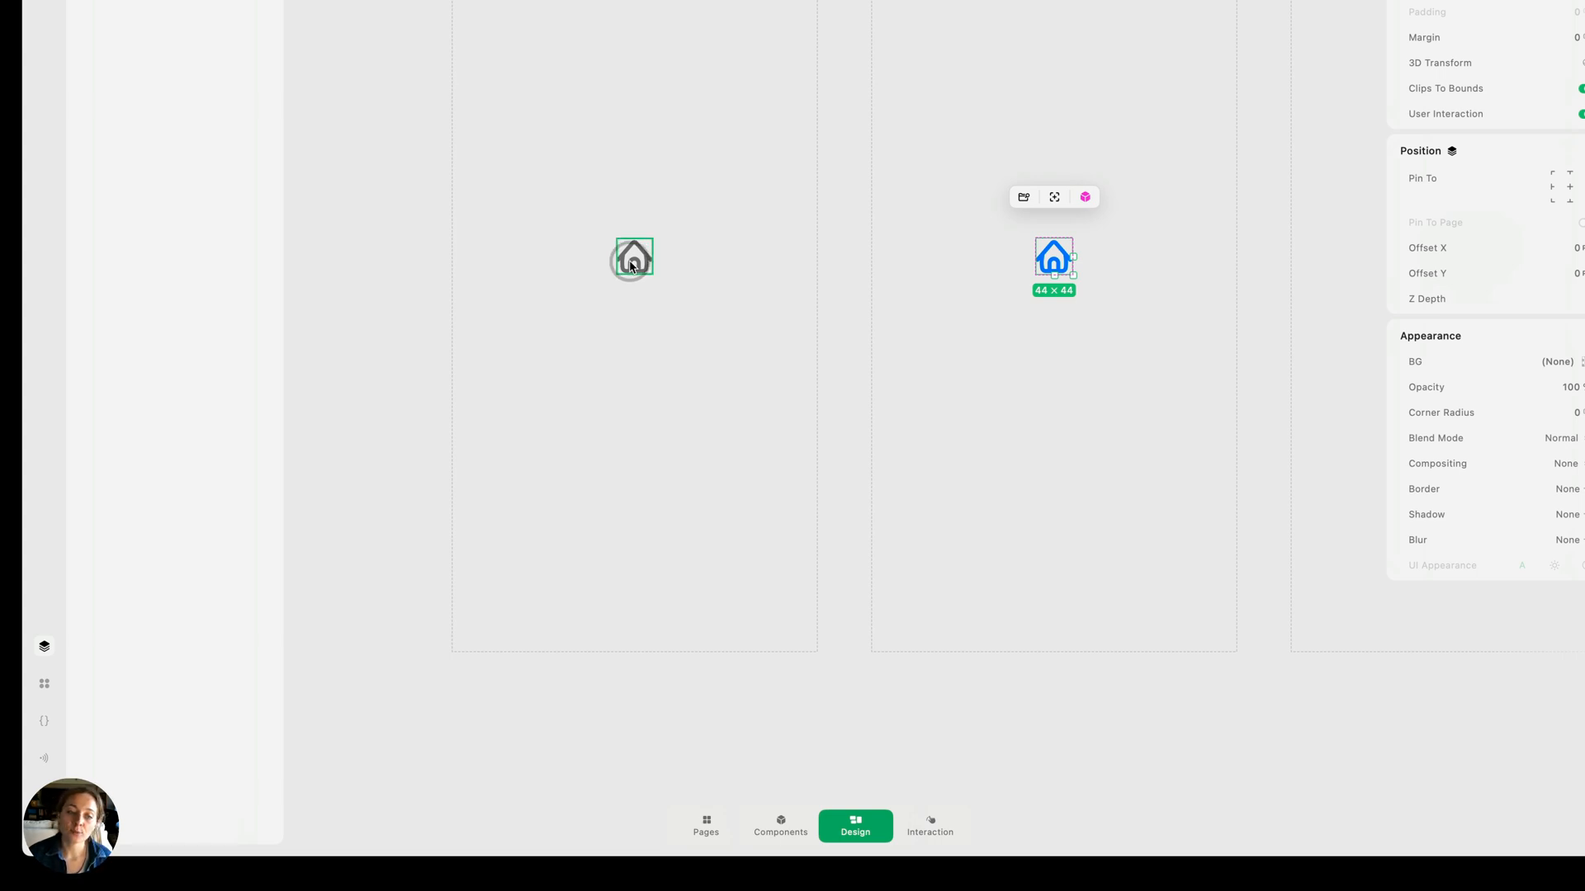
pyautogui.click(633, 258)
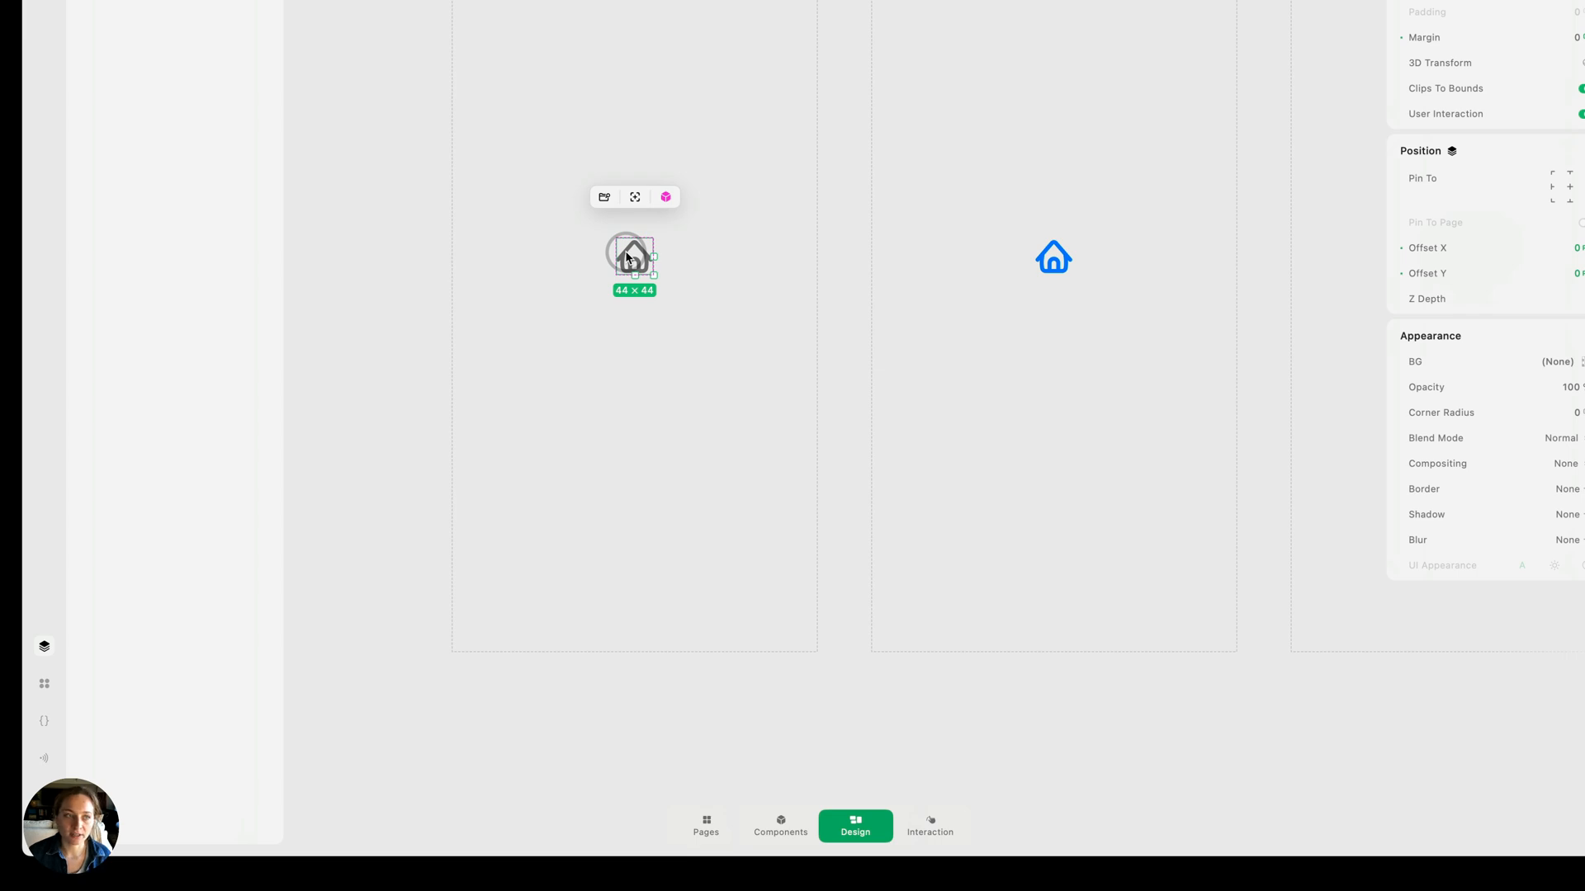
# Add a tap Set State action: Tab Bar Icon to Active, Invert Other Instances on, Animate off
pyautogui.click(928, 826)
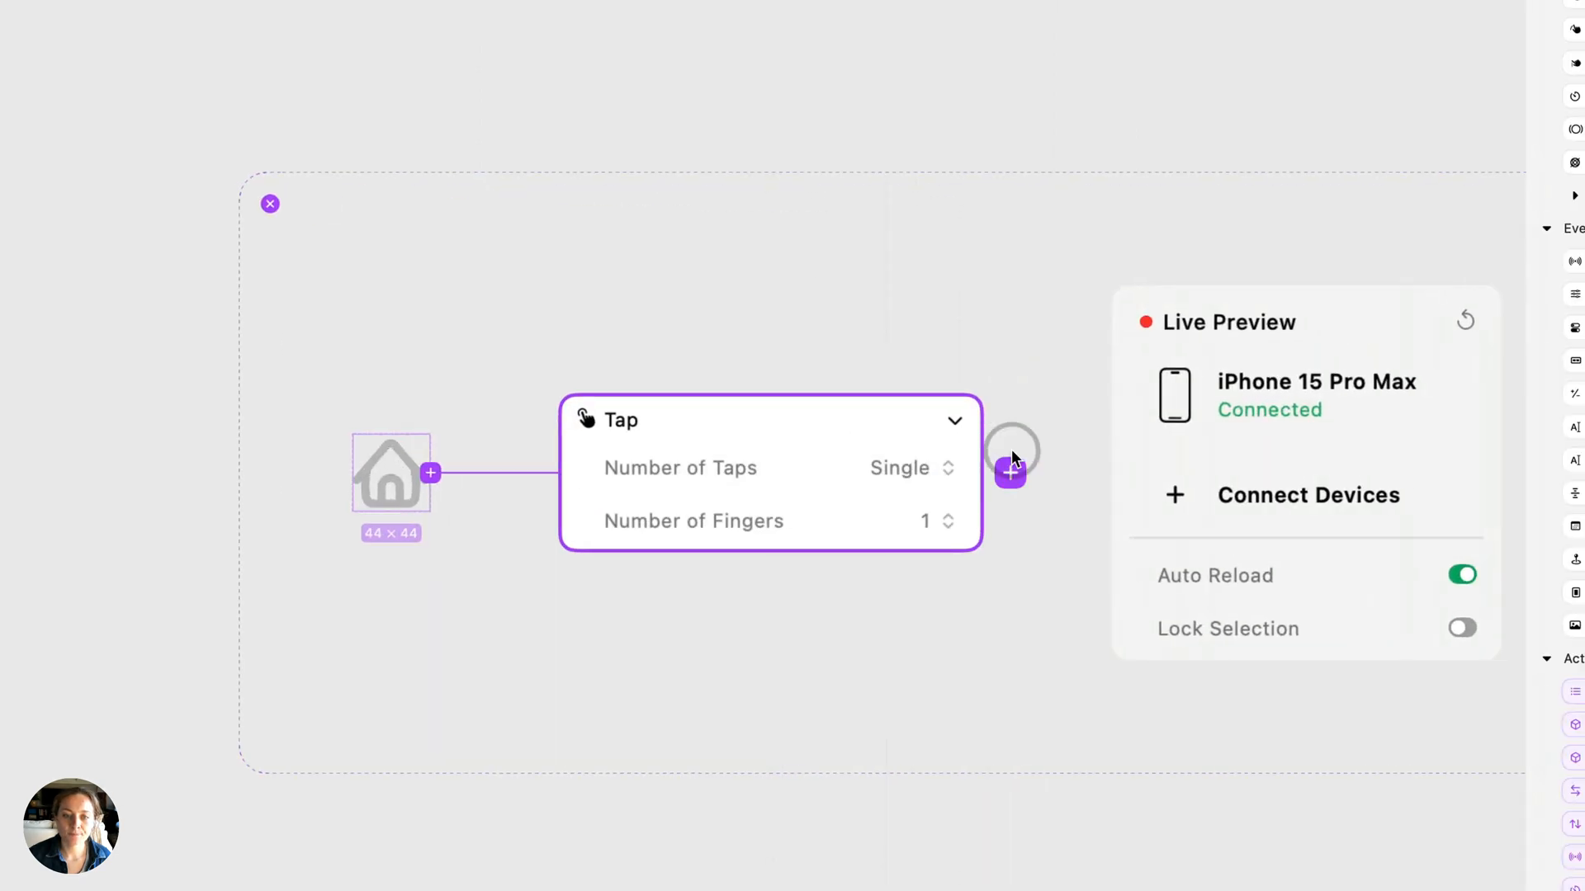
pyautogui.click(1009, 473)
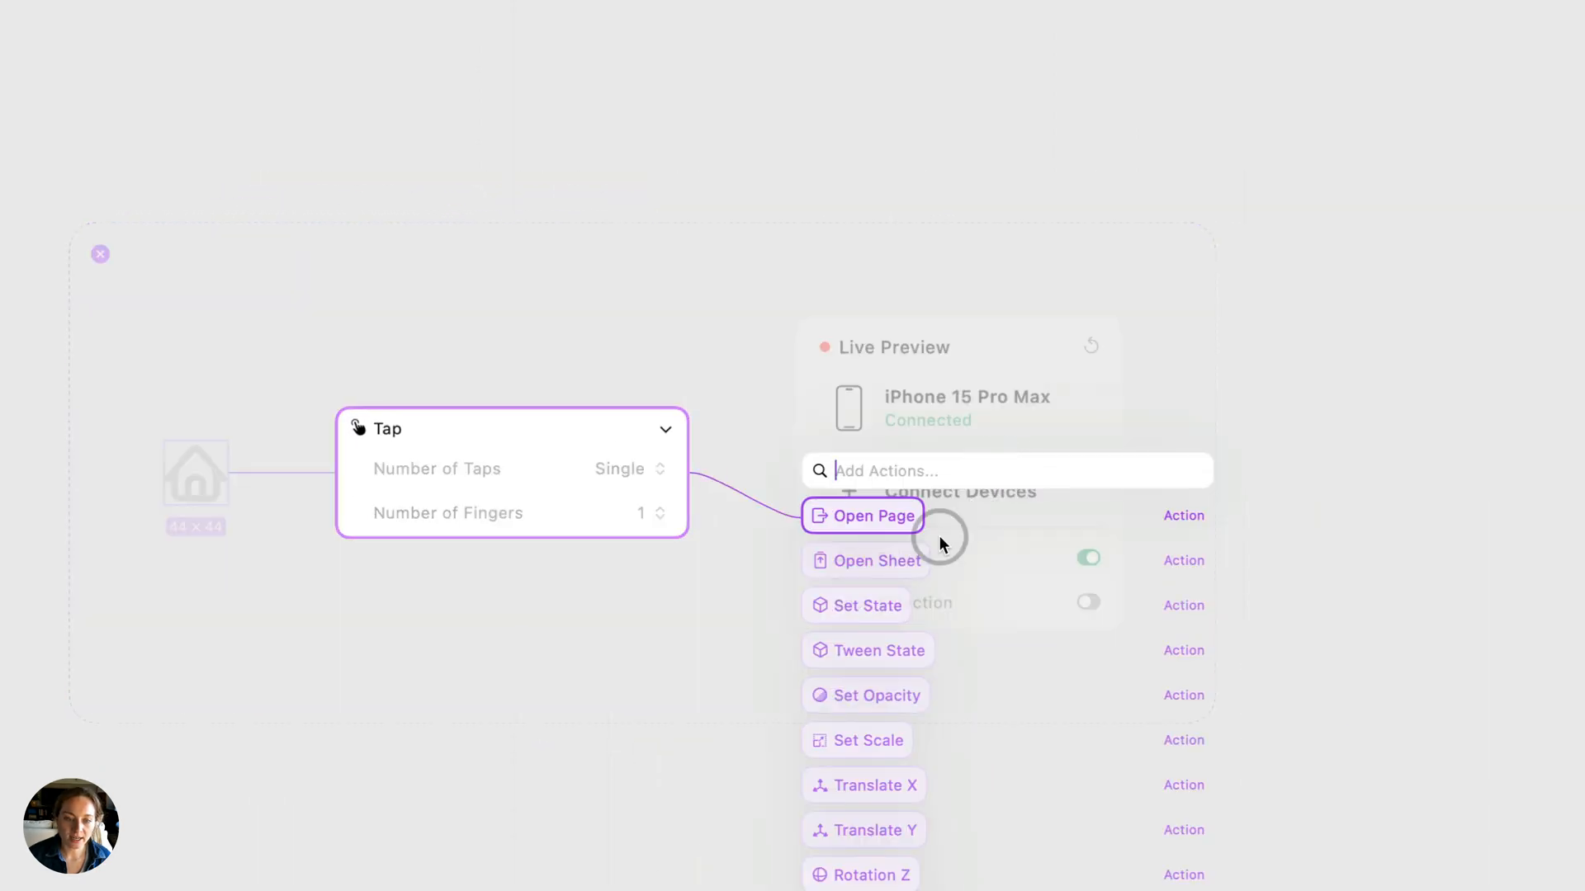
pyautogui.click(865, 605)
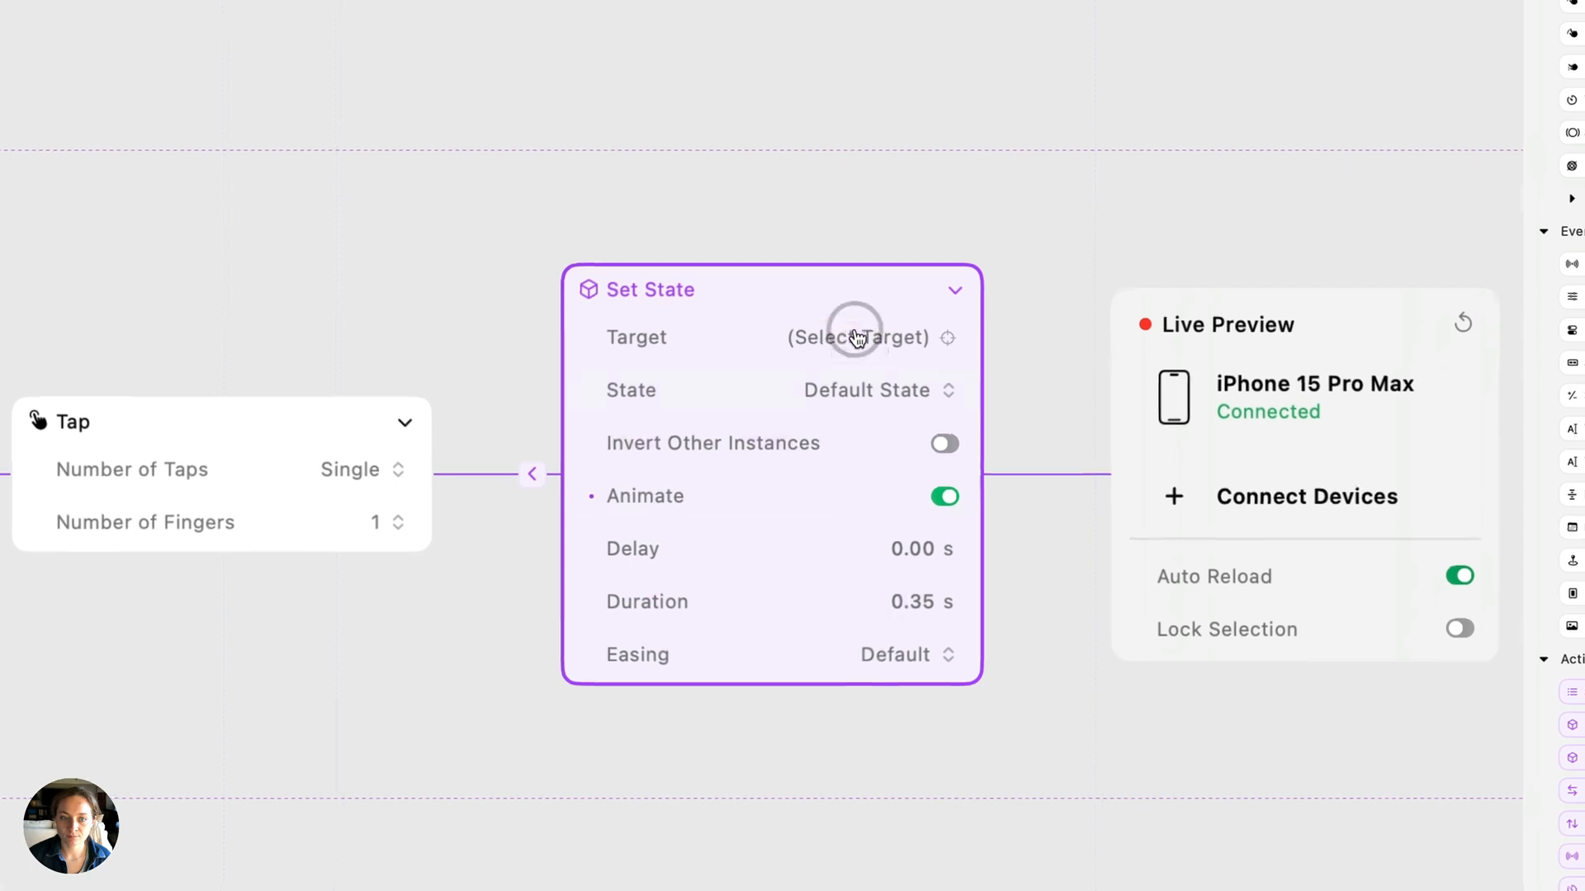
pyautogui.click(858, 337)
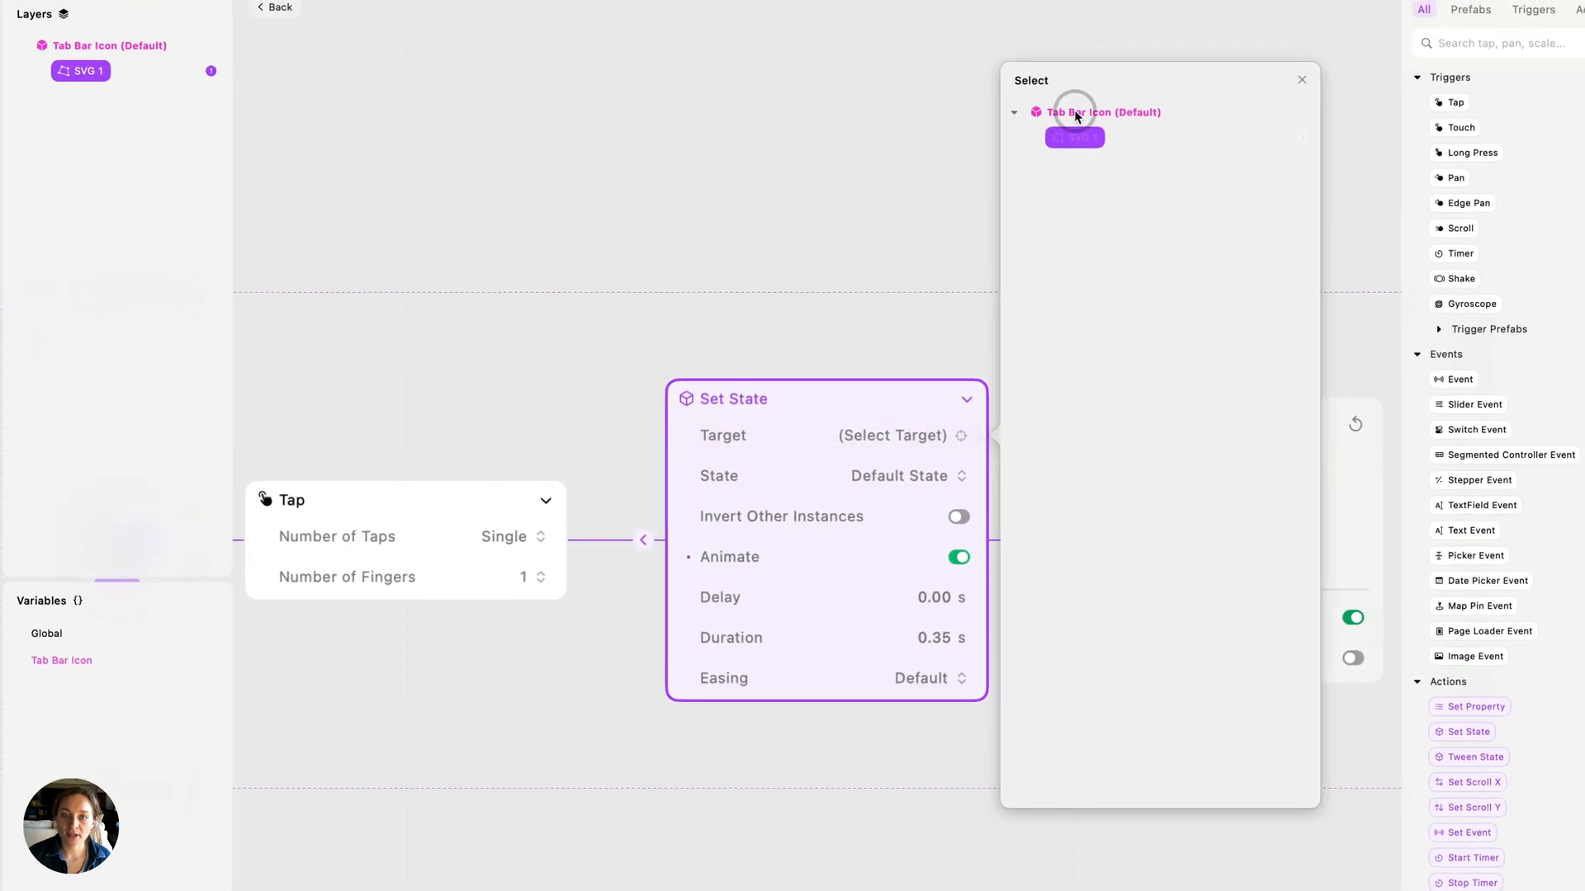
pyautogui.click(1100, 112)
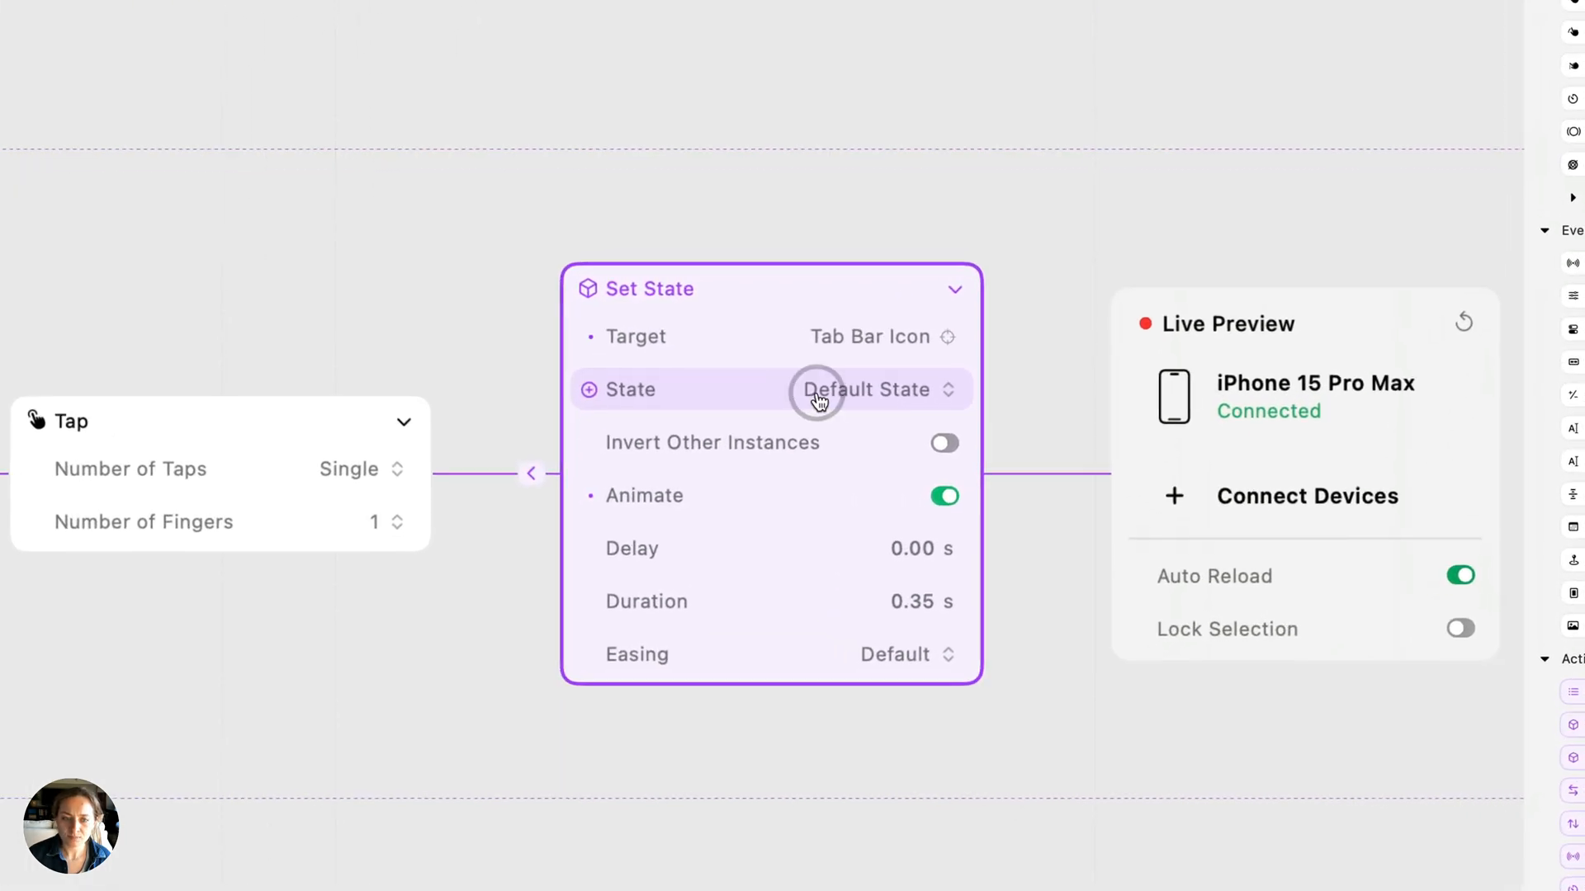
pyautogui.click(874, 388)
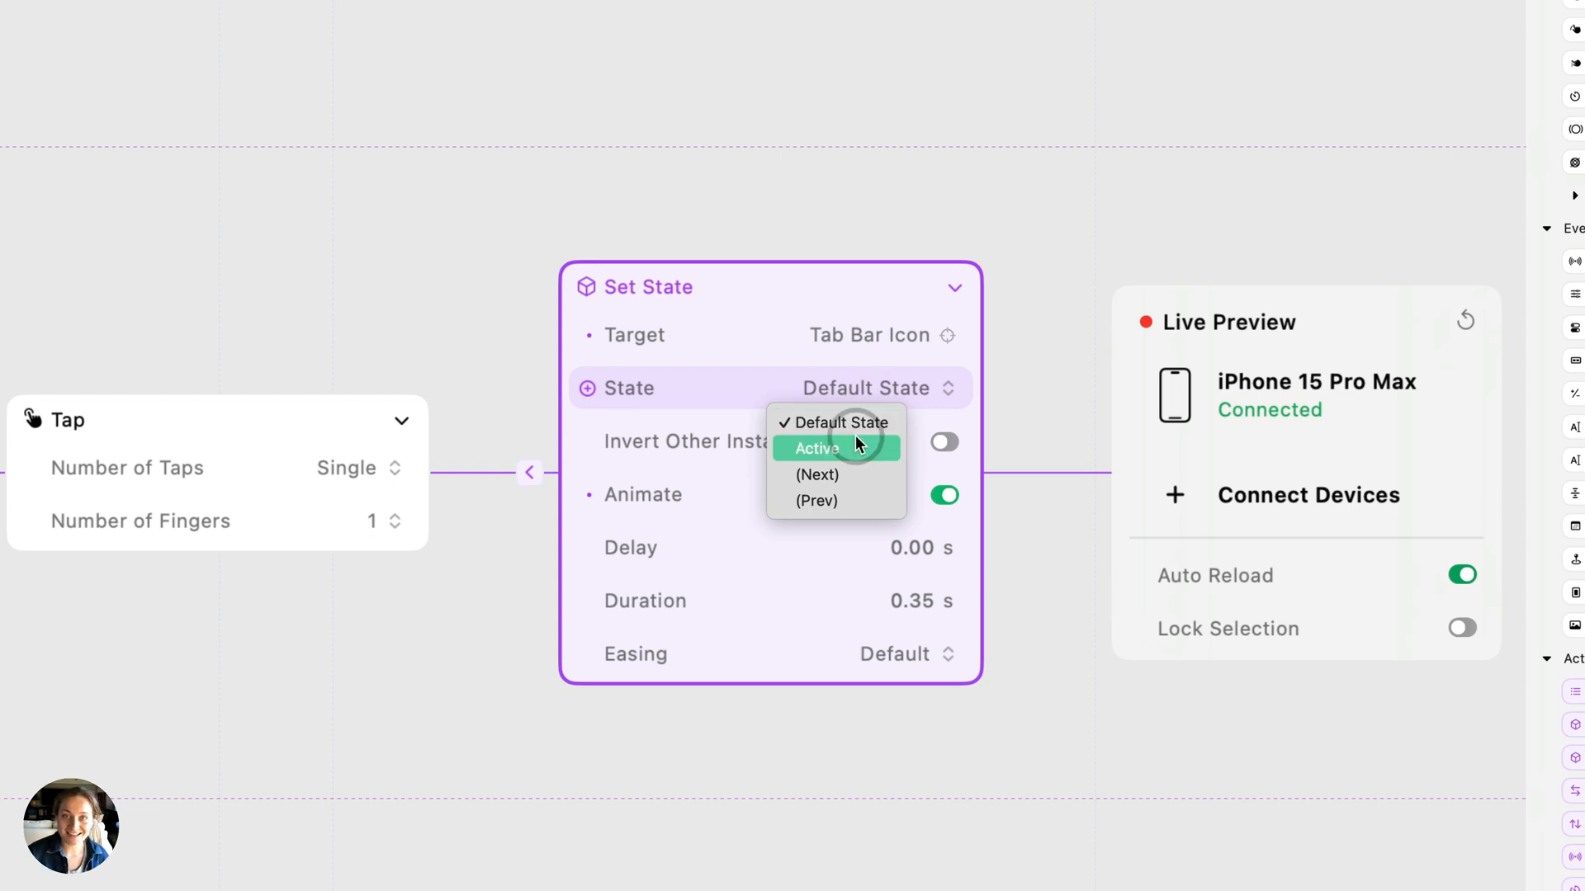
pyautogui.click(815, 449)
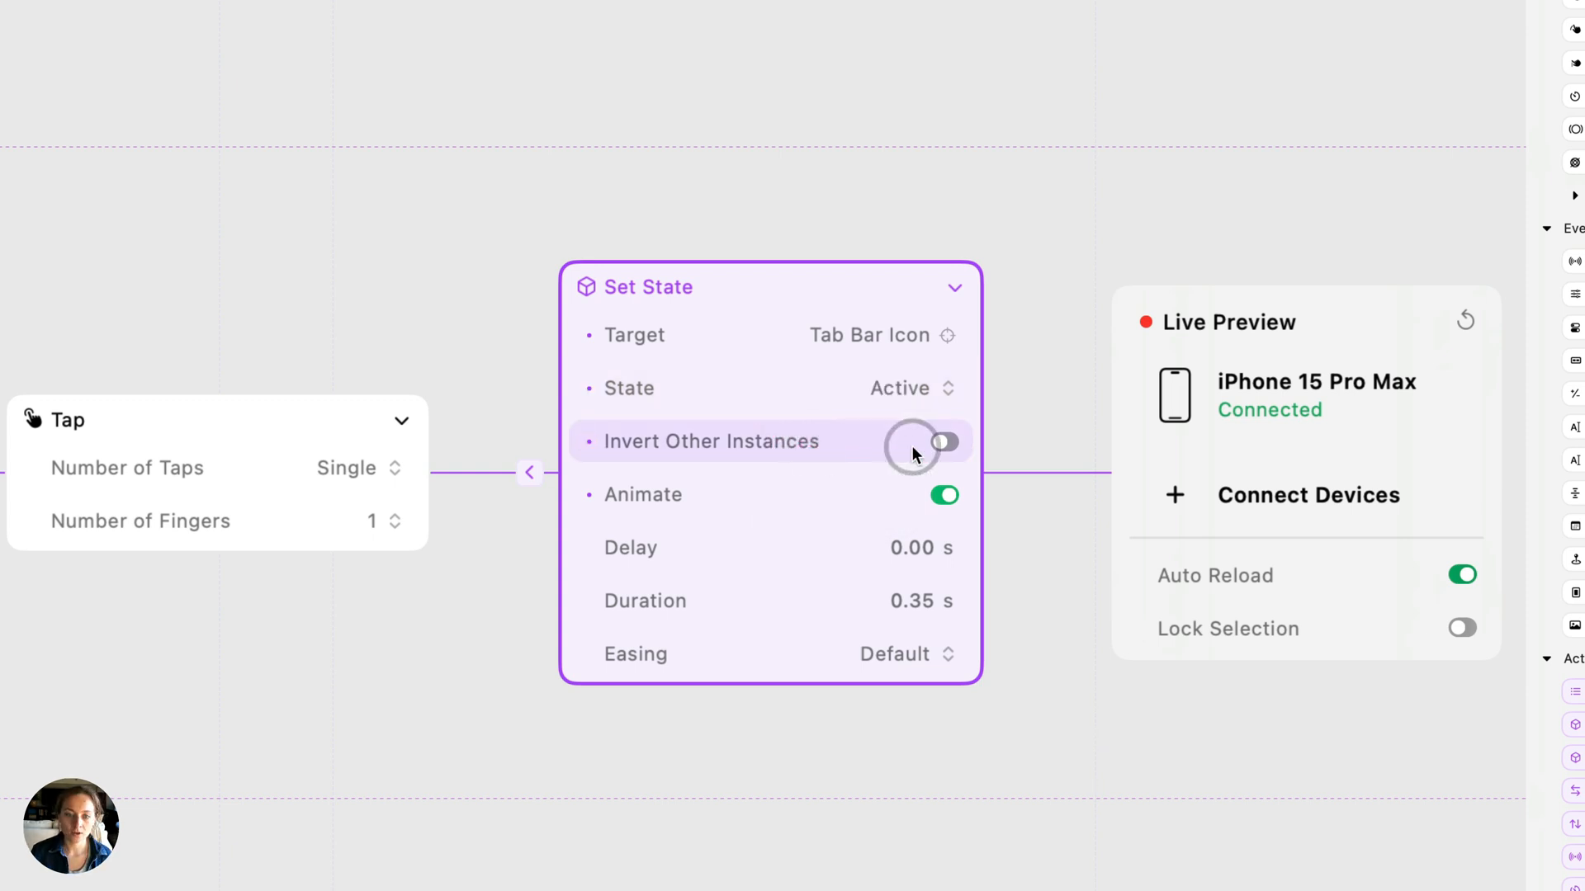
pyautogui.click(945, 442)
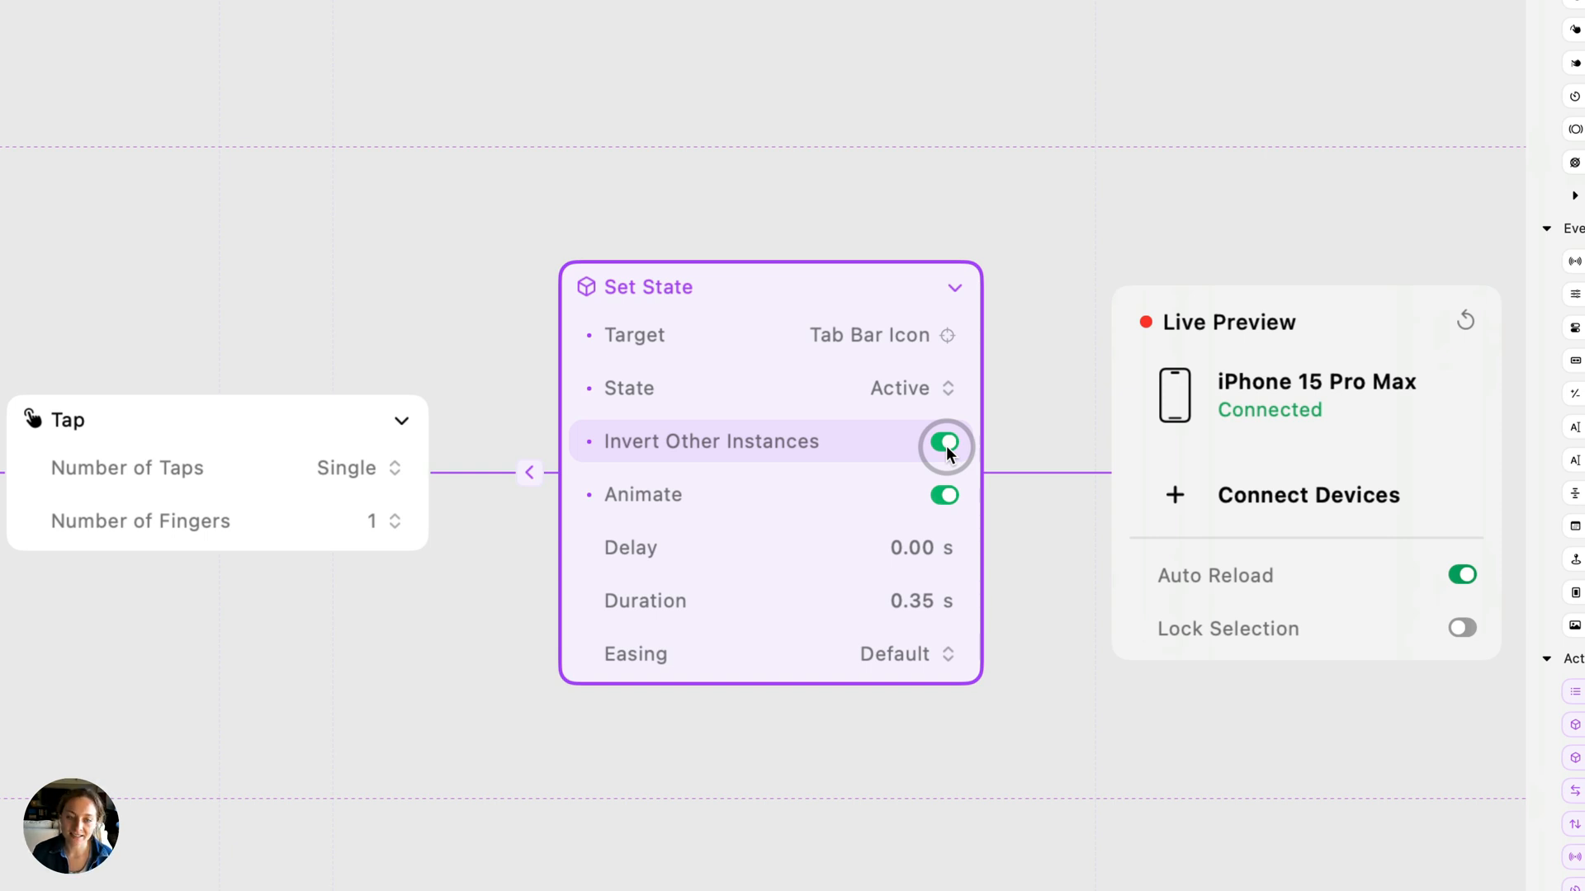
pyautogui.moveTo(940, 480)
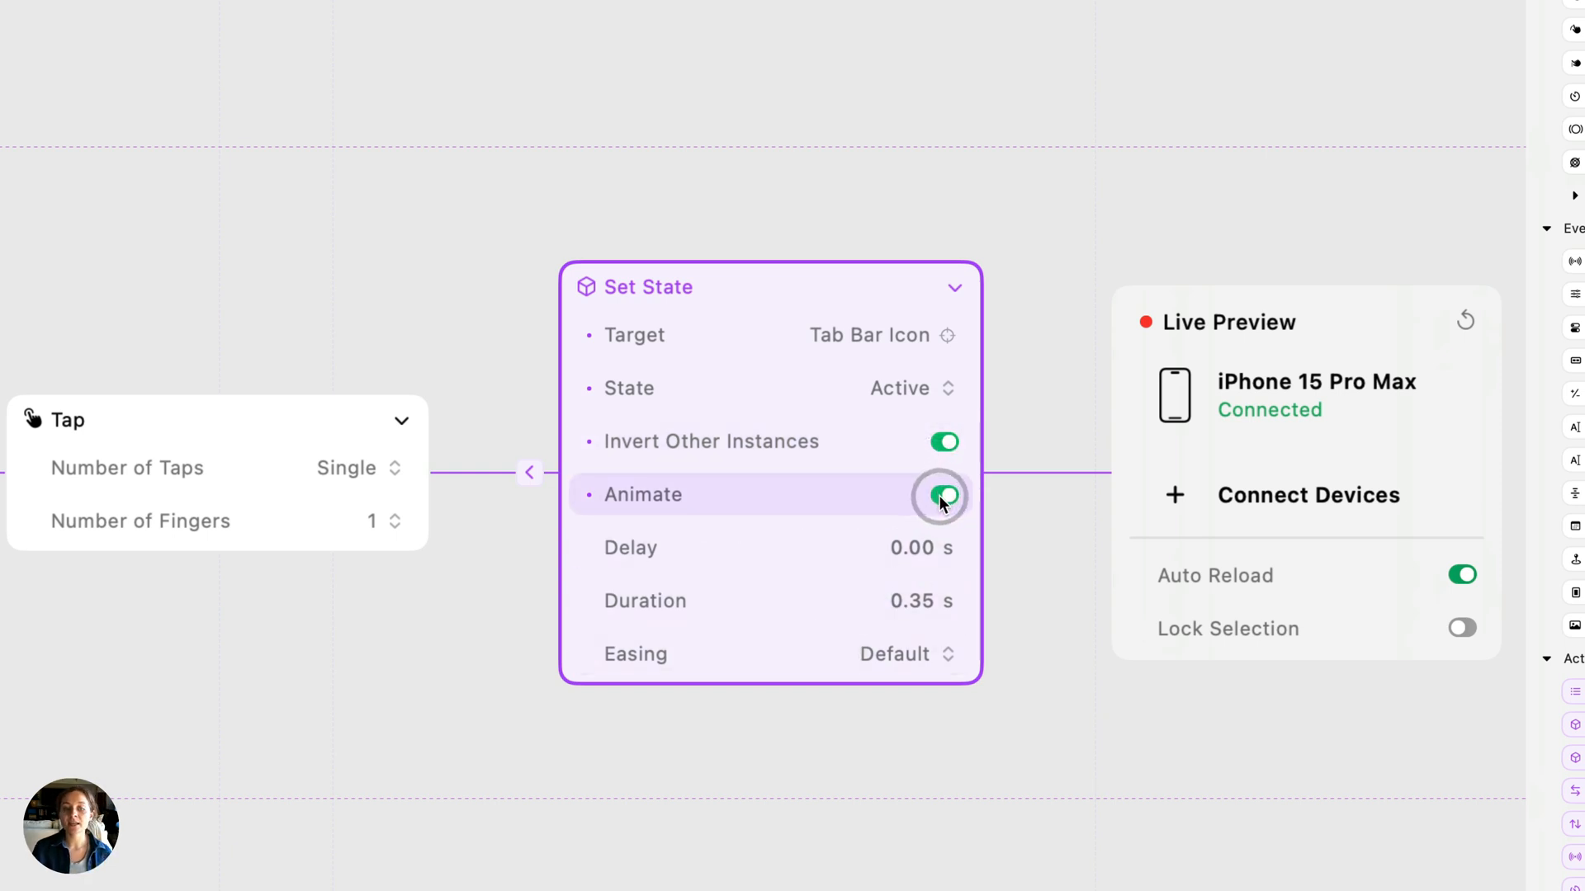
pyautogui.click(942, 494)
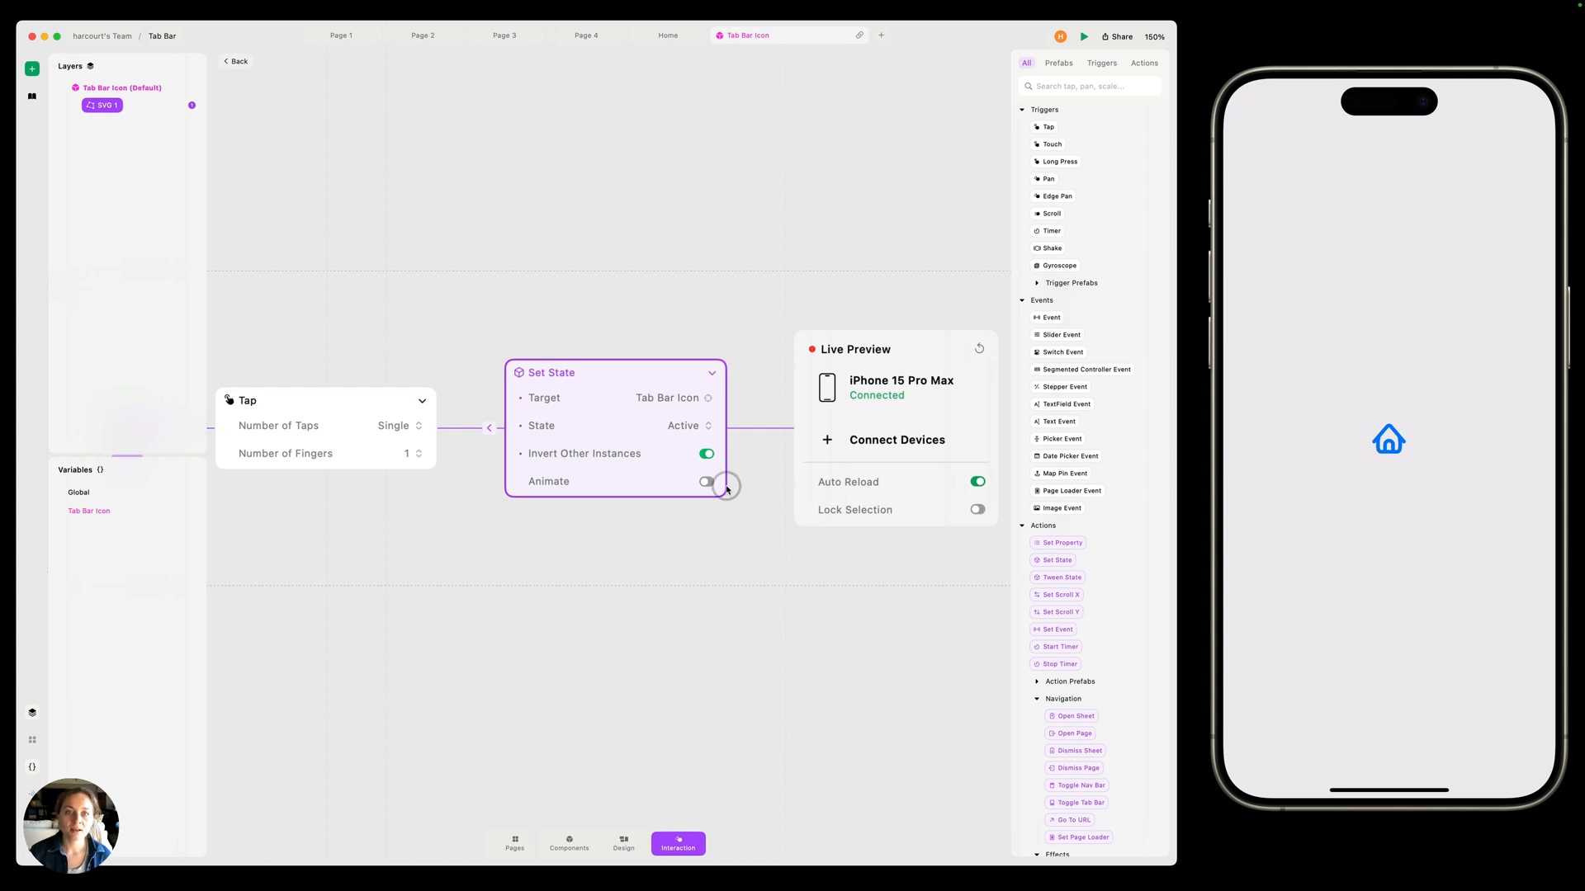
# Duplicate the home icon three times and swap the copies to Calendar, Charts and Profile icons
pyautogui.click(668, 36)
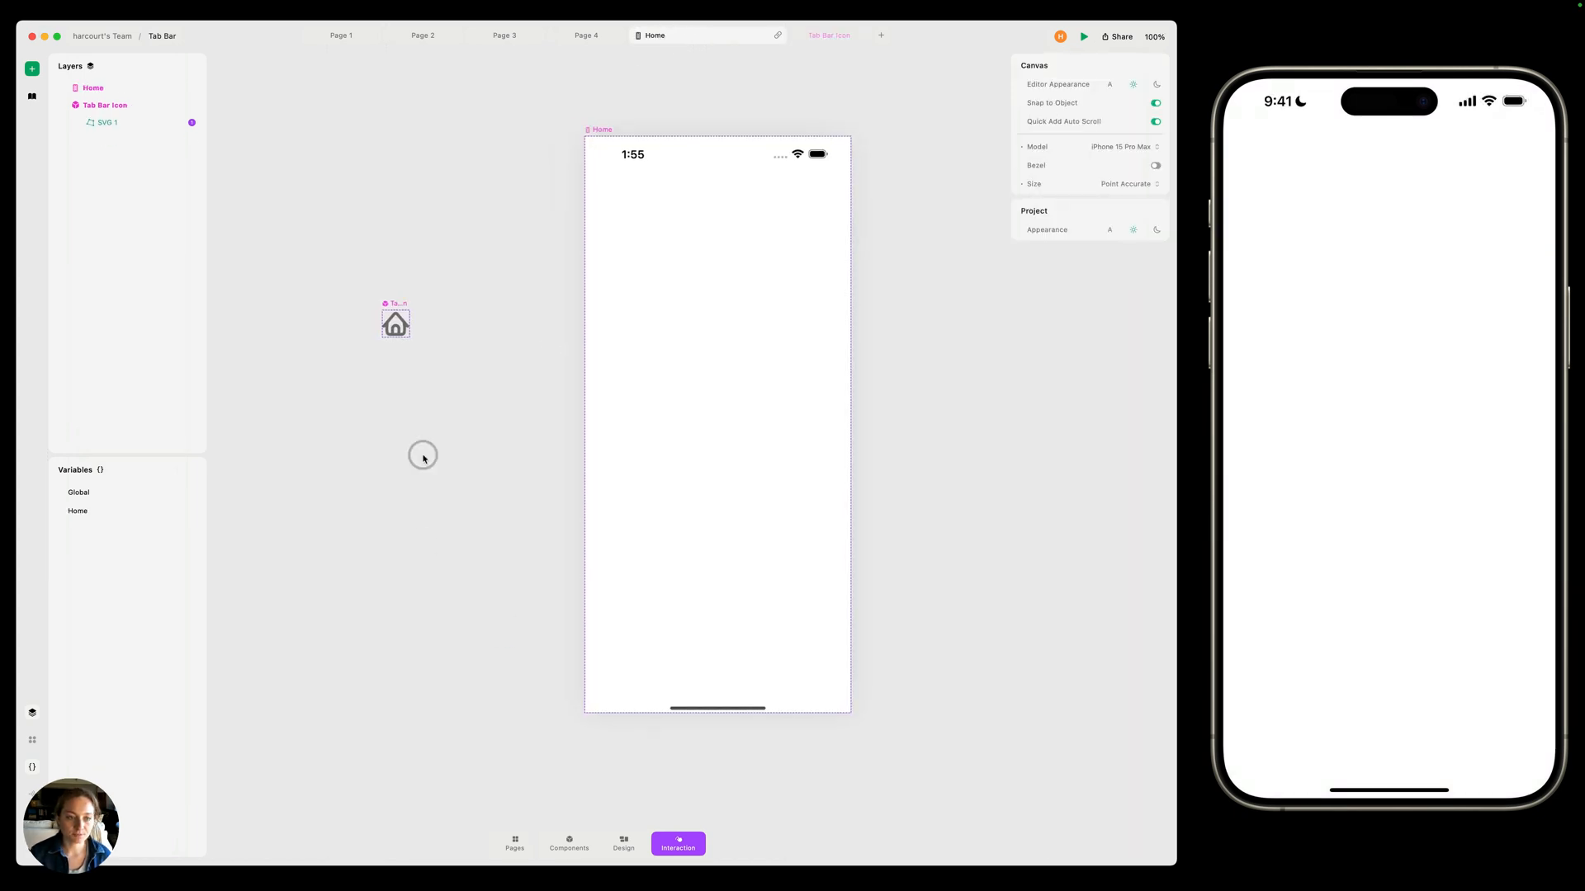
pyautogui.click(1082, 36)
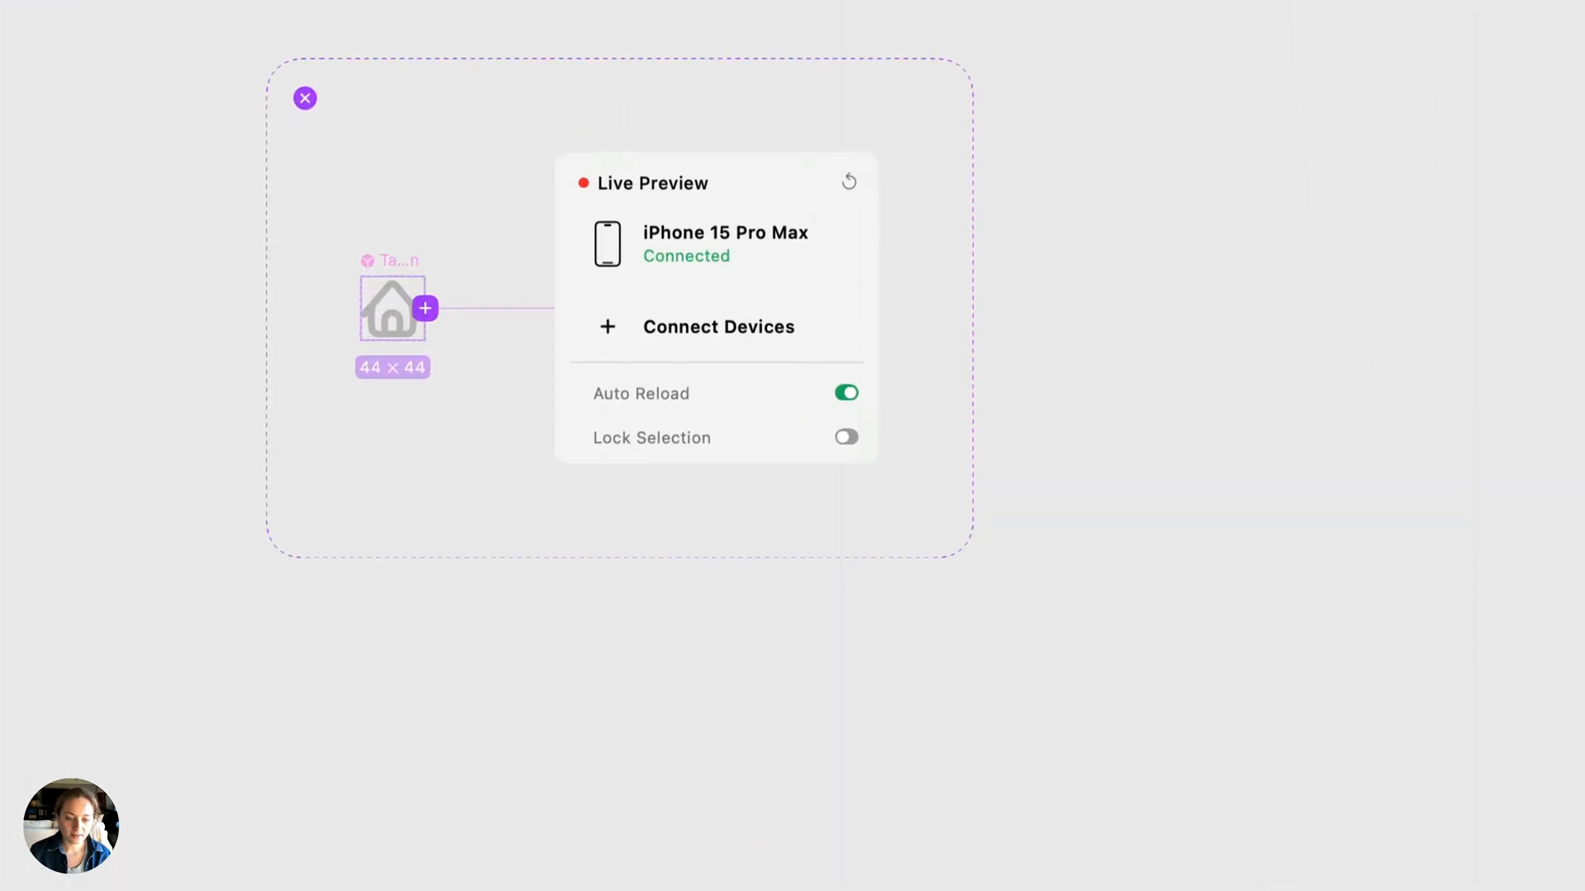
pyautogui.click(305, 99)
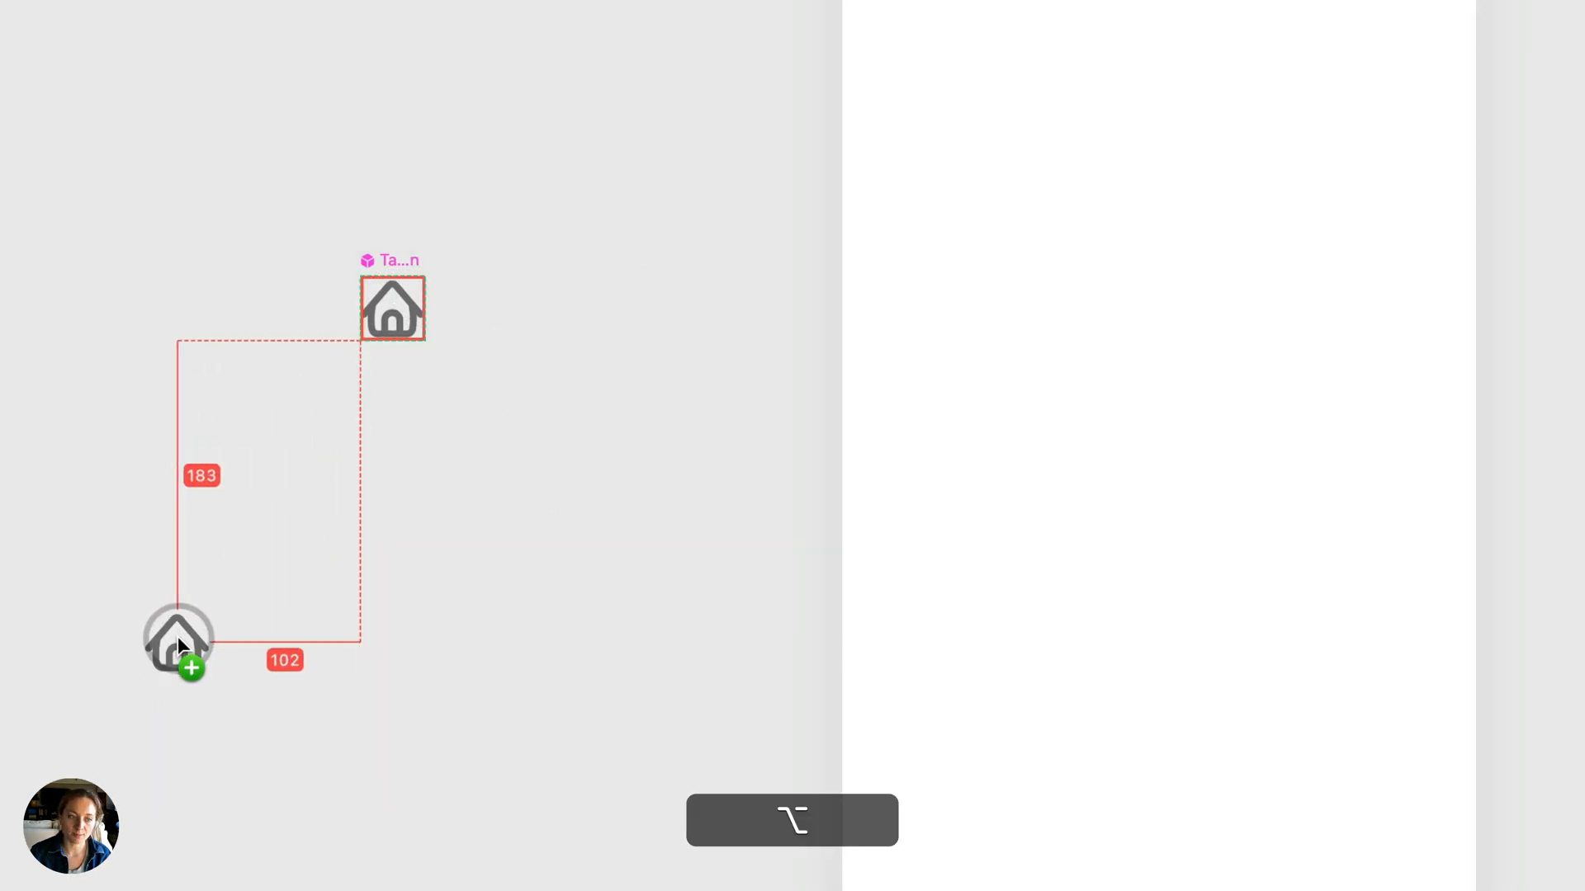
pyautogui.click(177, 642)
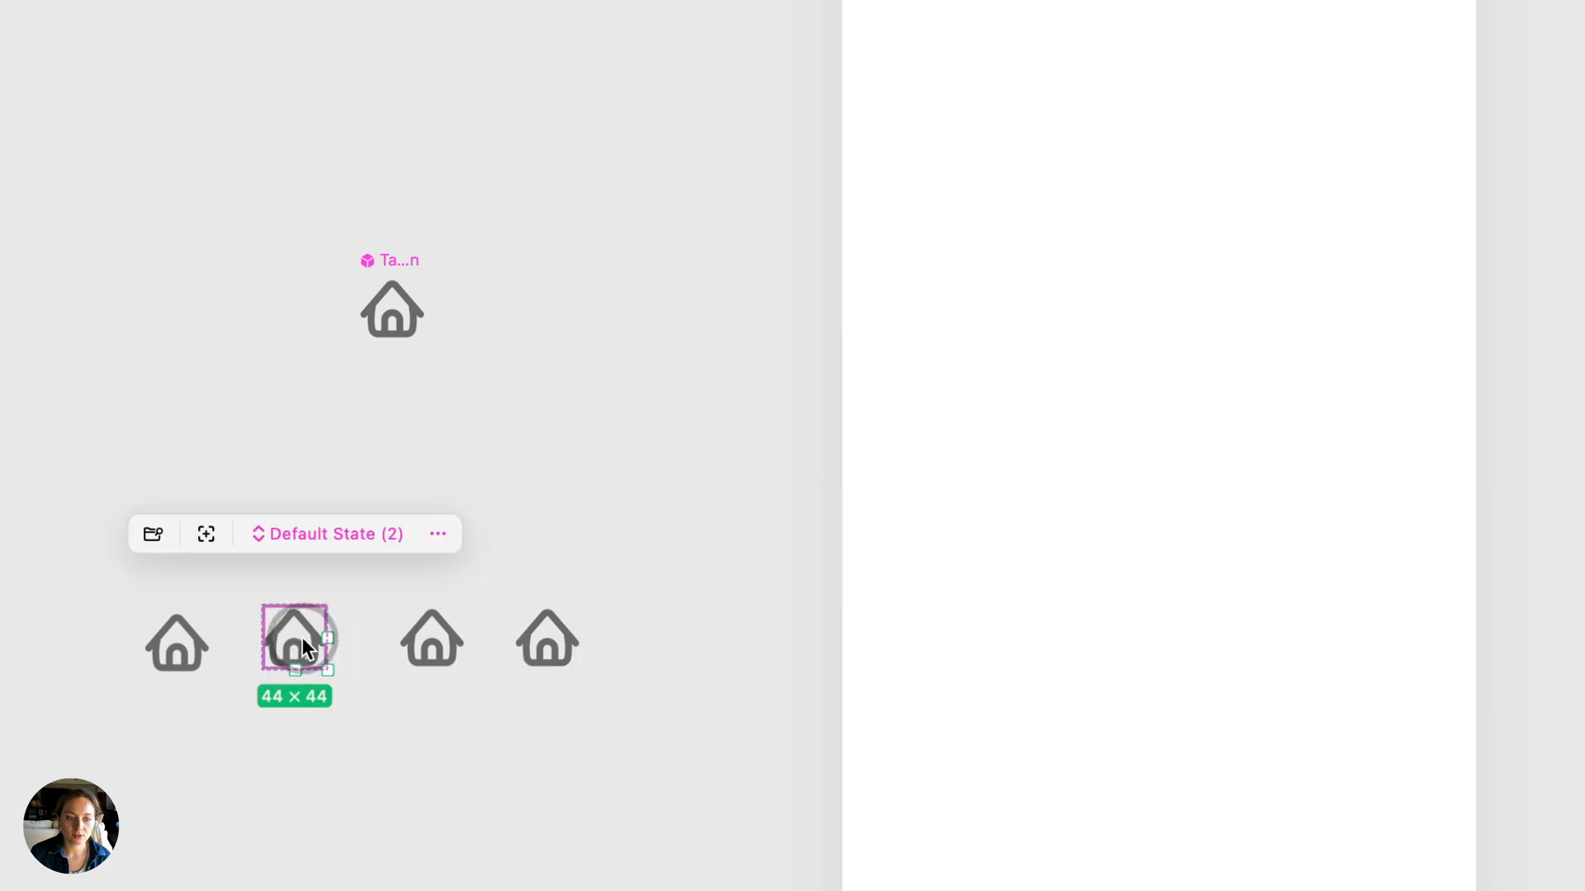
pyautogui.click(153, 534)
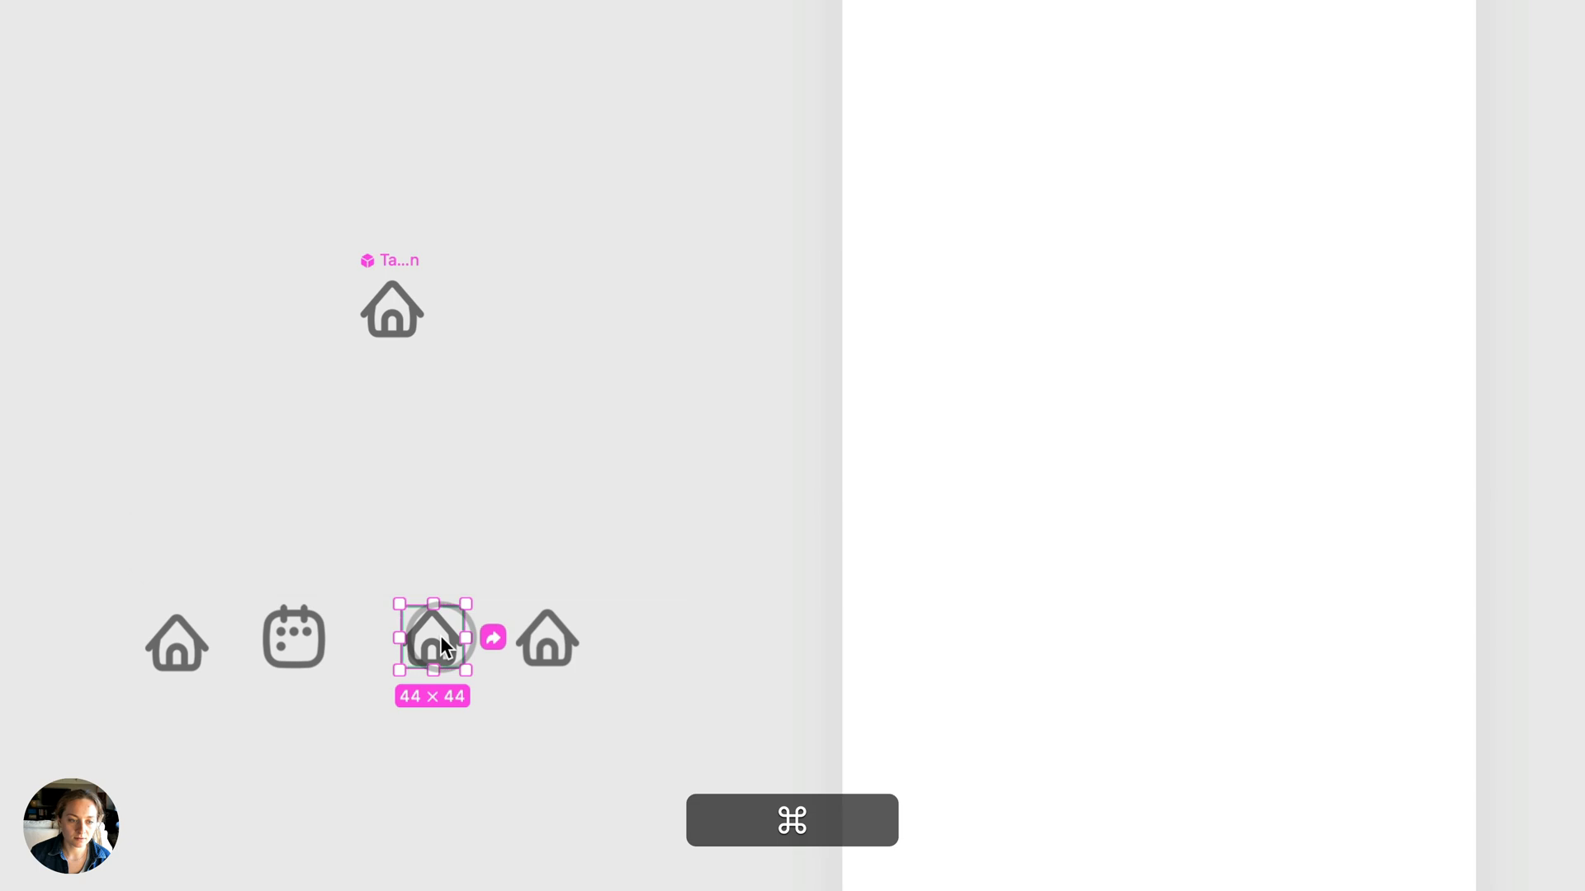
pyautogui.click(936, 523)
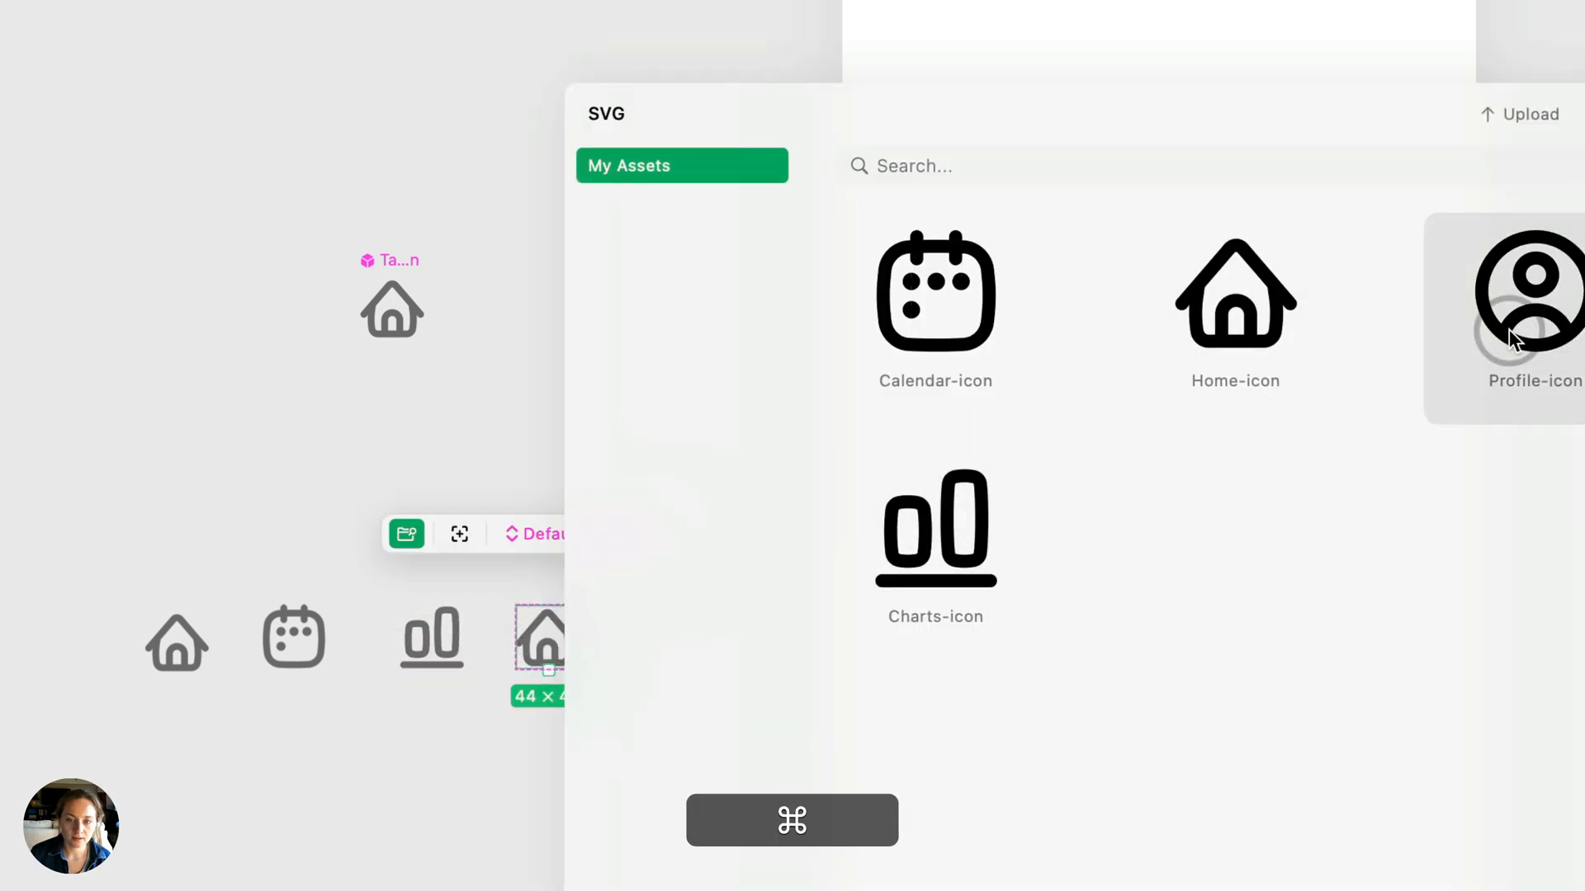
pyautogui.click(1532, 293)
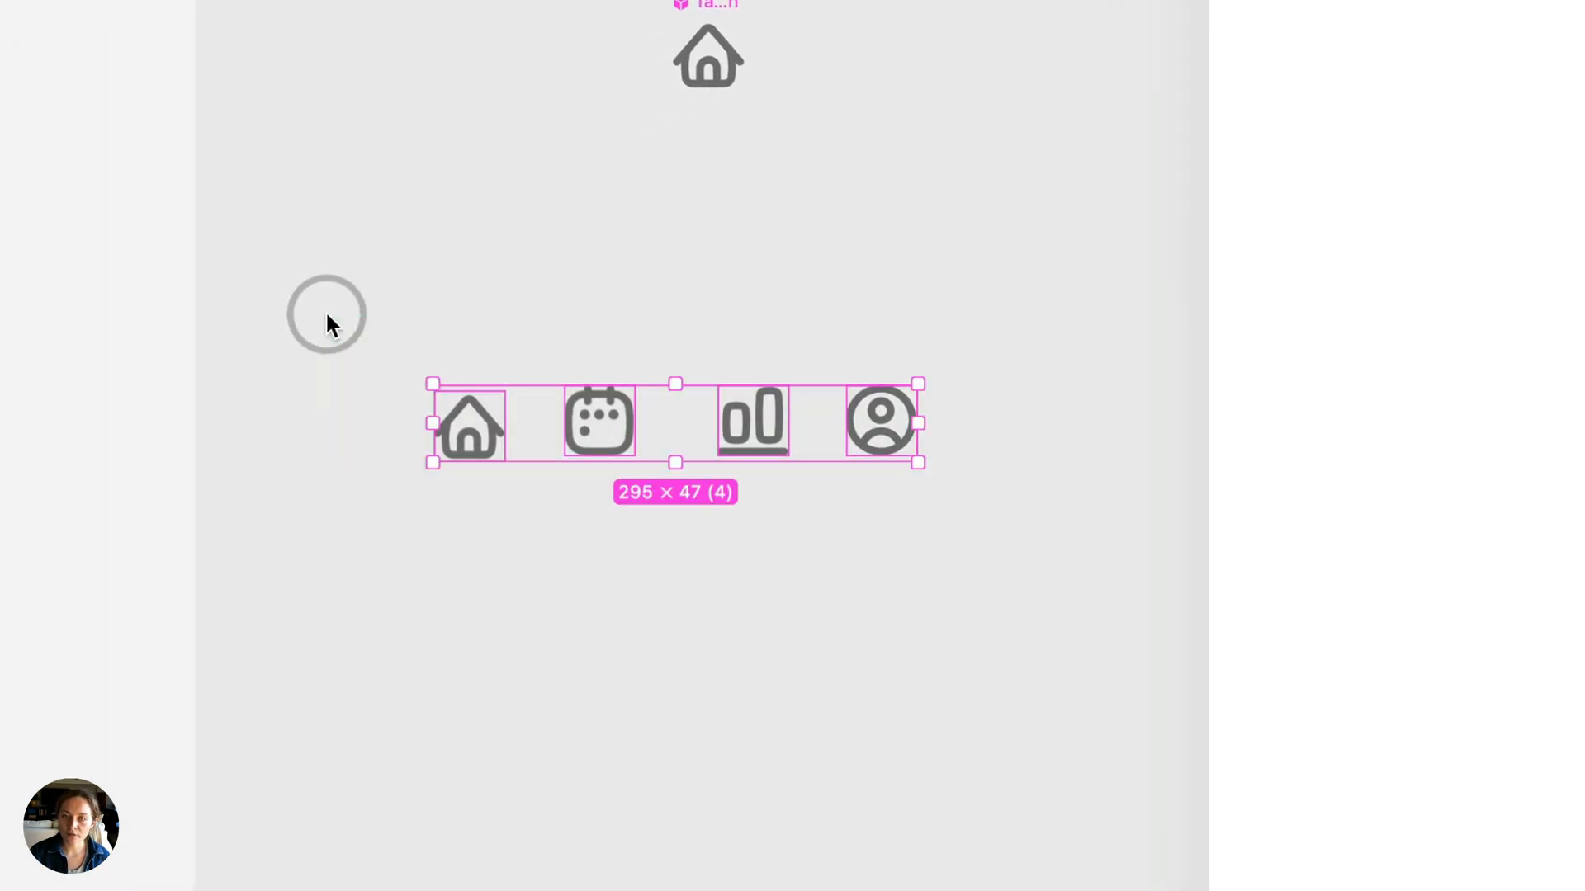
# Wrap the four icons in a horizontal Tab Bar stack with Space Evenly distribution
pyautogui.press('cmd')
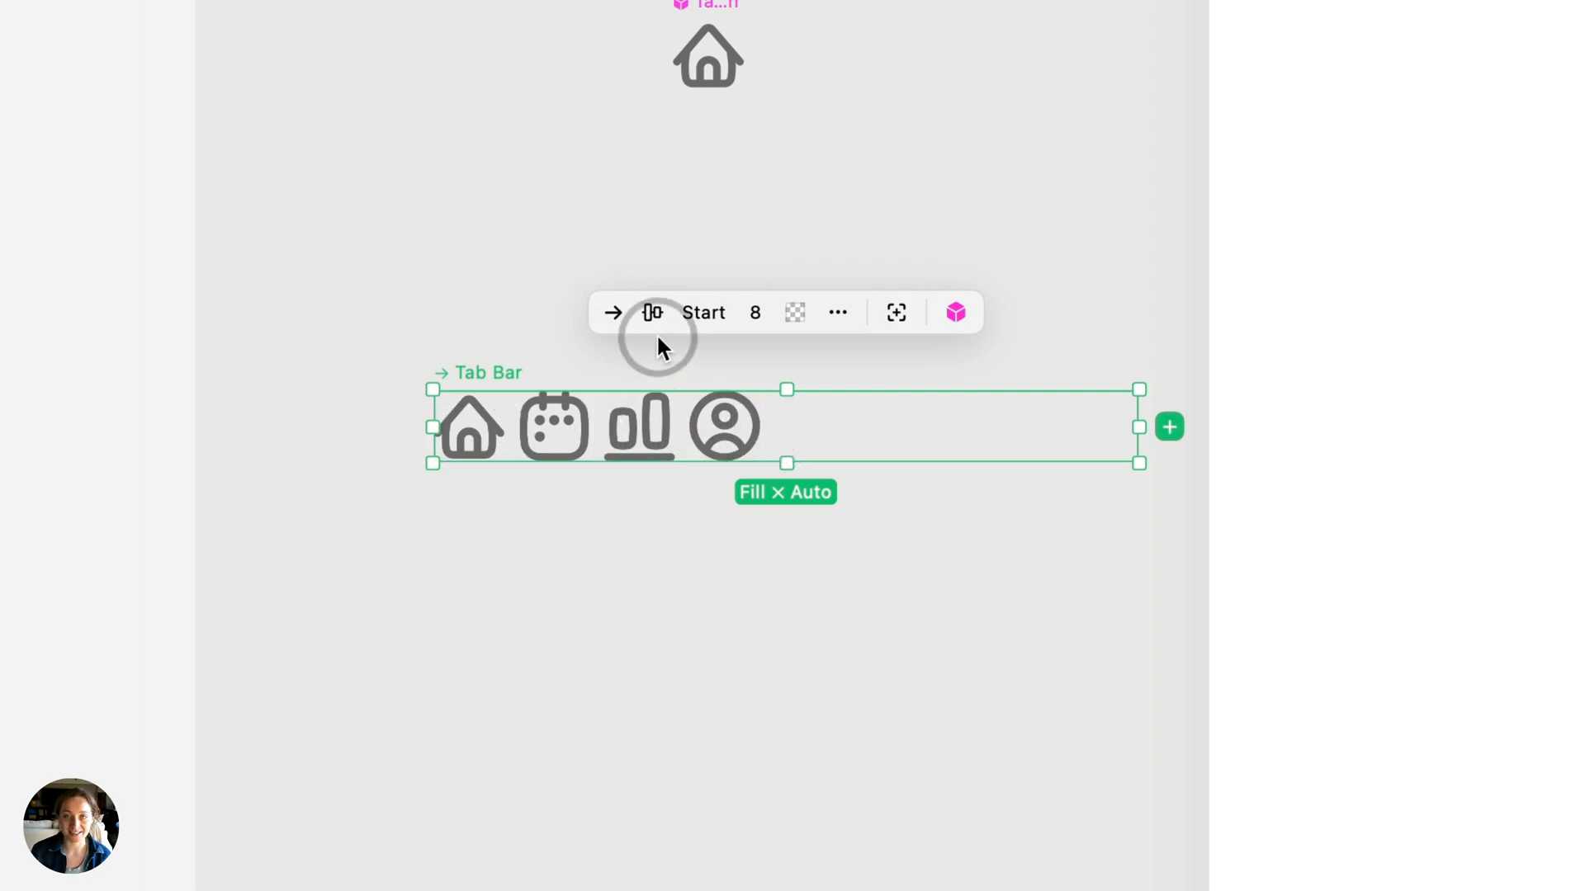
pyautogui.moveTo(703, 312)
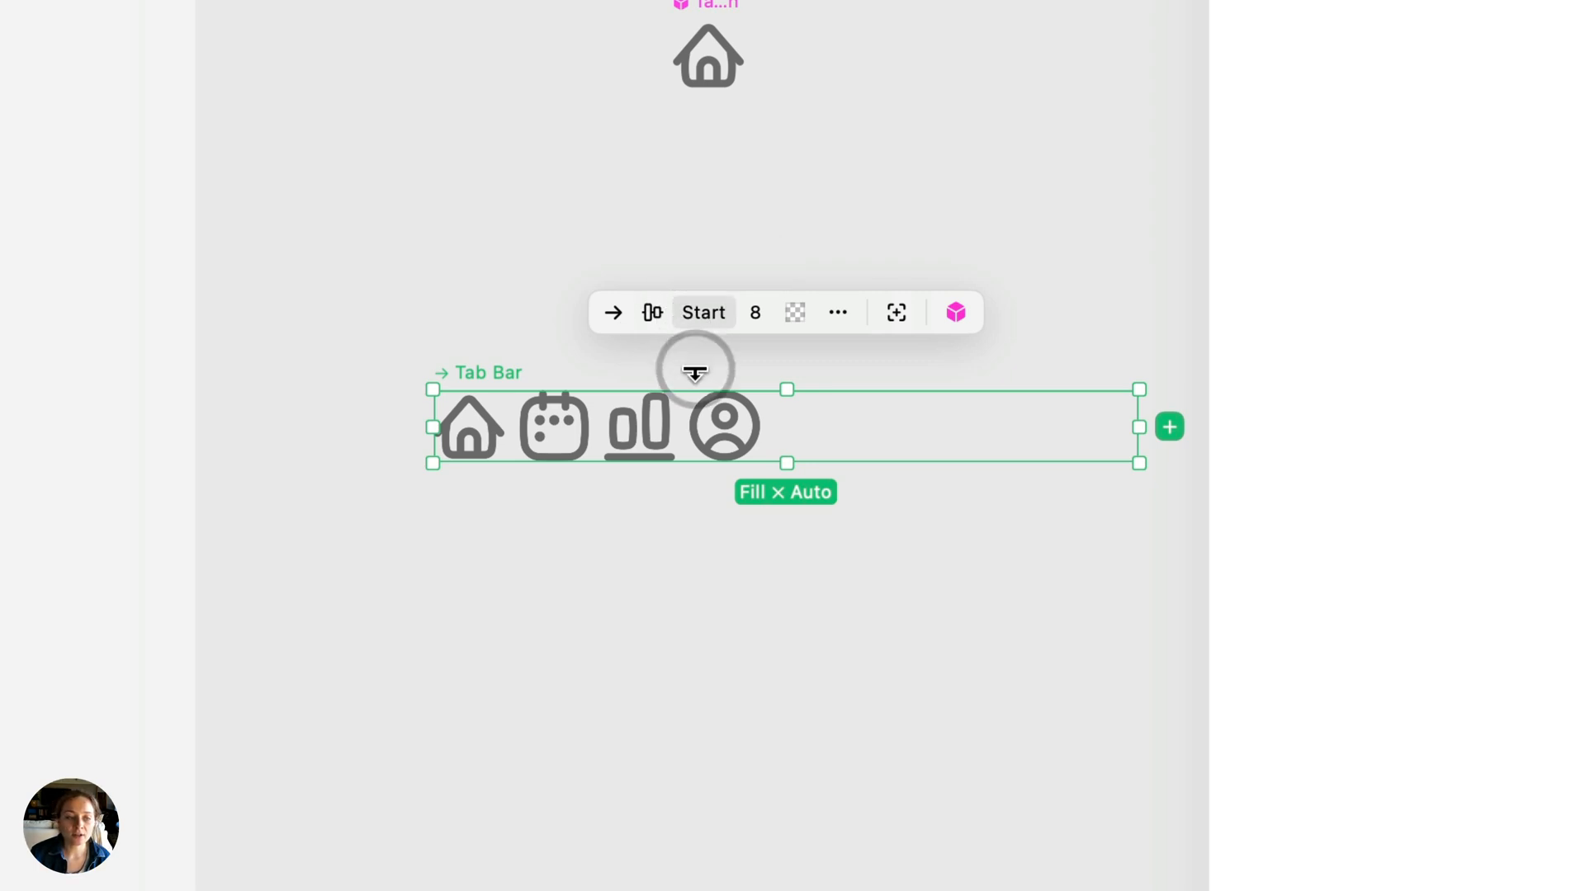
pyautogui.click(702, 311)
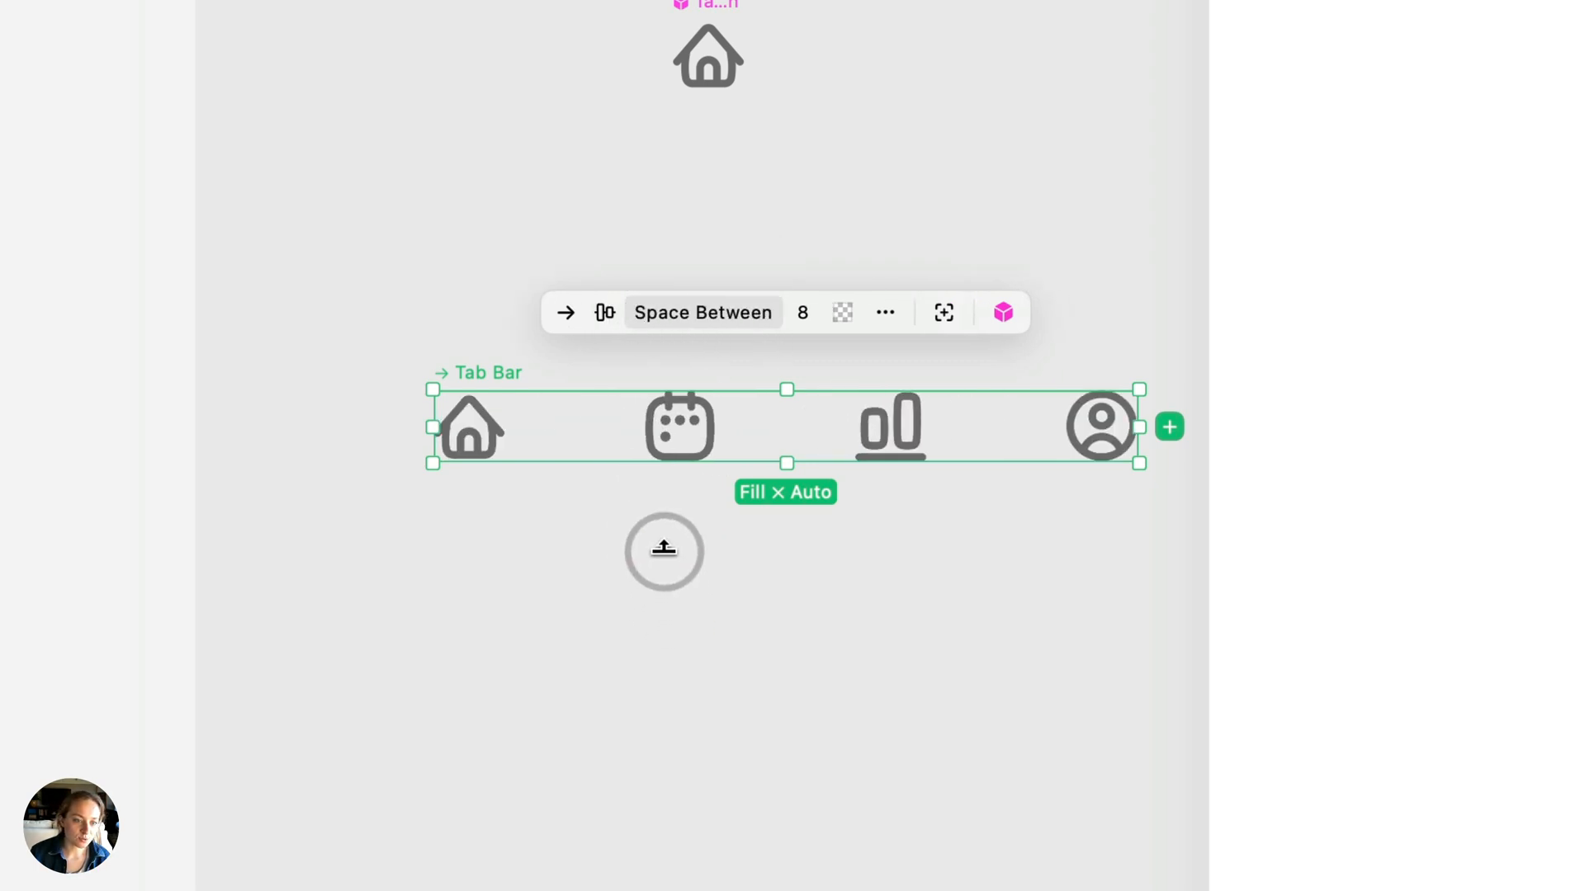
pyautogui.click(702, 312)
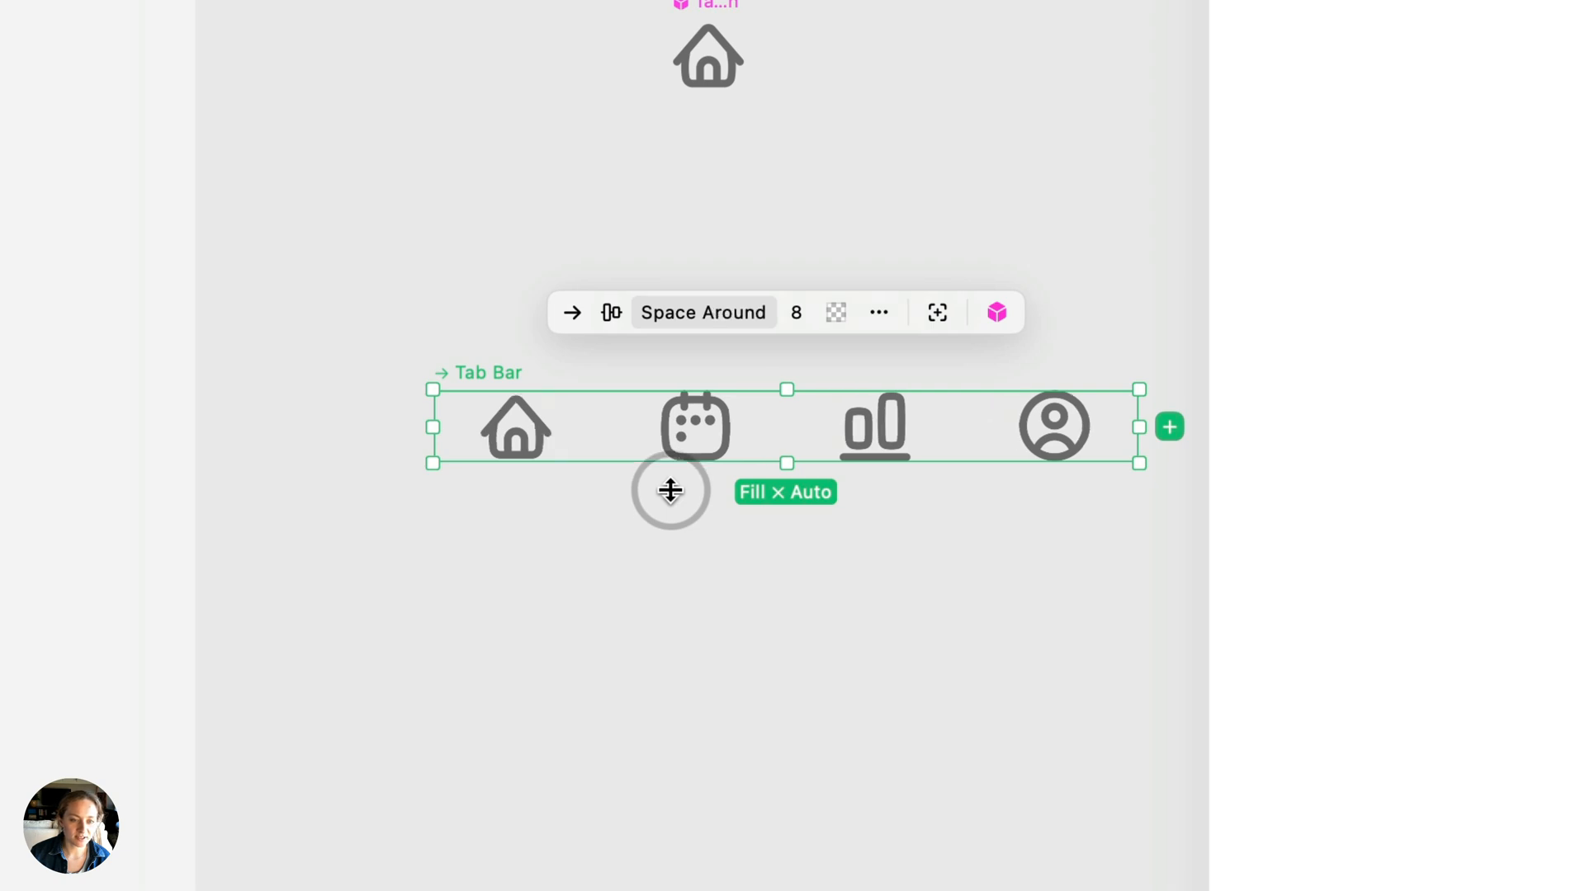
pyautogui.click(702, 312)
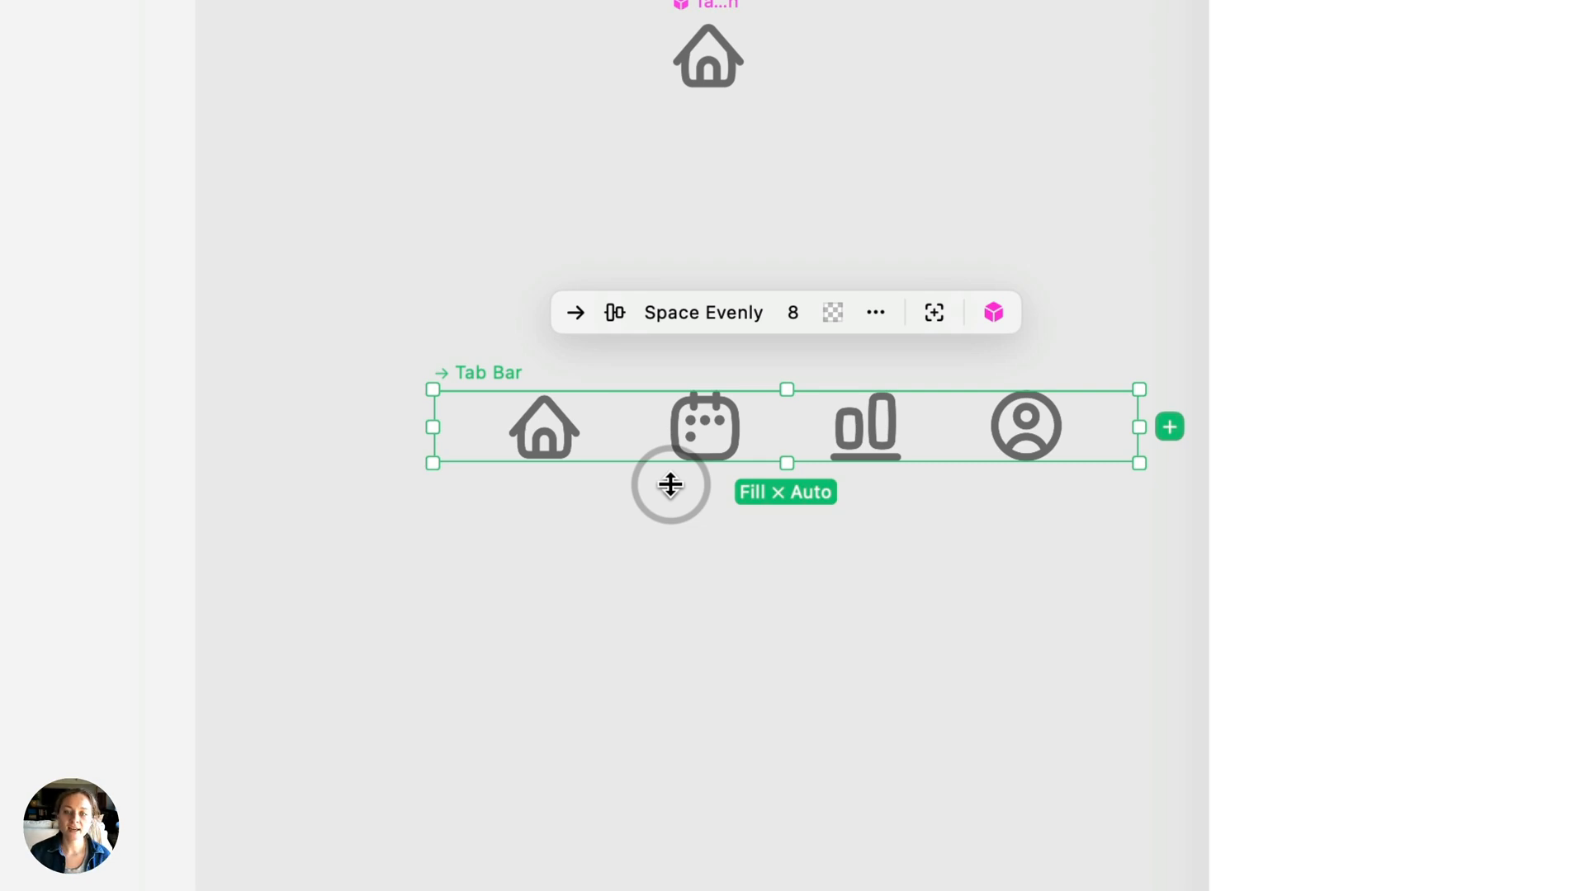
pyautogui.moveTo(670, 494)
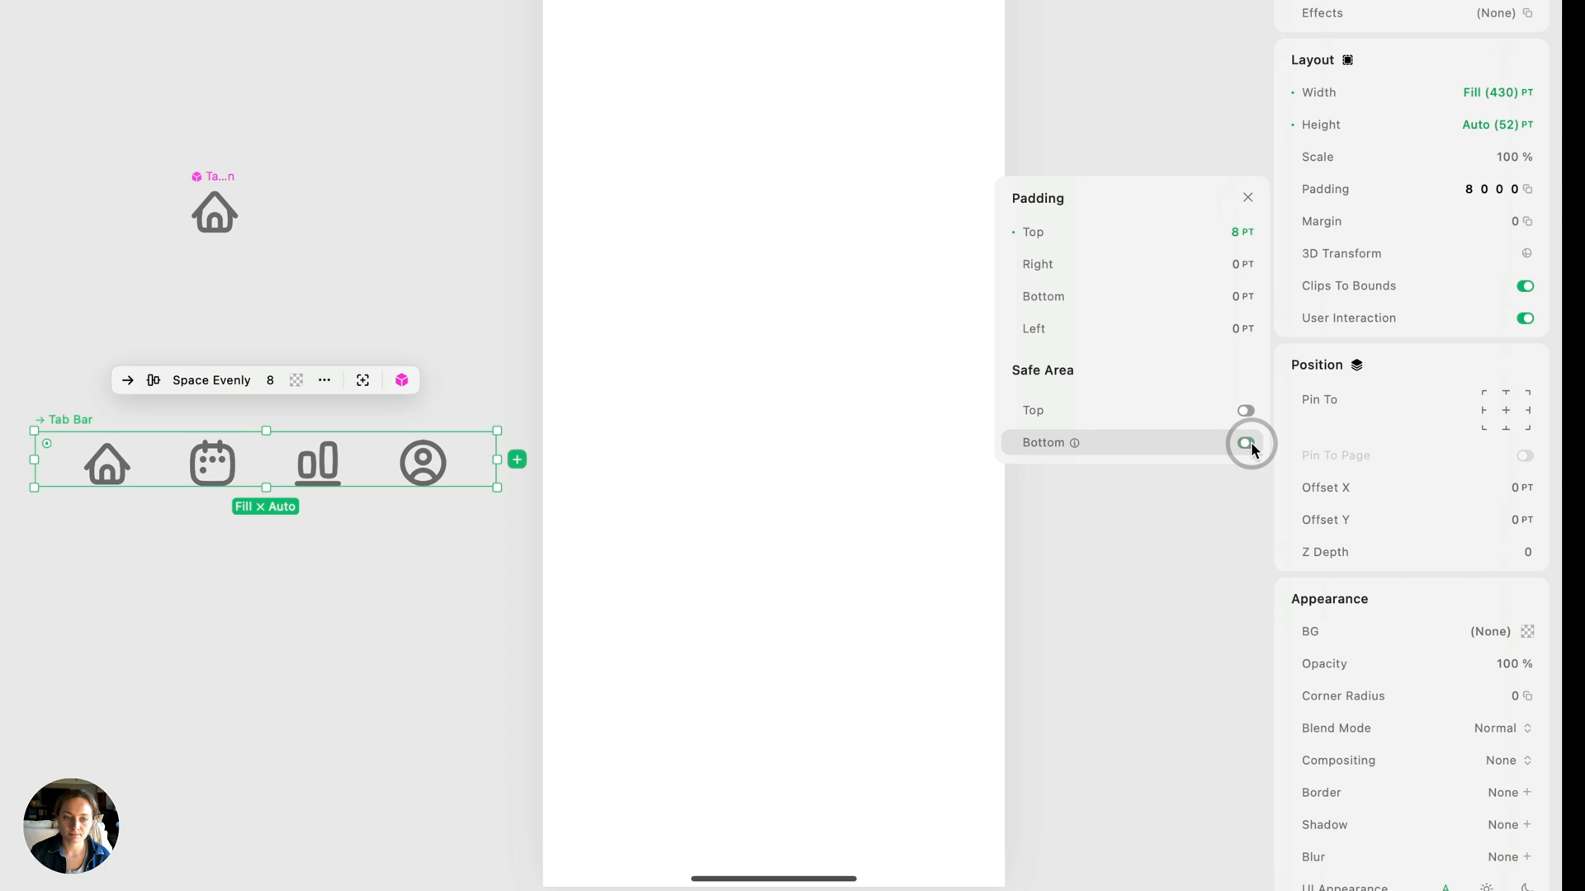
# Enable Safe Area Bottom padding and pin the Tab Bar to the page bottom
pyautogui.click(1251, 443)
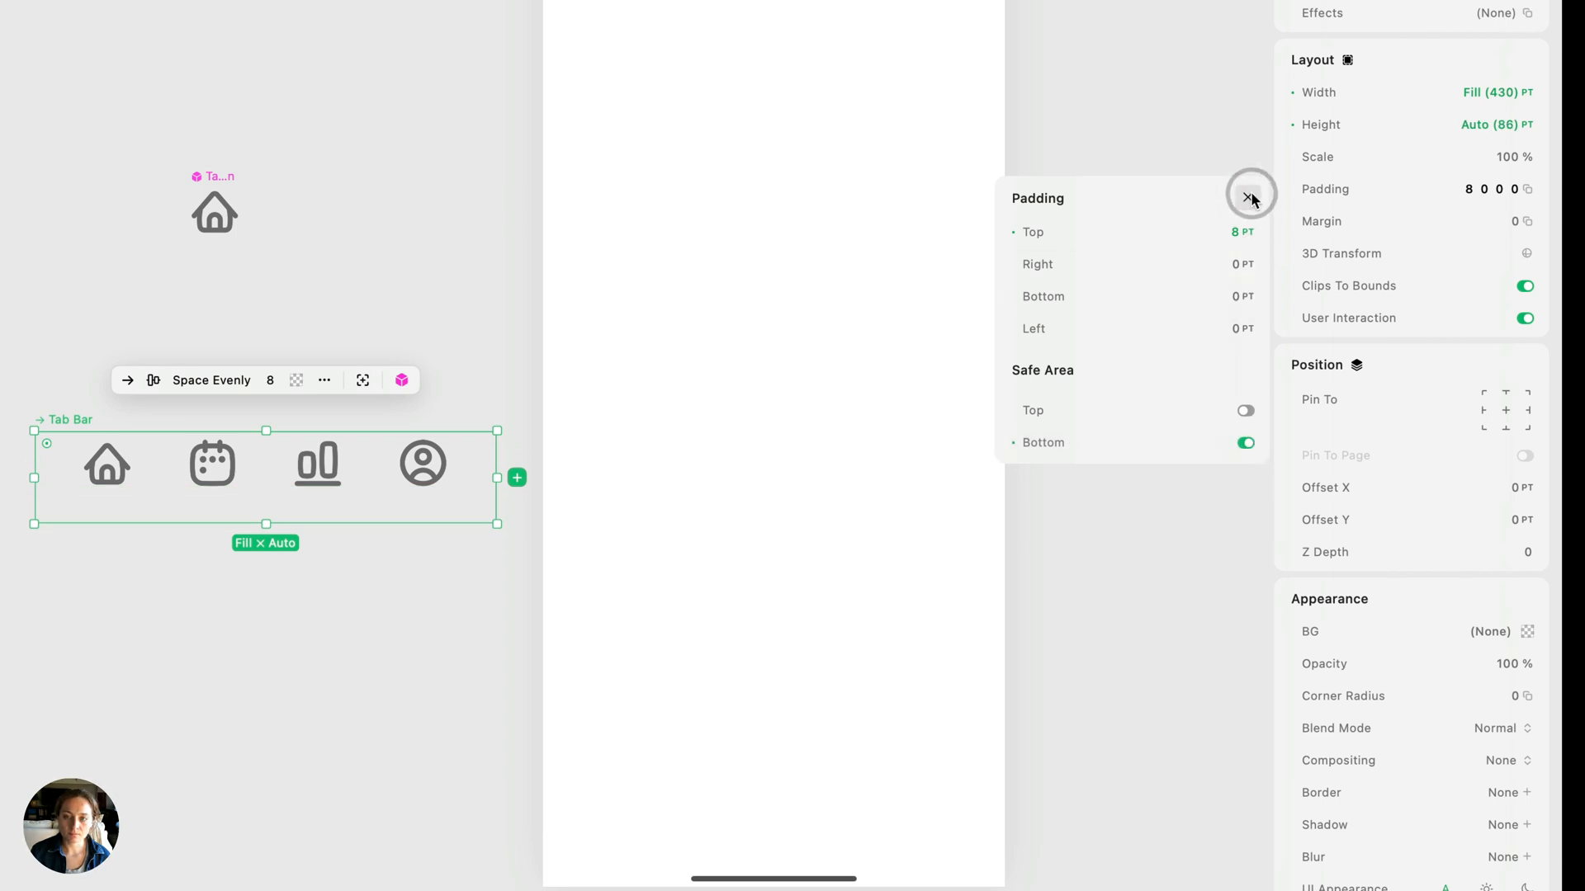
pyautogui.click(1251, 194)
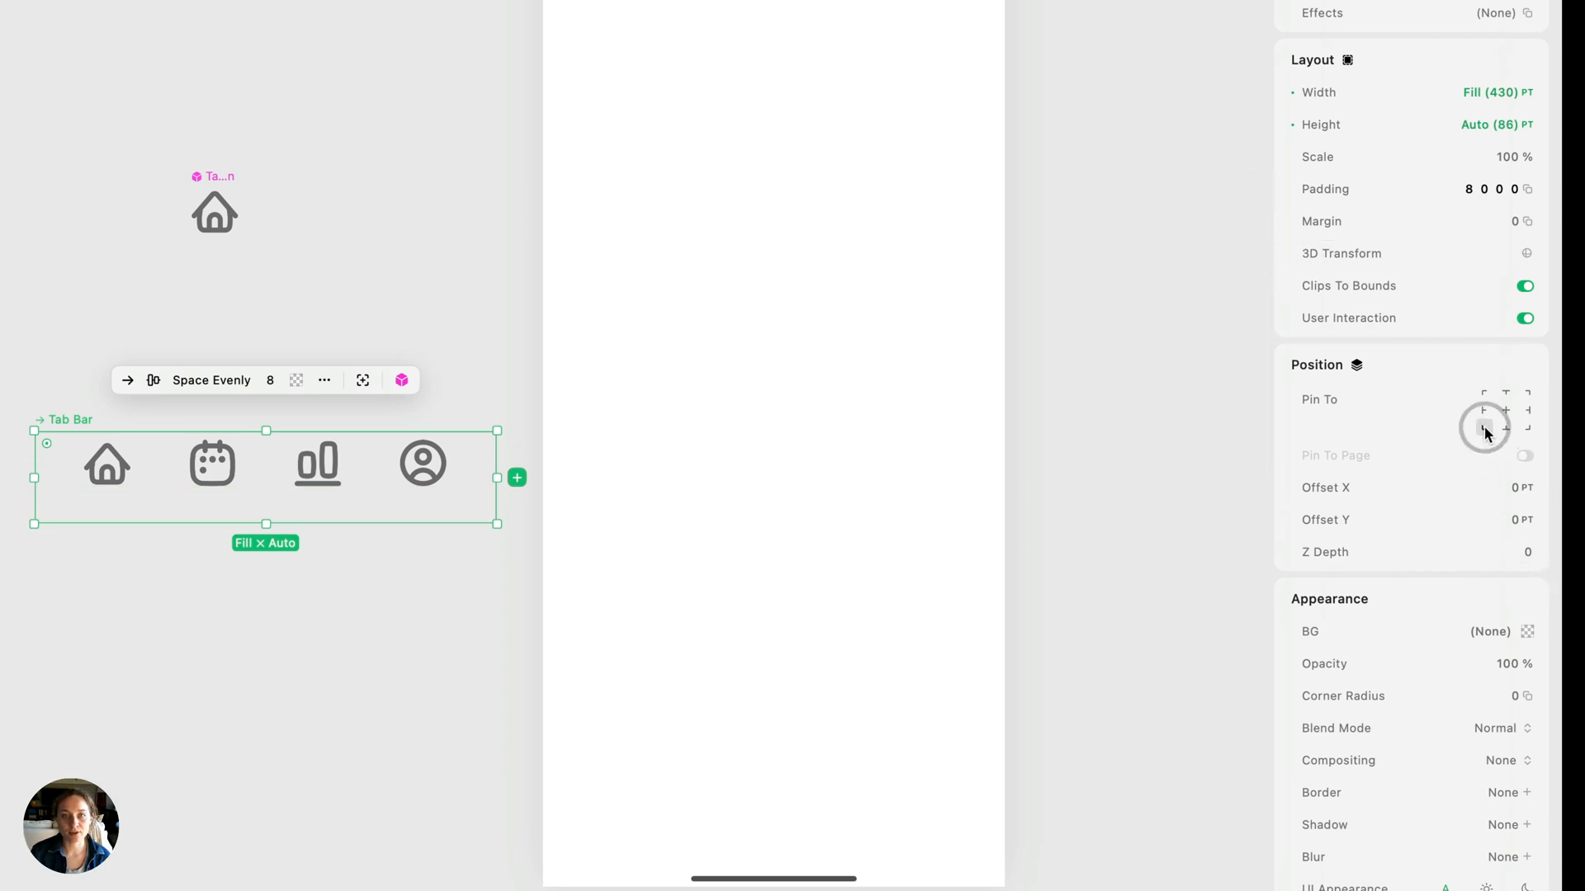
pyautogui.click(1484, 426)
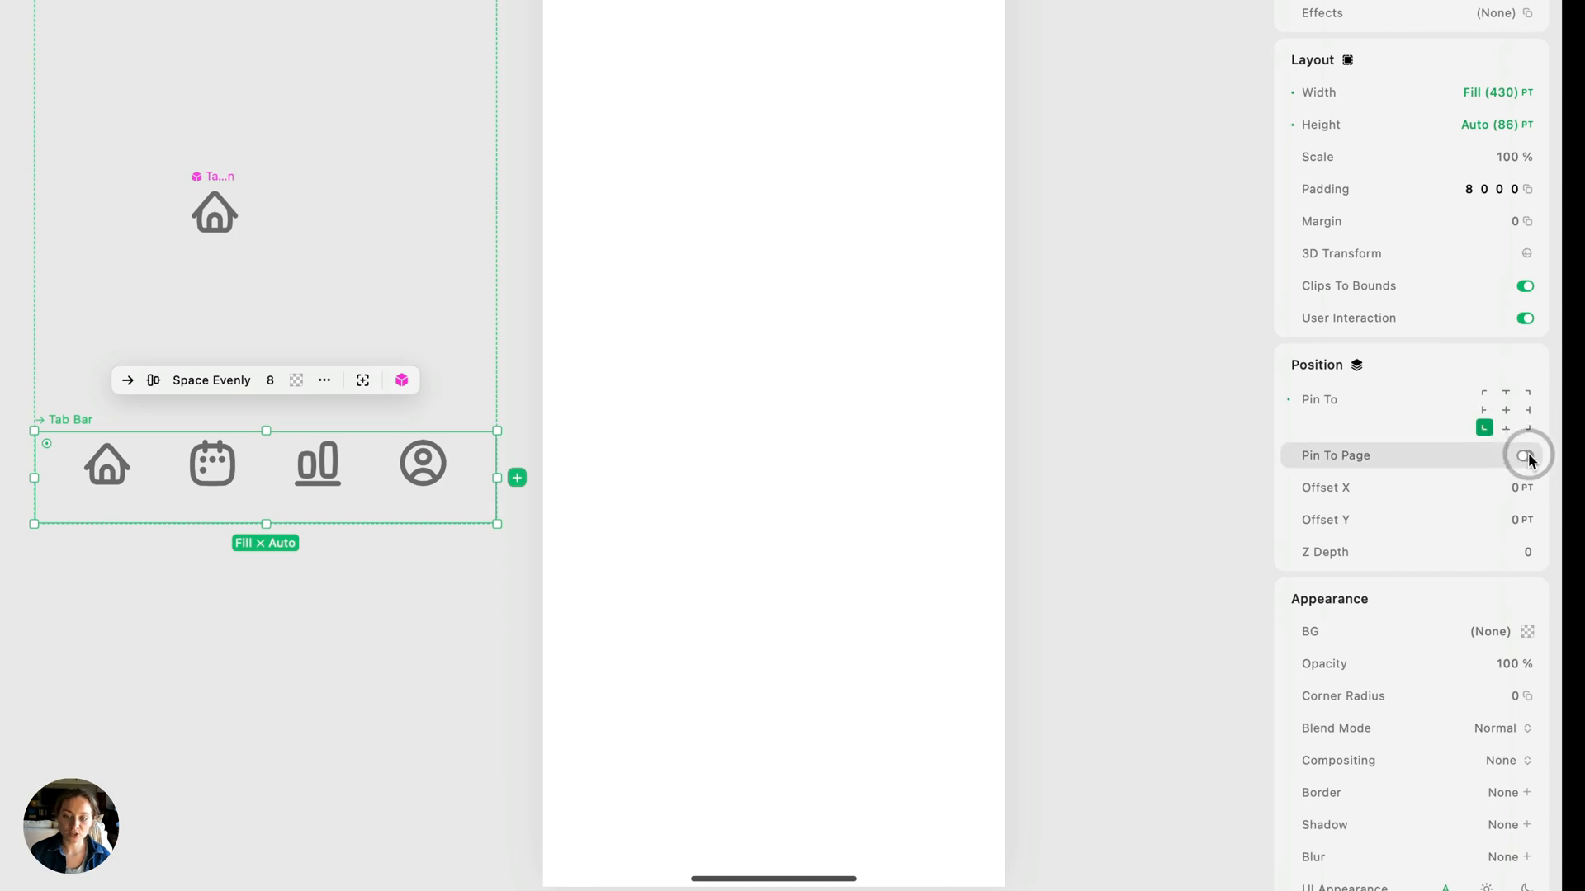
pyautogui.click(1525, 455)
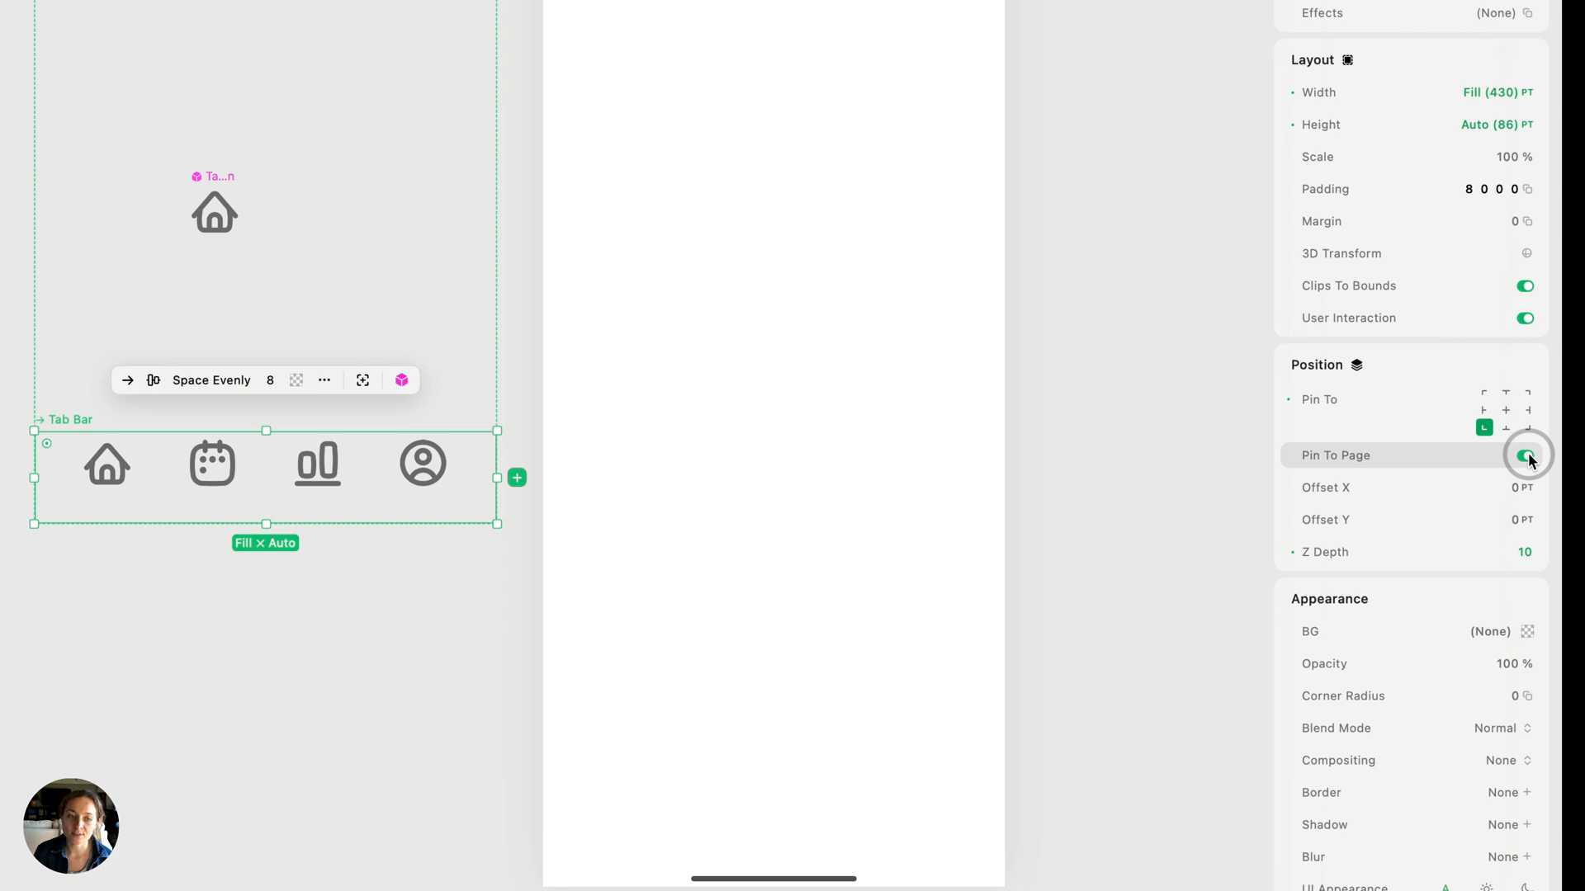
pyautogui.click(1524, 455)
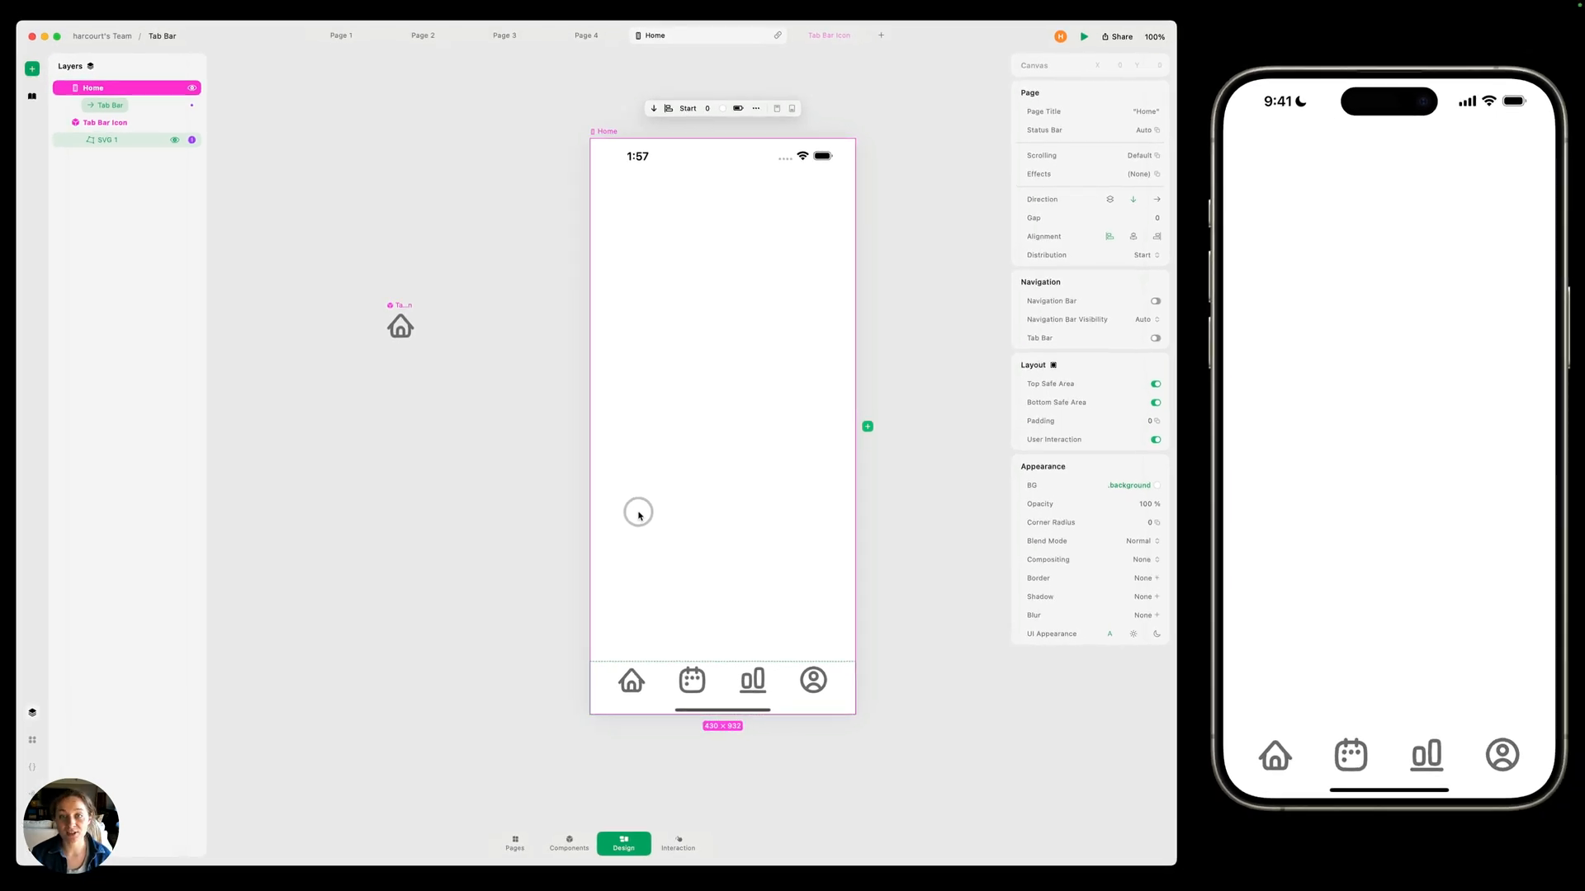
# Insert Page Loader 1 on Home and move it above Tab Bar in the Layers panel
pyautogui.click(550, 487)
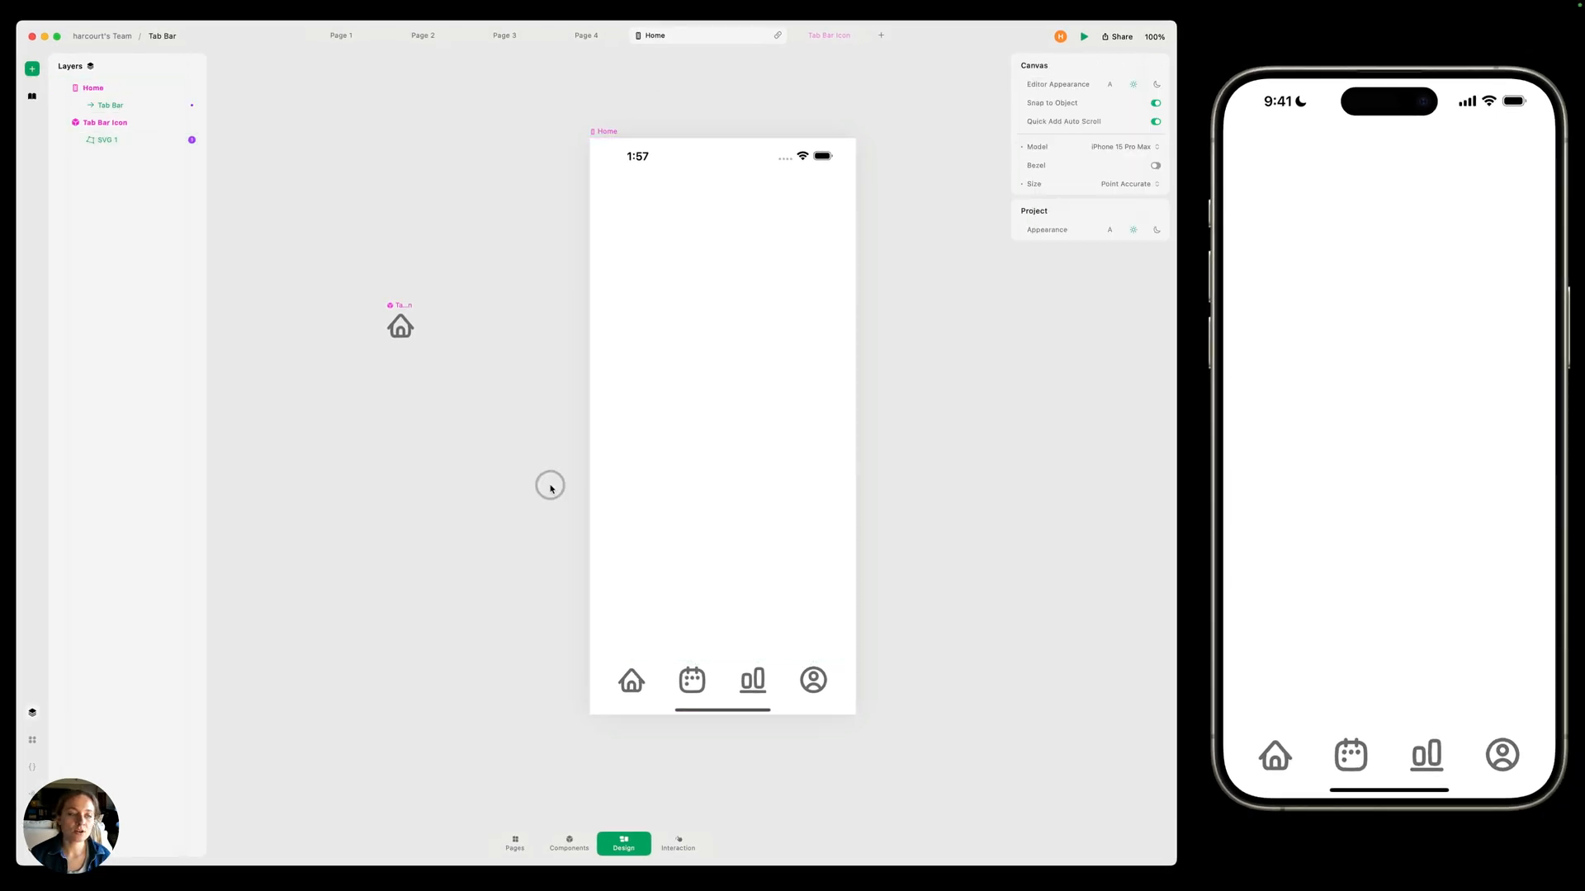
pyautogui.click(32, 68)
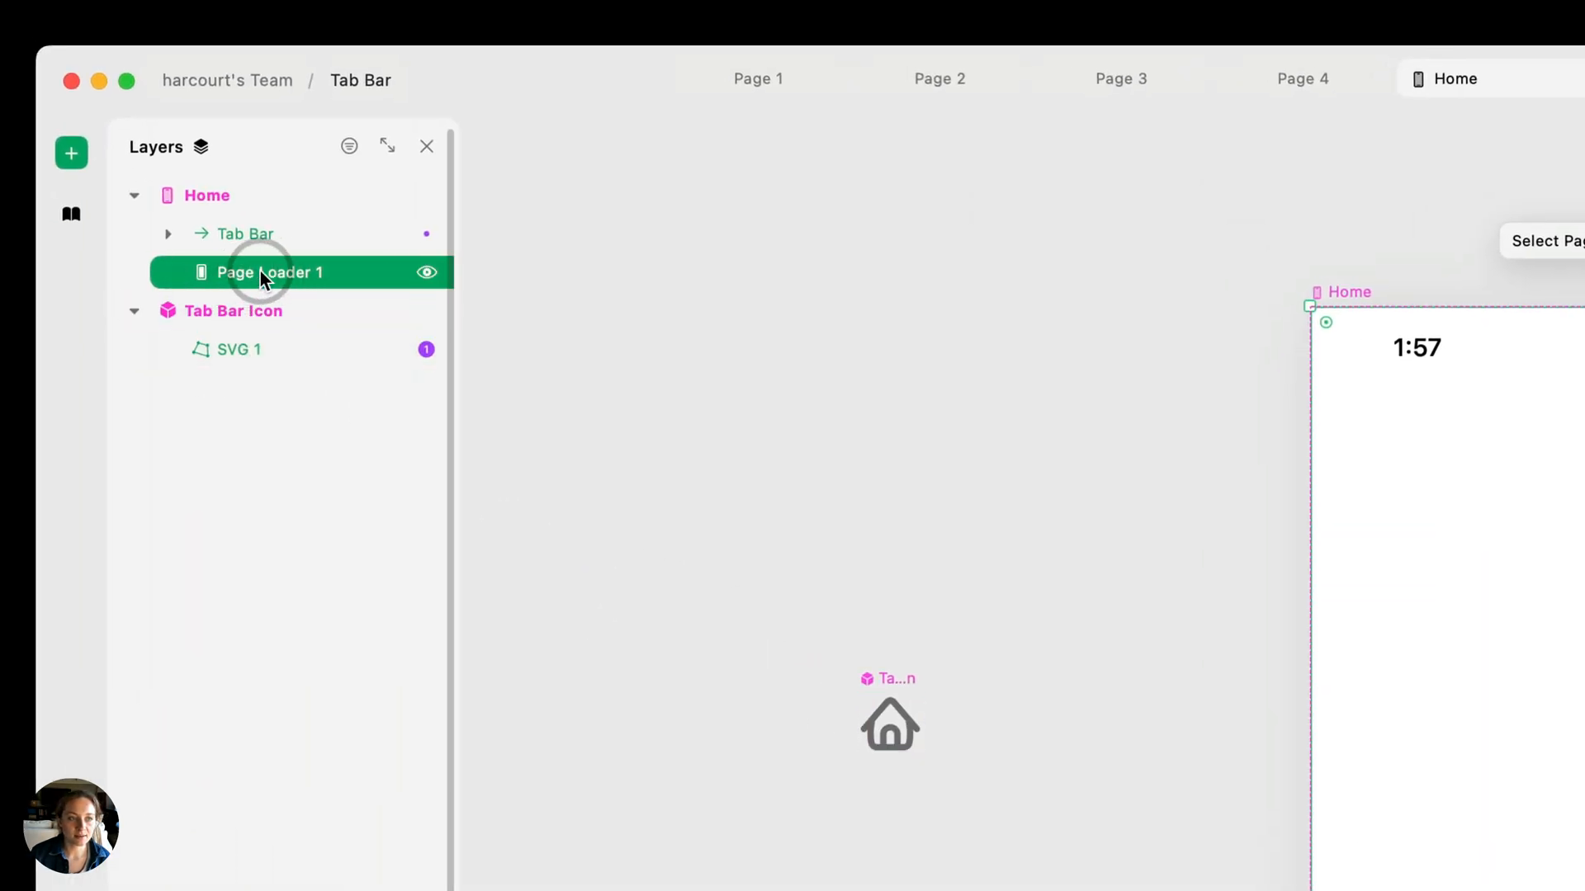
pyautogui.moveTo(267, 271); pyautogui.dragTo(268, 233)
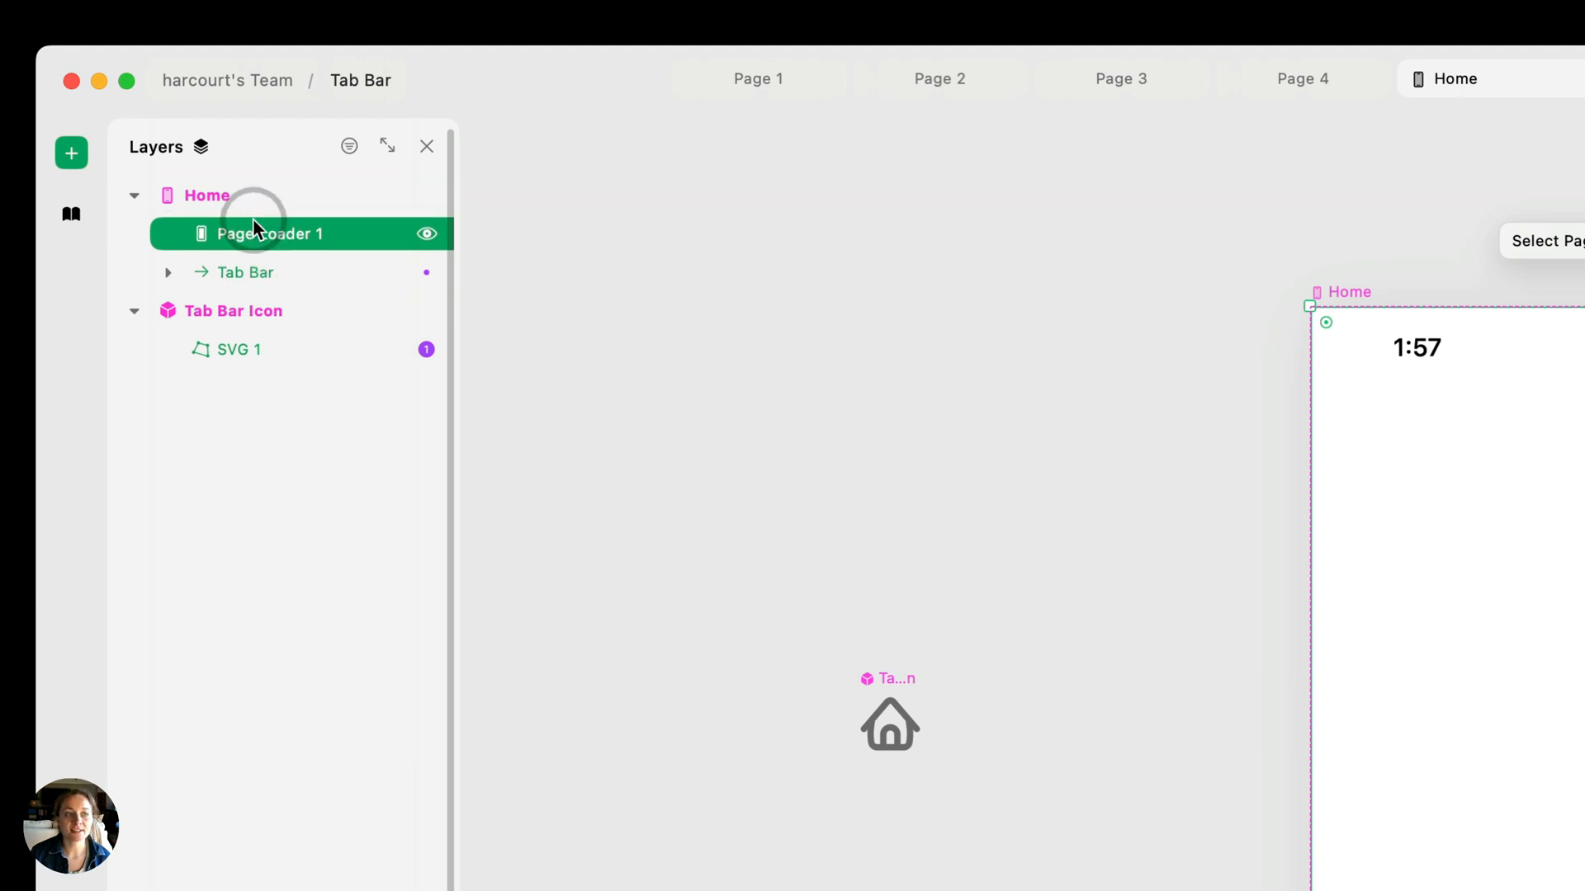
pyautogui.click(244, 271)
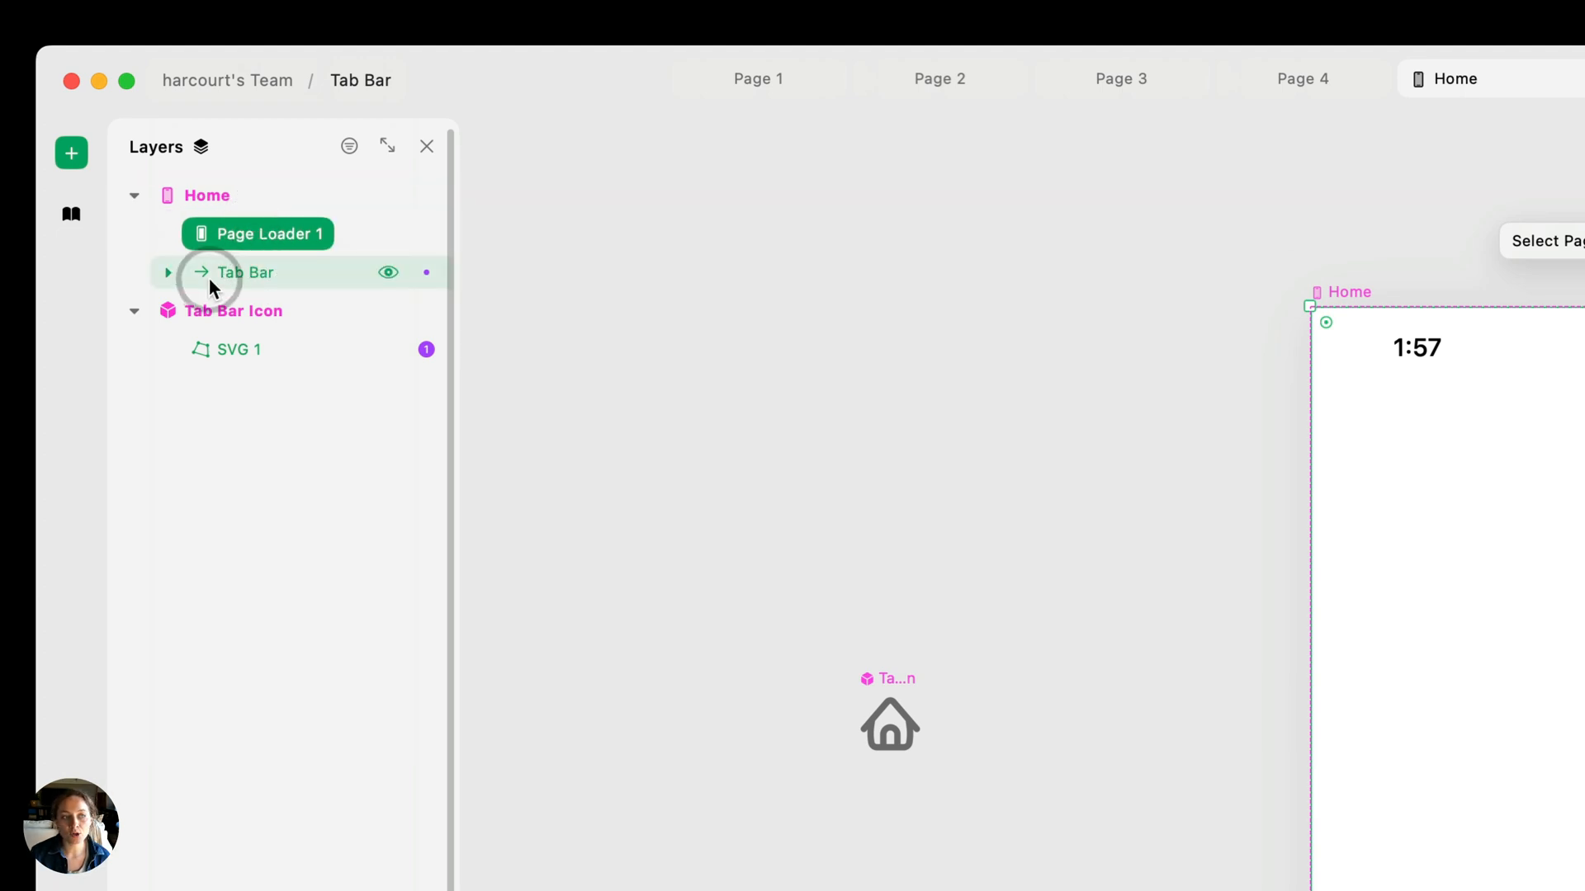
pyautogui.click(270, 234)
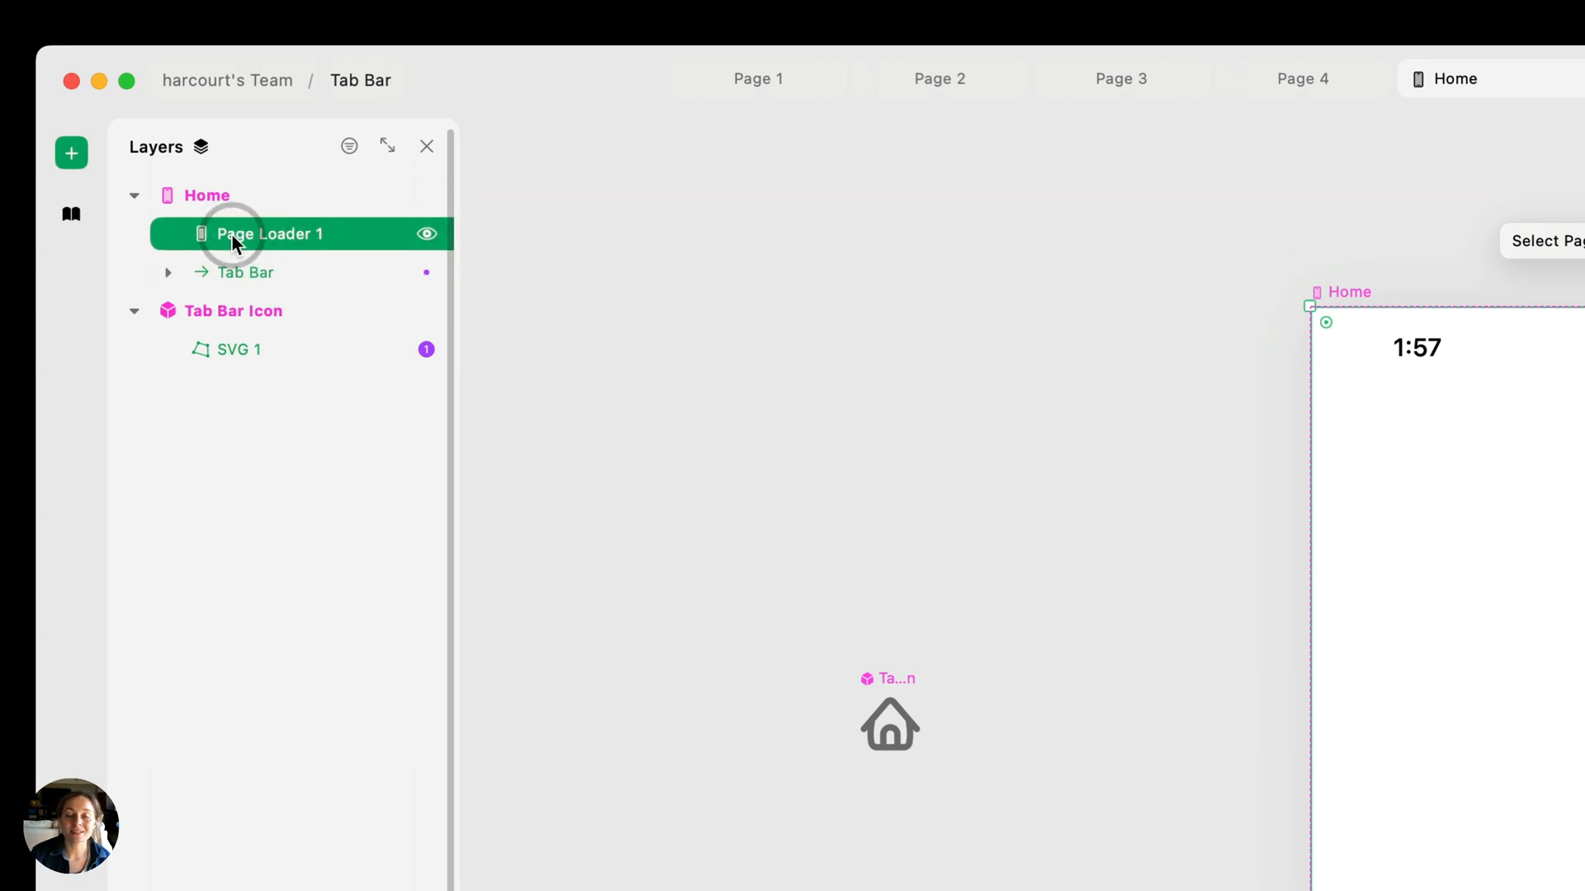
pyautogui.moveTo(278, 246)
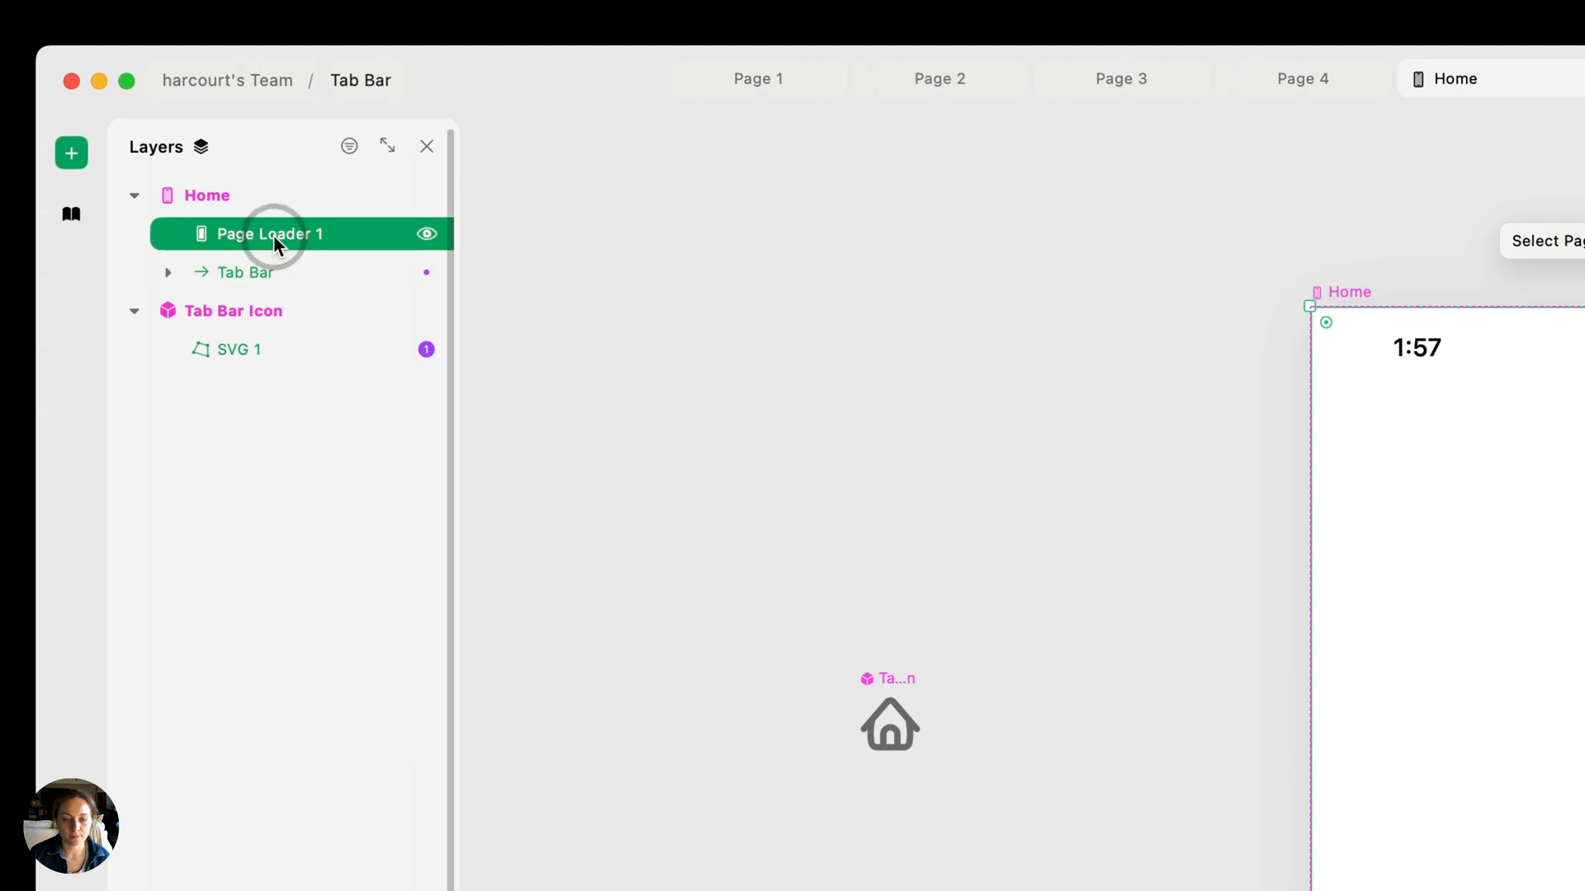
pyautogui.click(267, 233)
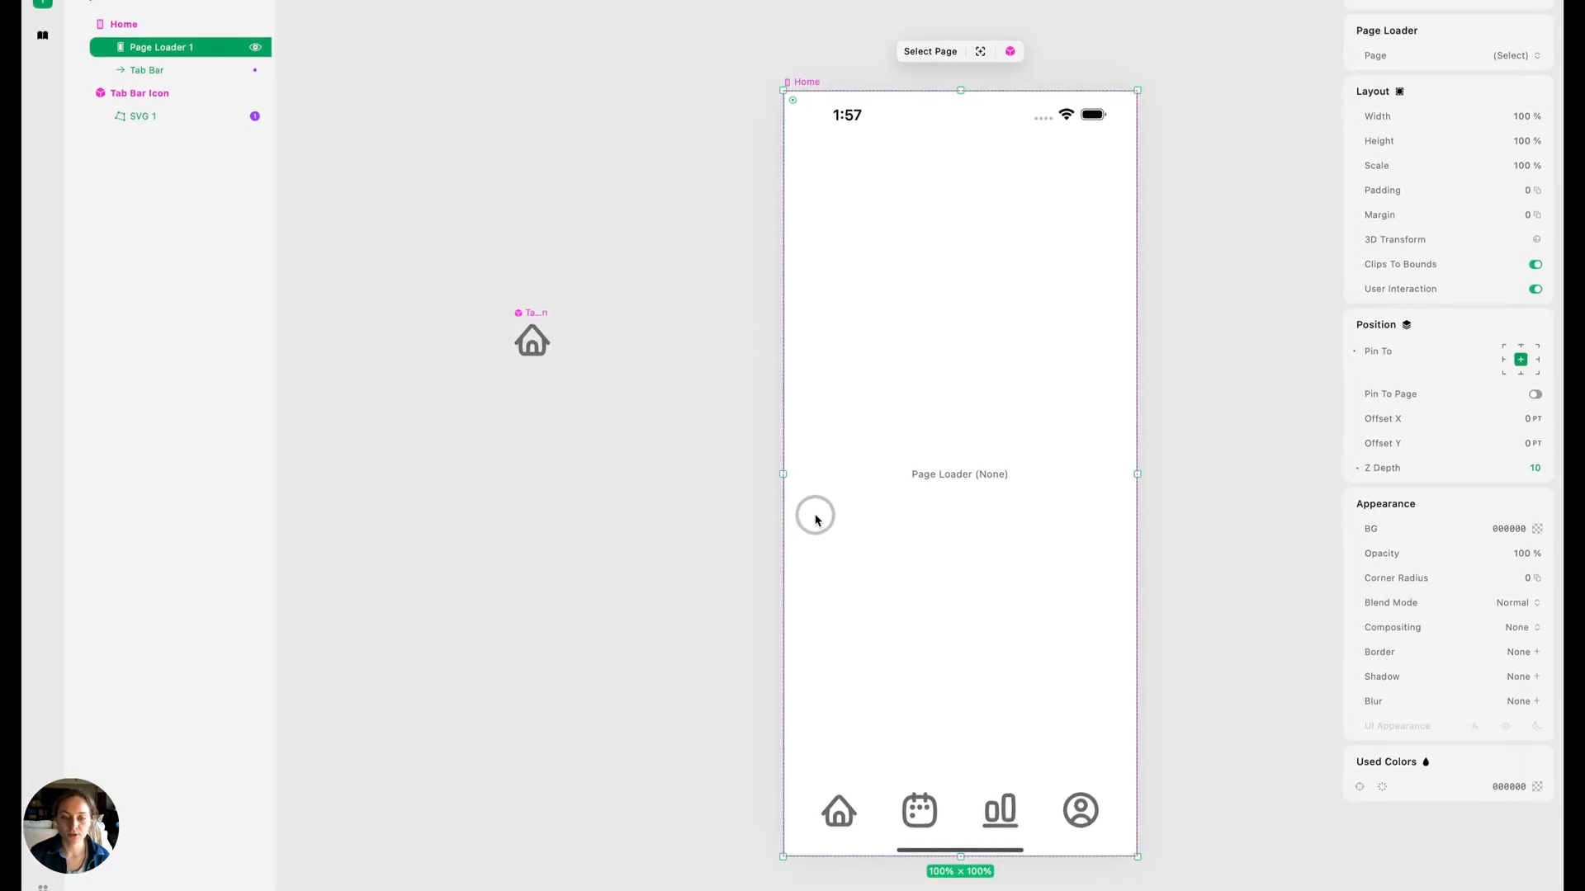
pyautogui.moveTo(954, 480)
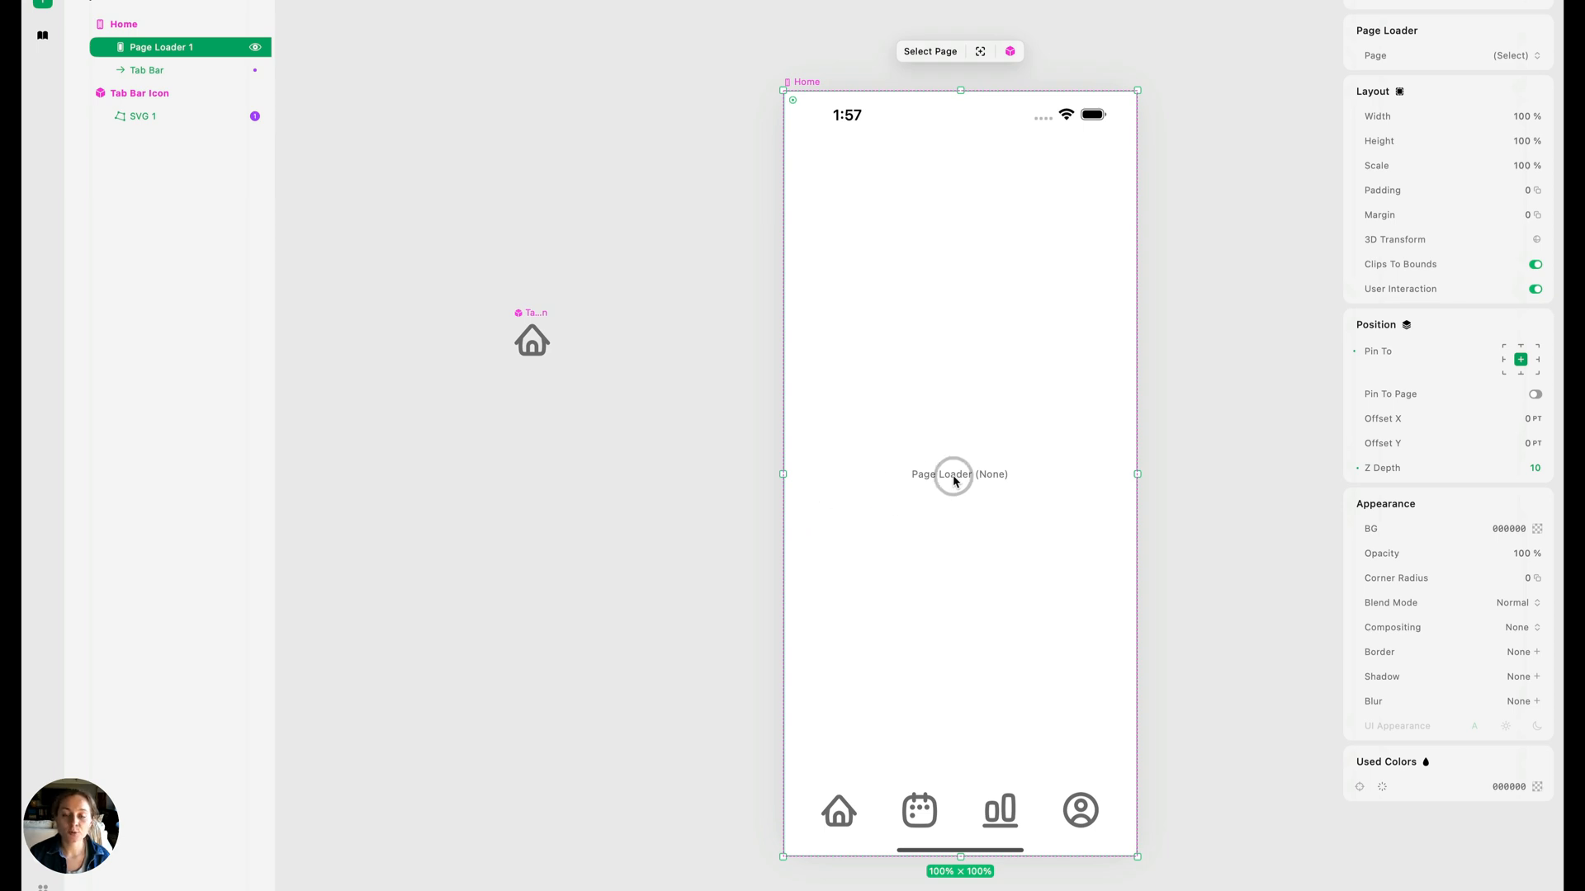
pyautogui.moveTo(1027, 536)
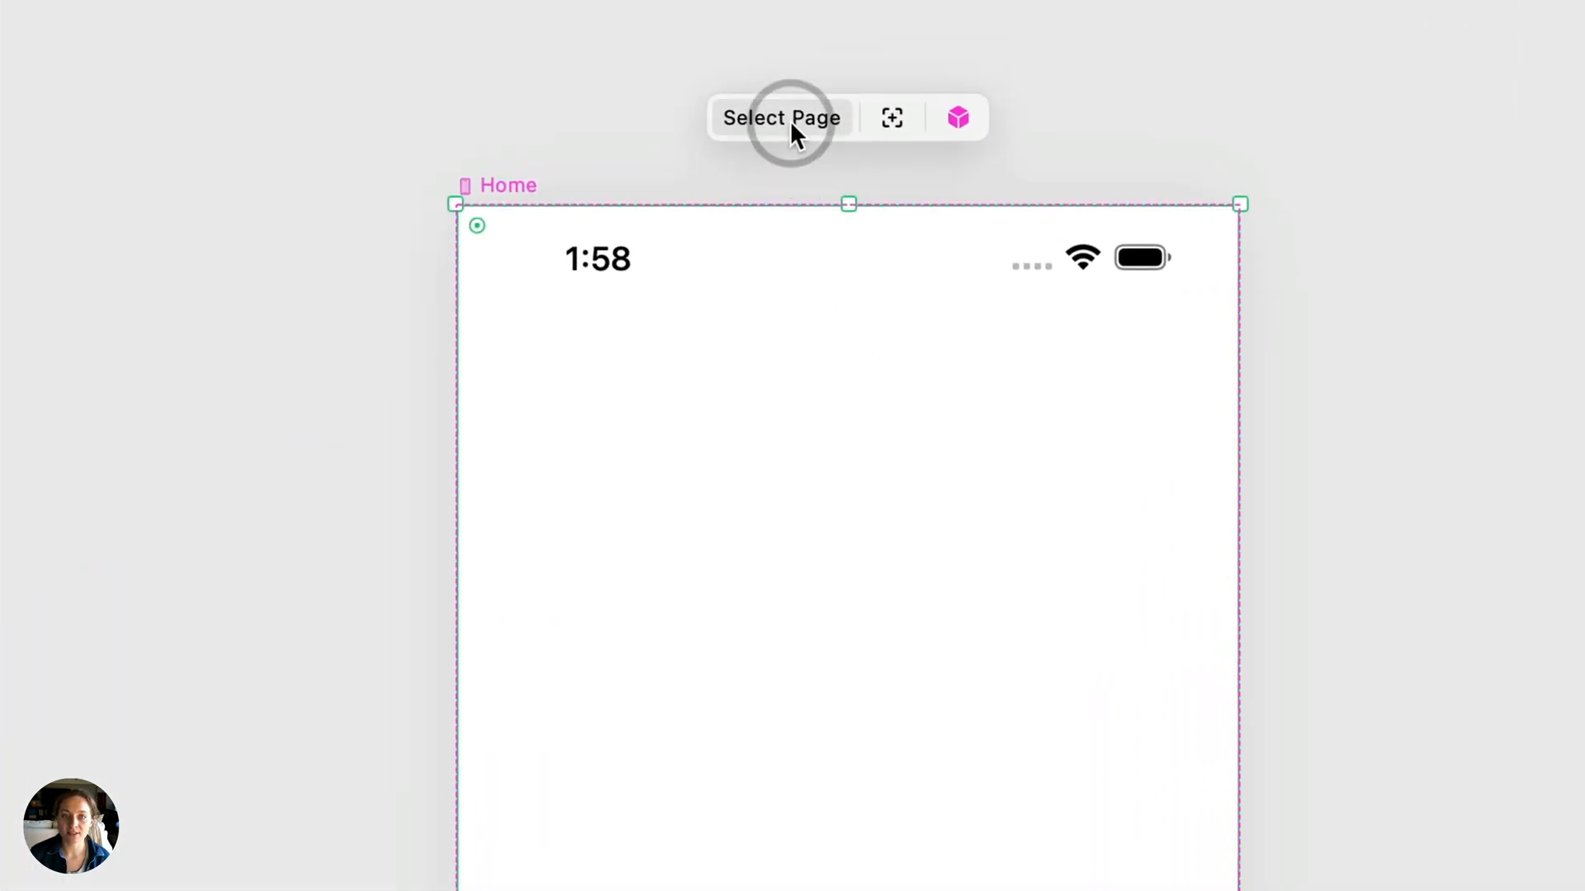
# Load Page 1 in the page loader and switch the home tab icon to Active
pyautogui.click(780, 118)
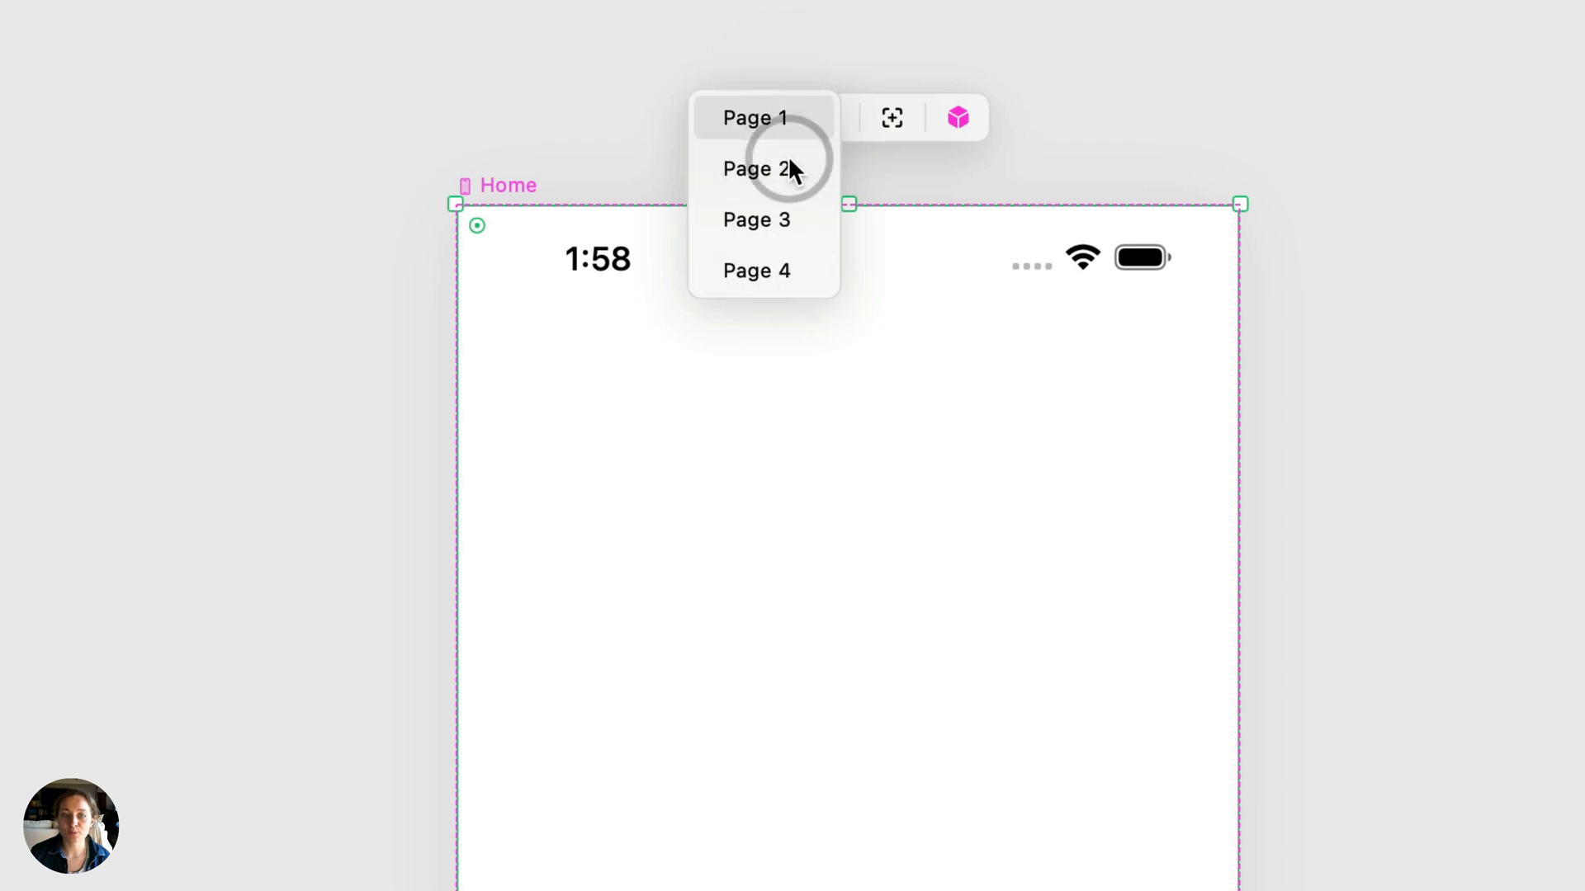
pyautogui.moveTo(791, 122)
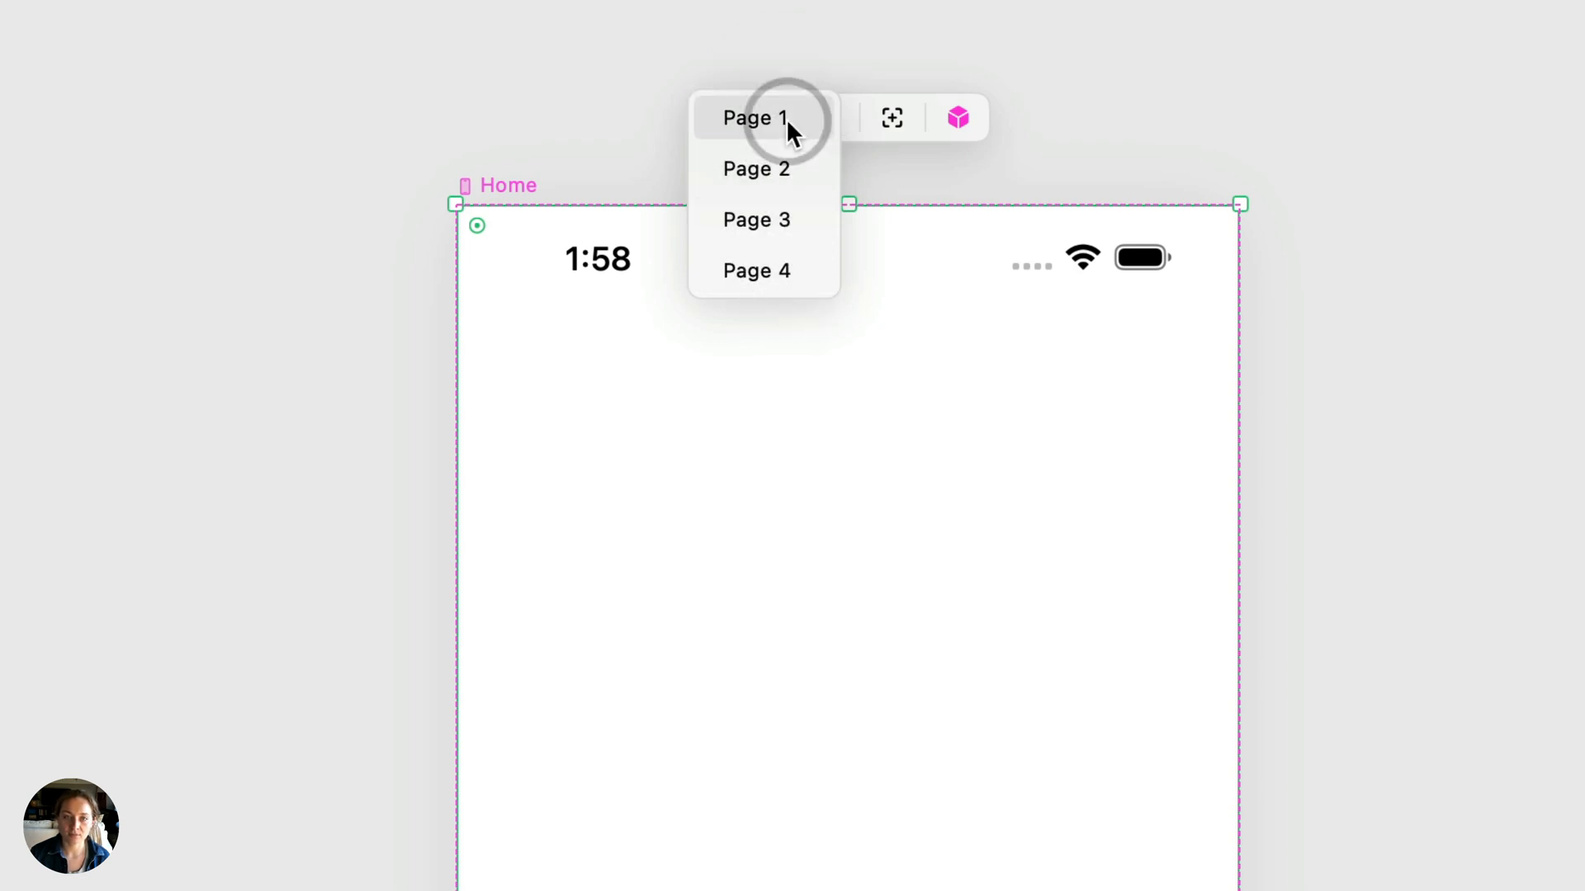
pyautogui.click(757, 118)
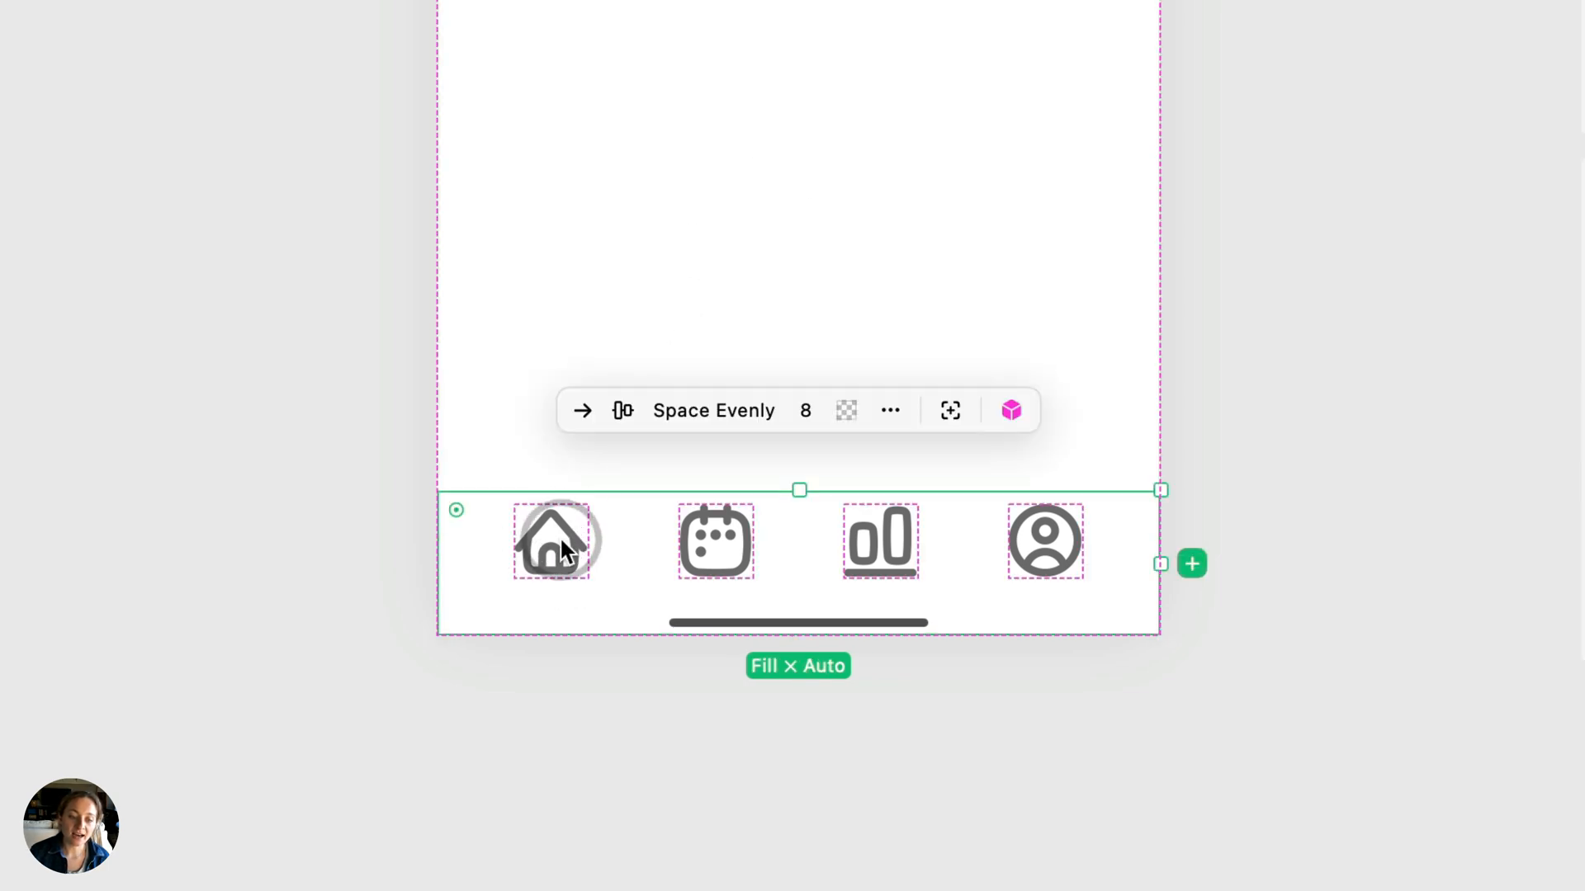
pyautogui.click(551, 539)
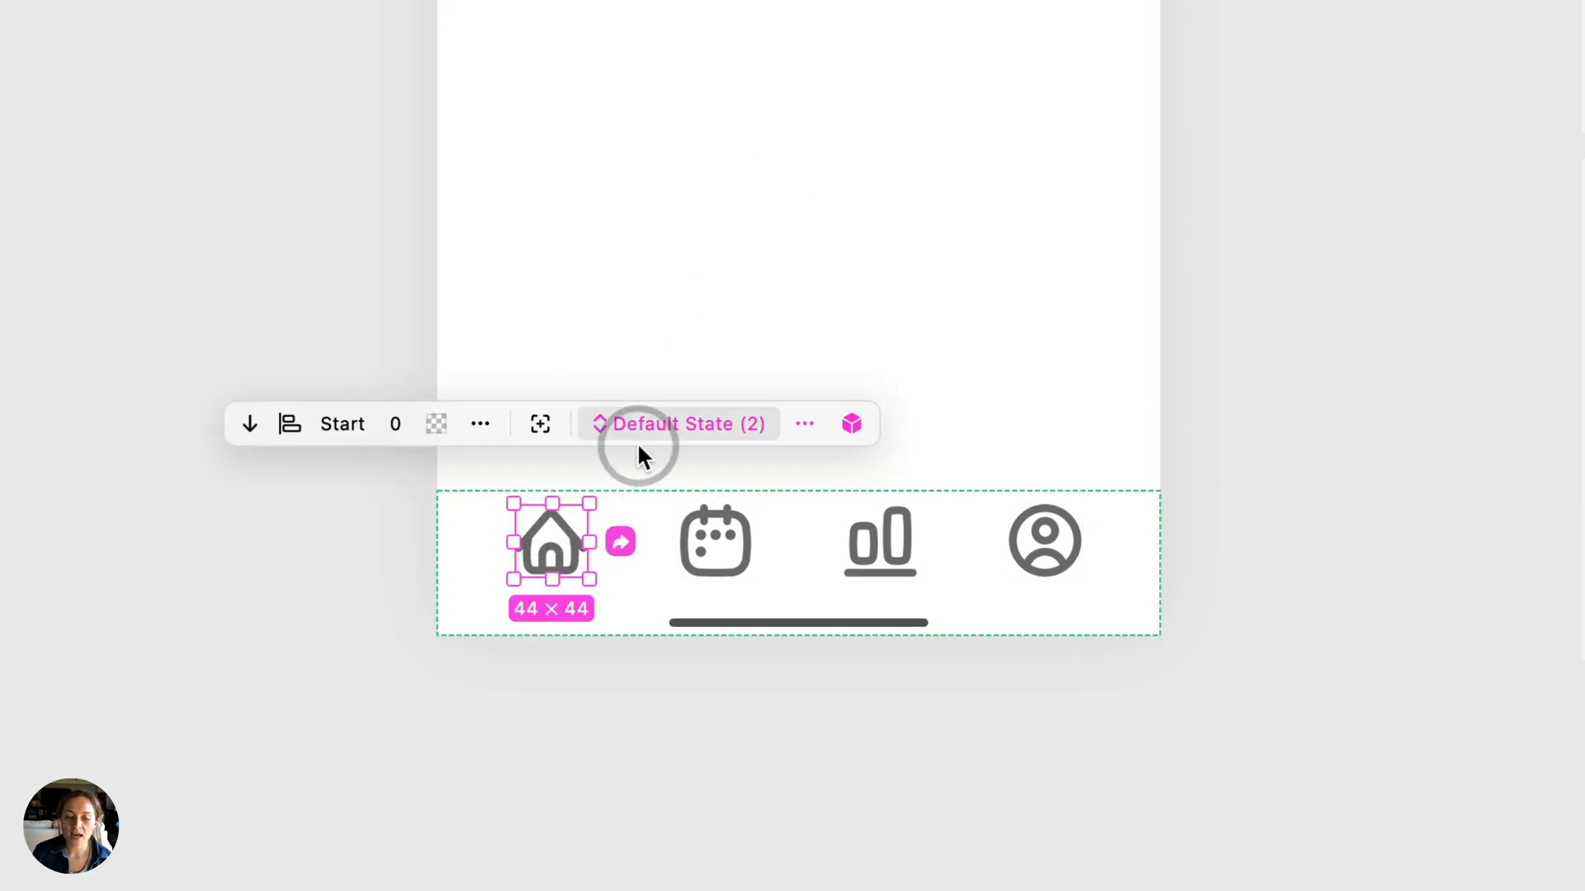
pyautogui.click(679, 423)
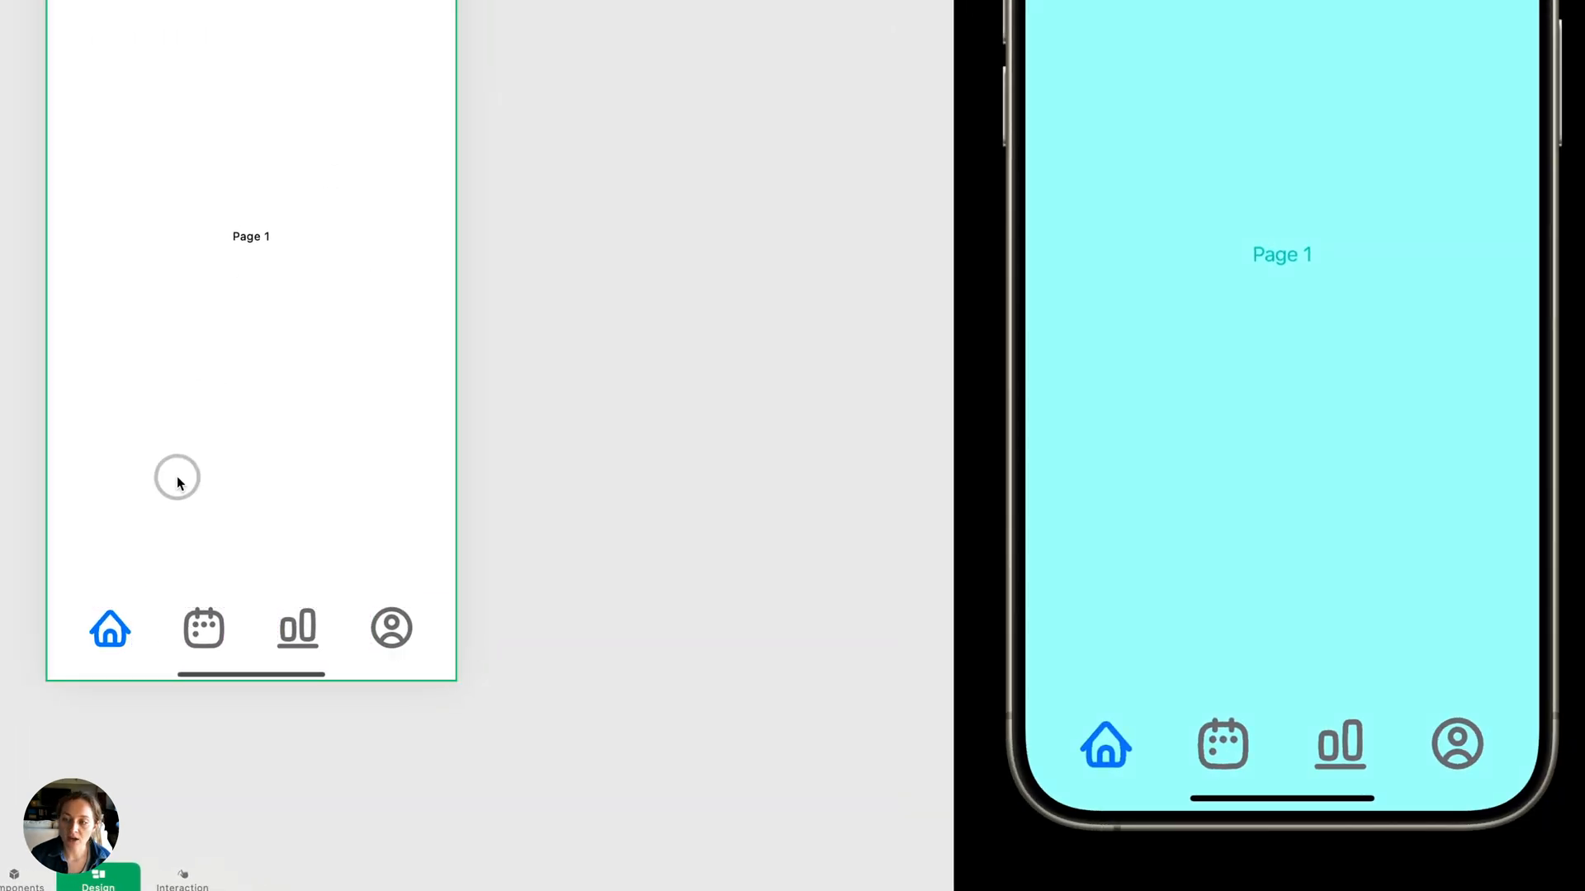
# Give the Tab Bar a Material blur set to Regular (System)
pyautogui.click(248, 657)
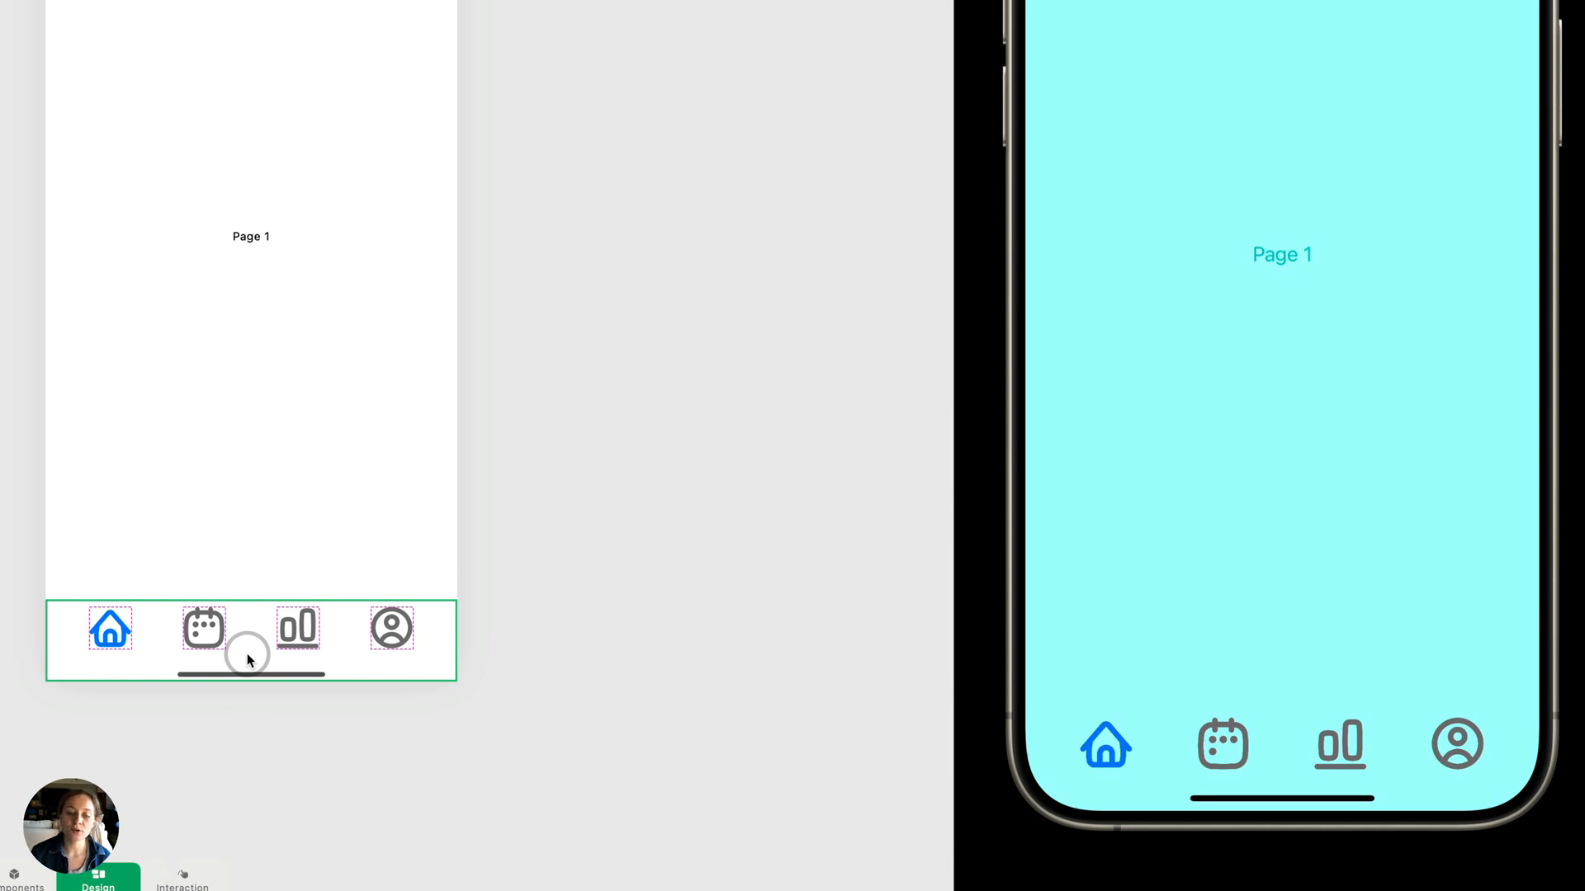
pyautogui.click(251, 640)
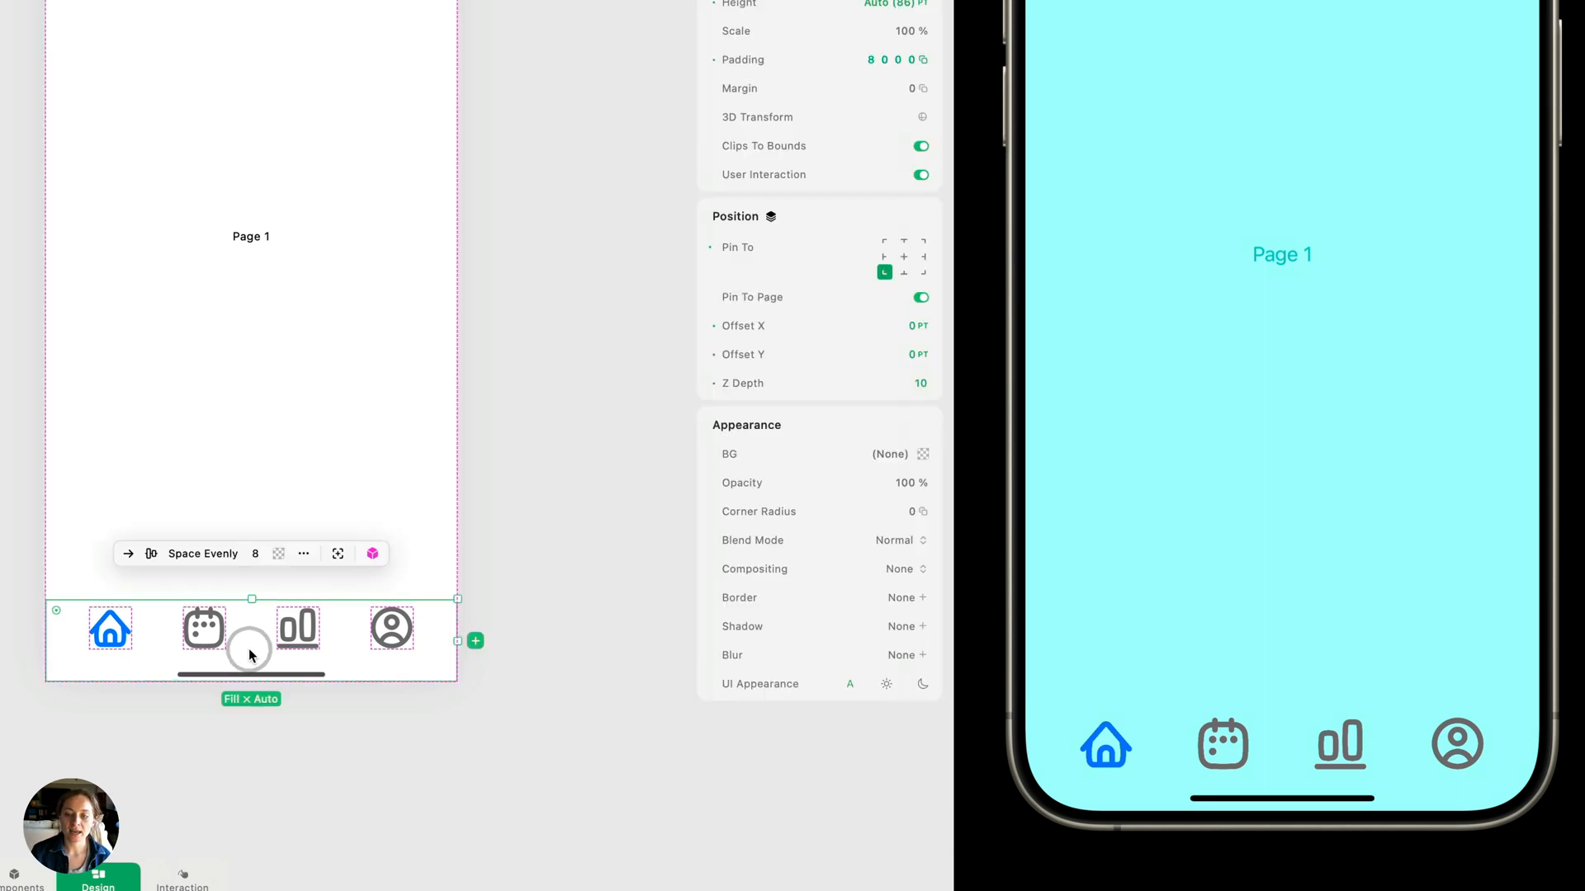
pyautogui.click(904, 655)
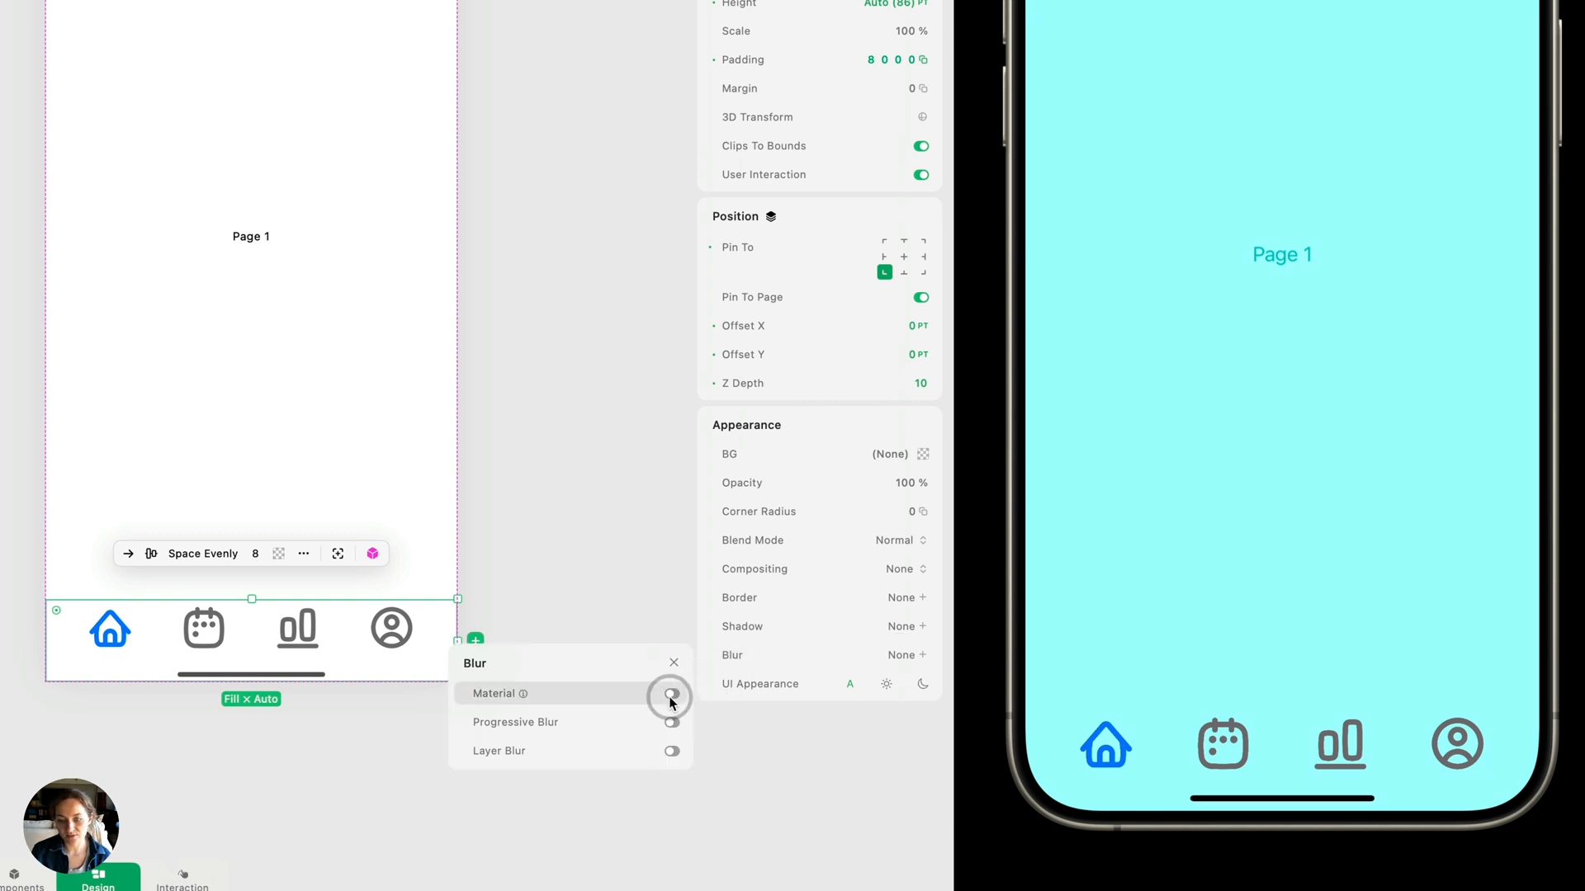
pyautogui.click(671, 693)
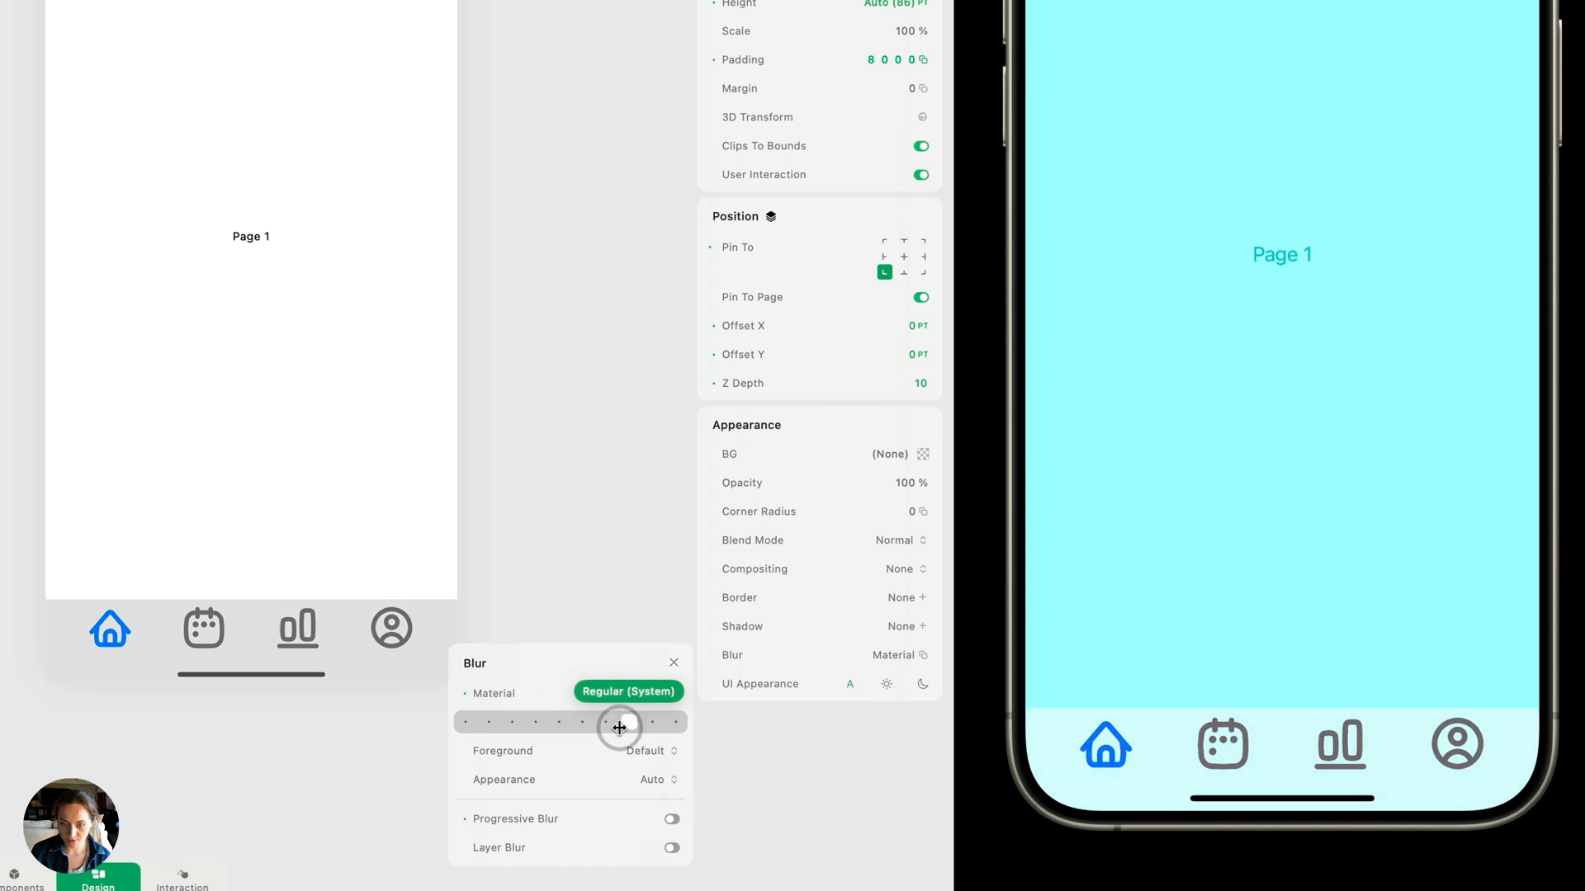
pyautogui.click(670, 694)
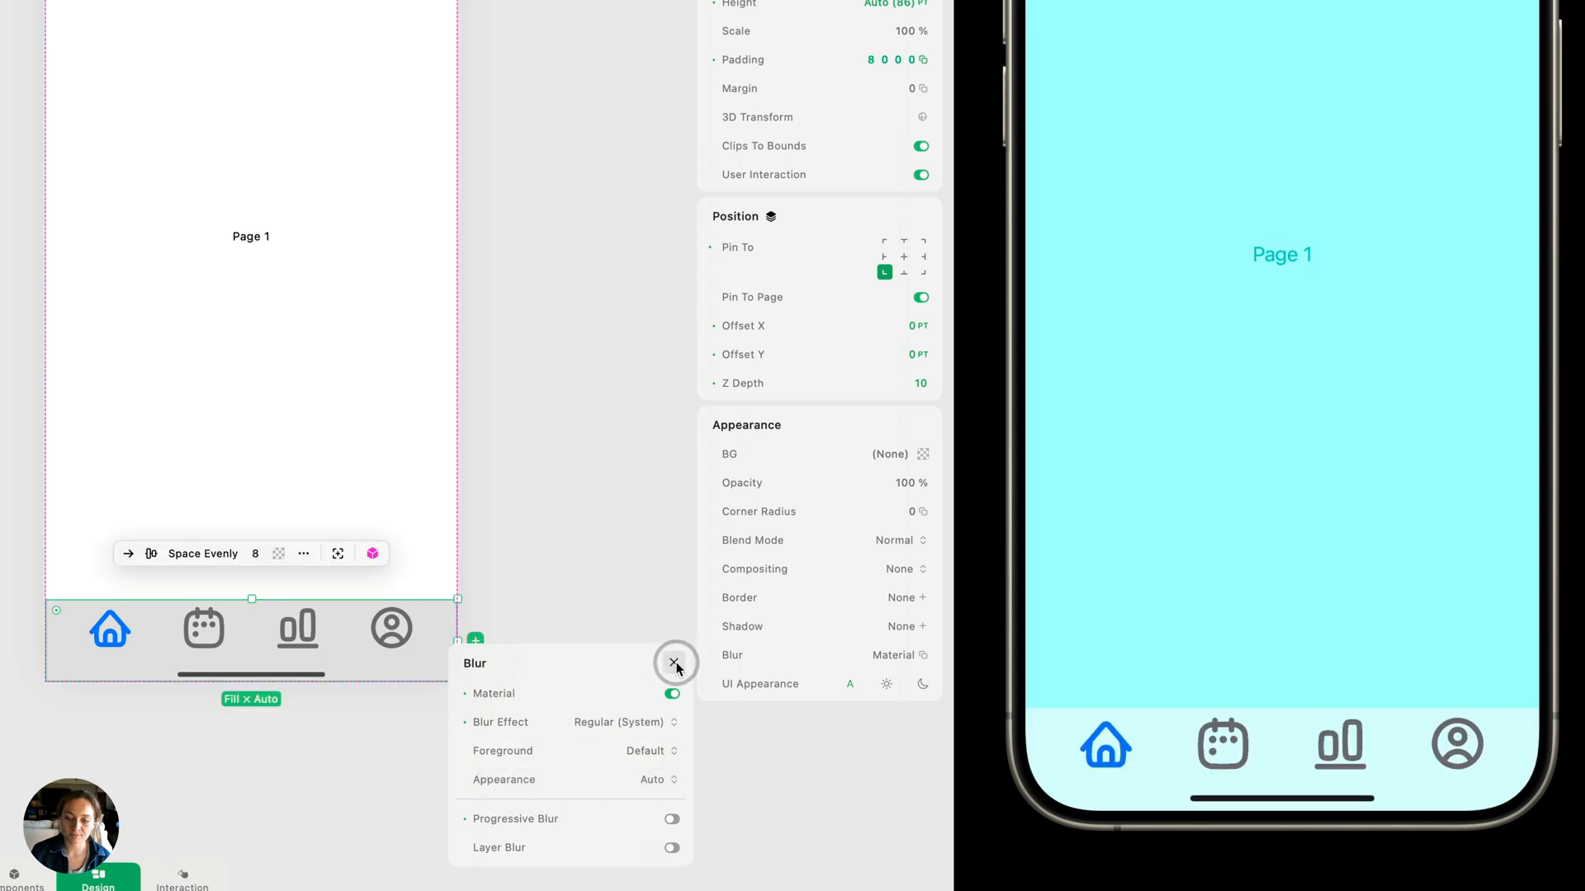
pyautogui.click(674, 664)
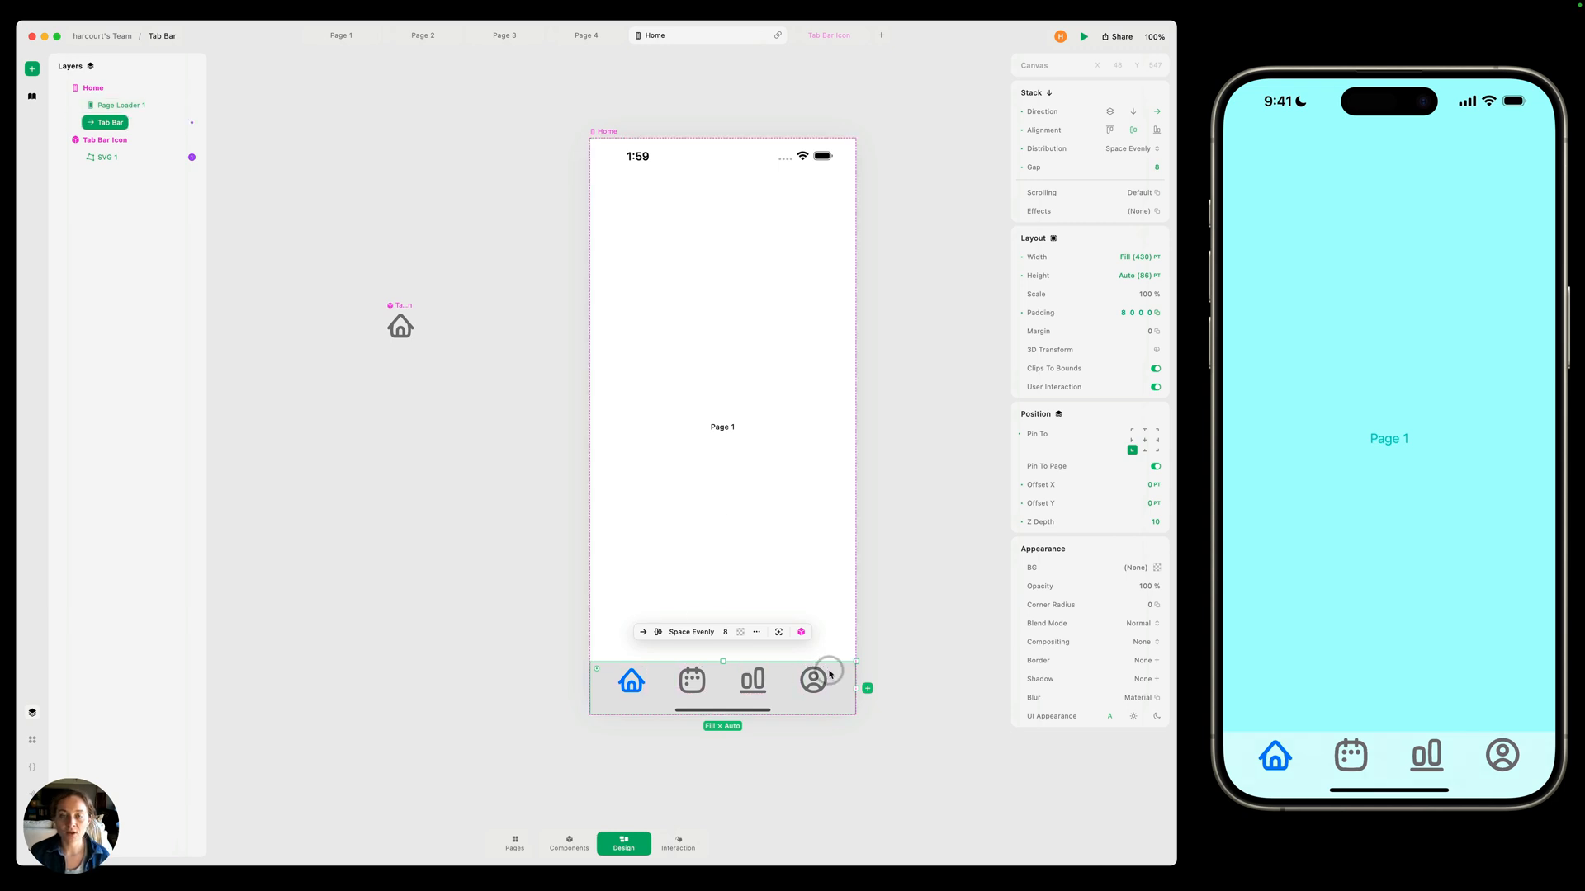
pyautogui.click(105, 140)
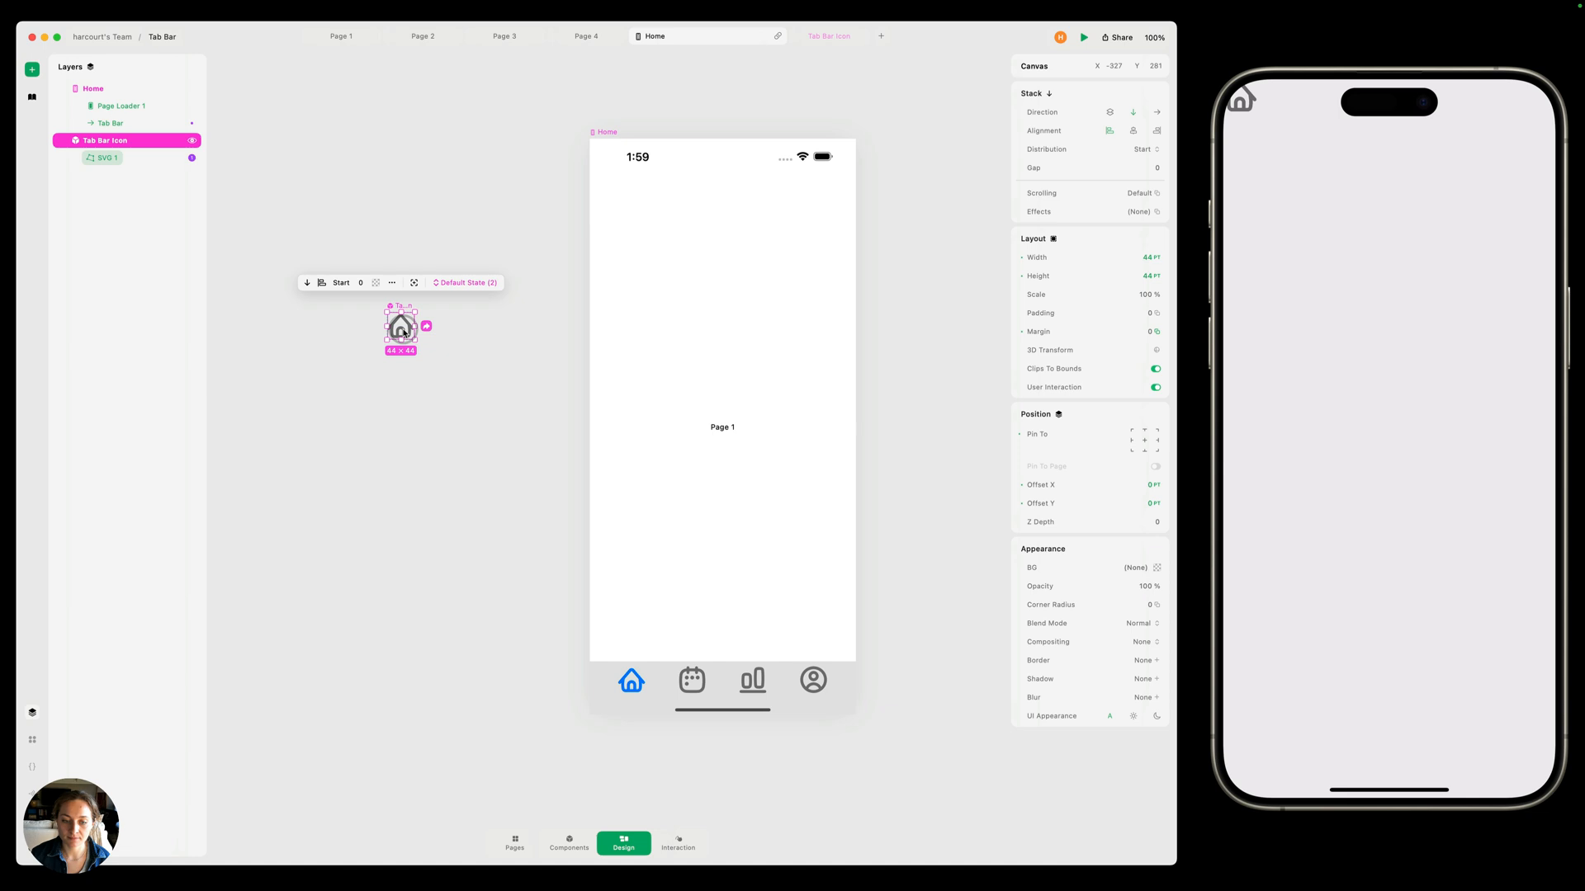
pyautogui.click(723, 687)
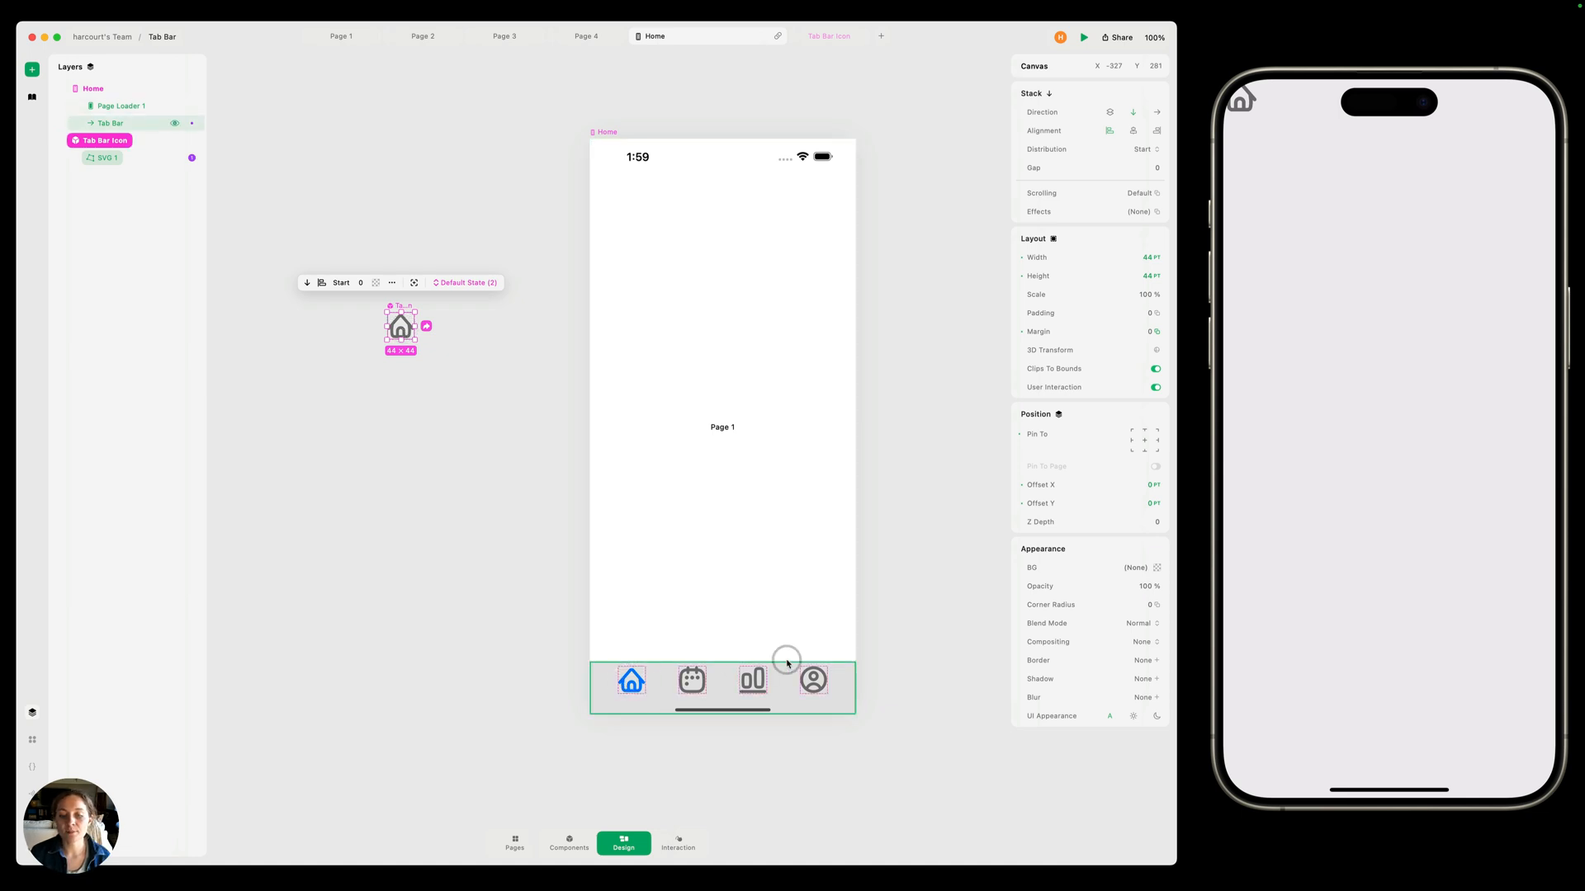
pyautogui.moveTo(754, 697)
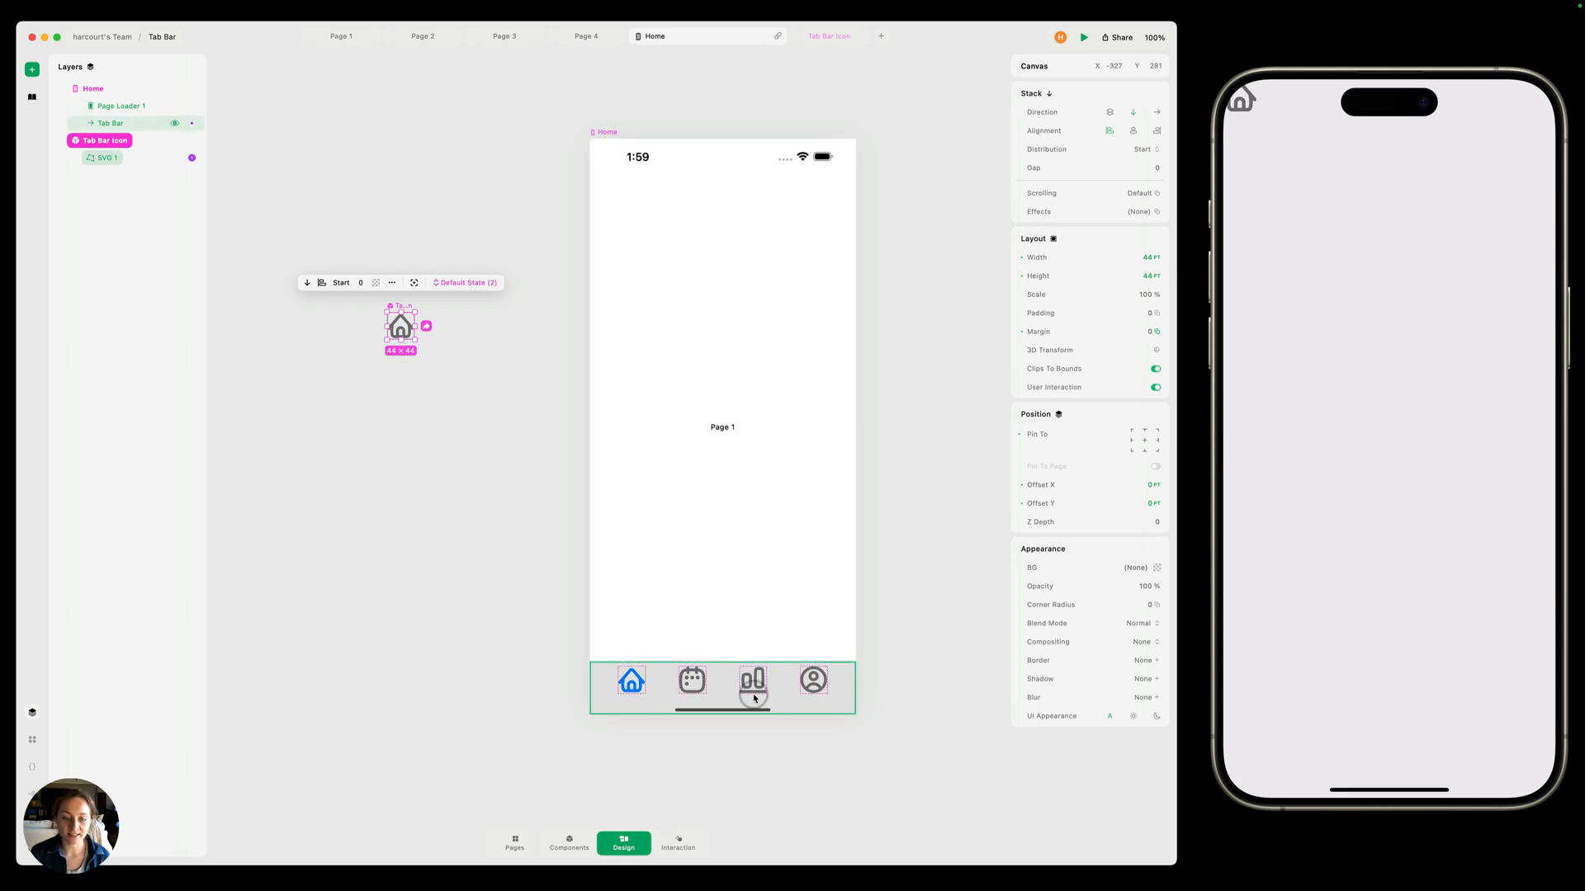
pyautogui.click(631, 680)
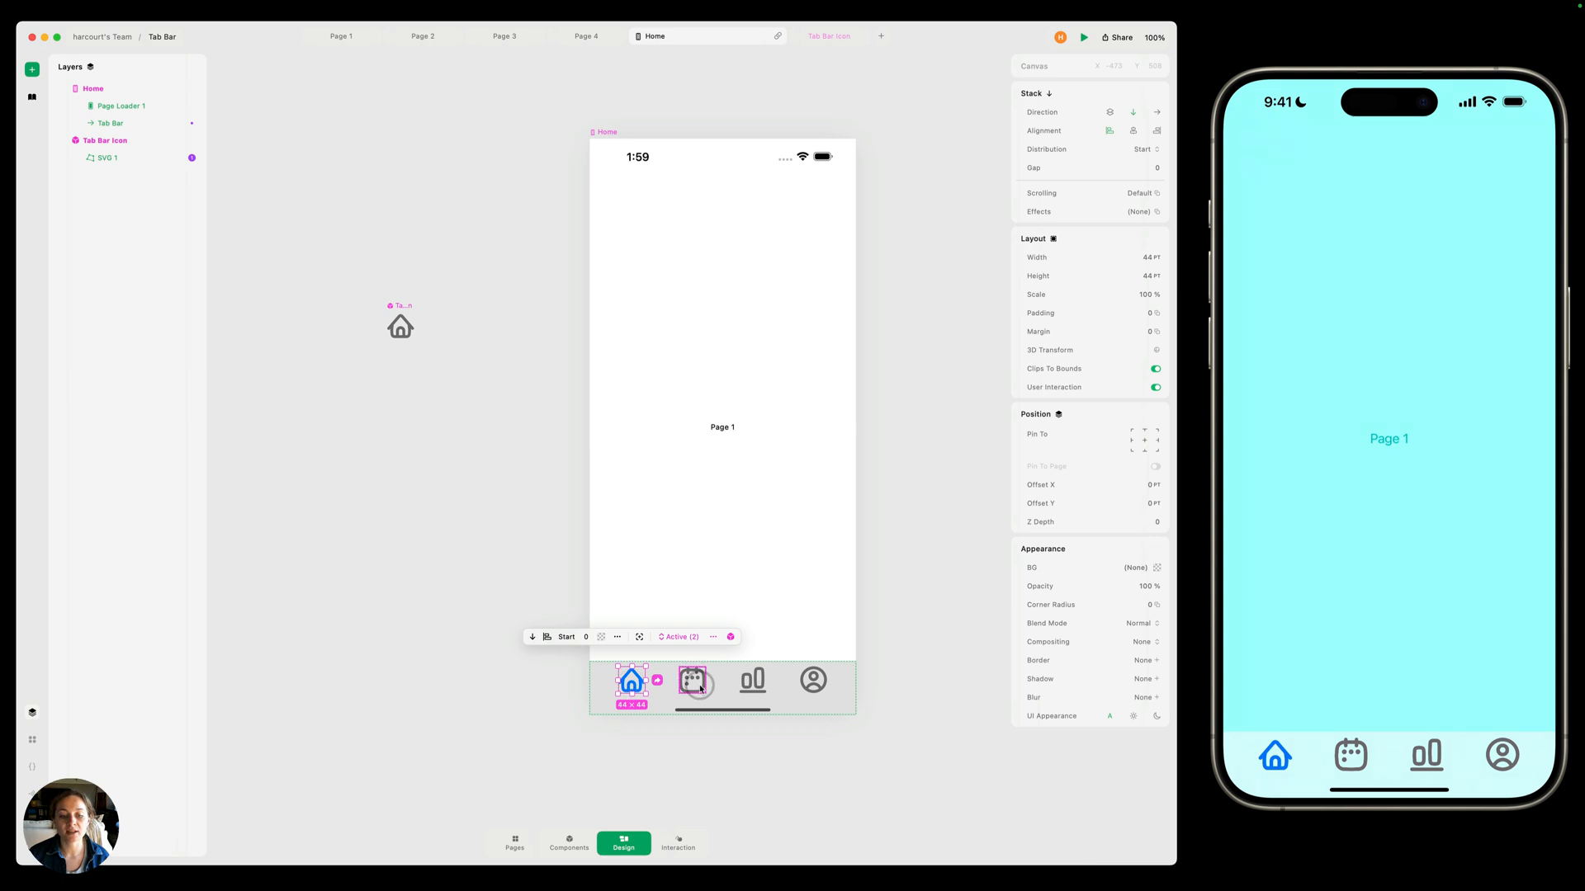
pyautogui.click(694, 680)
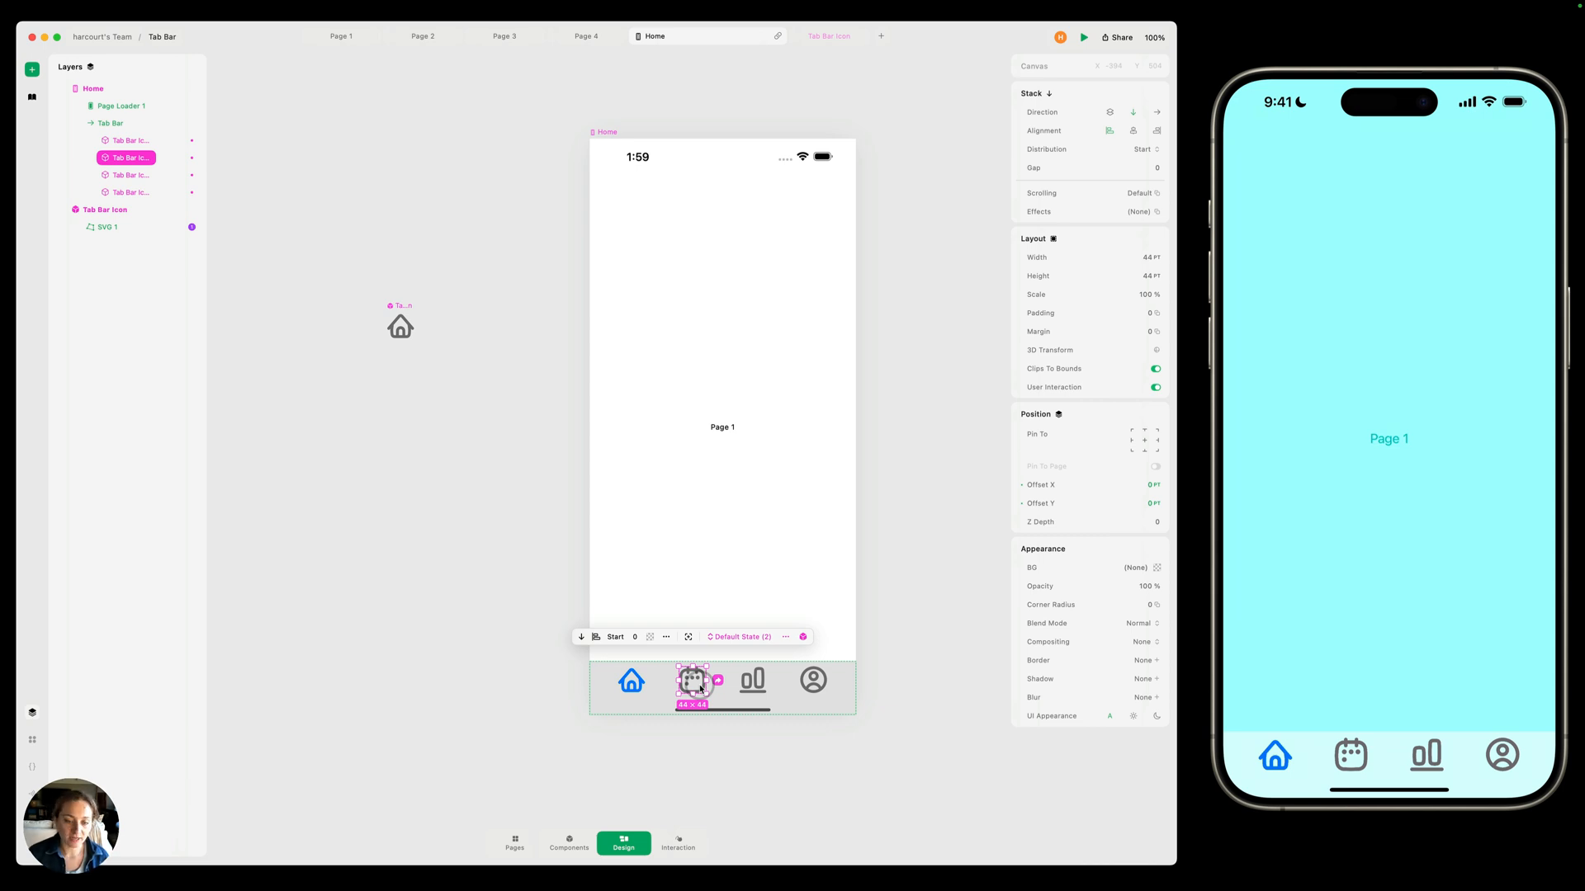
pyautogui.click(677, 842)
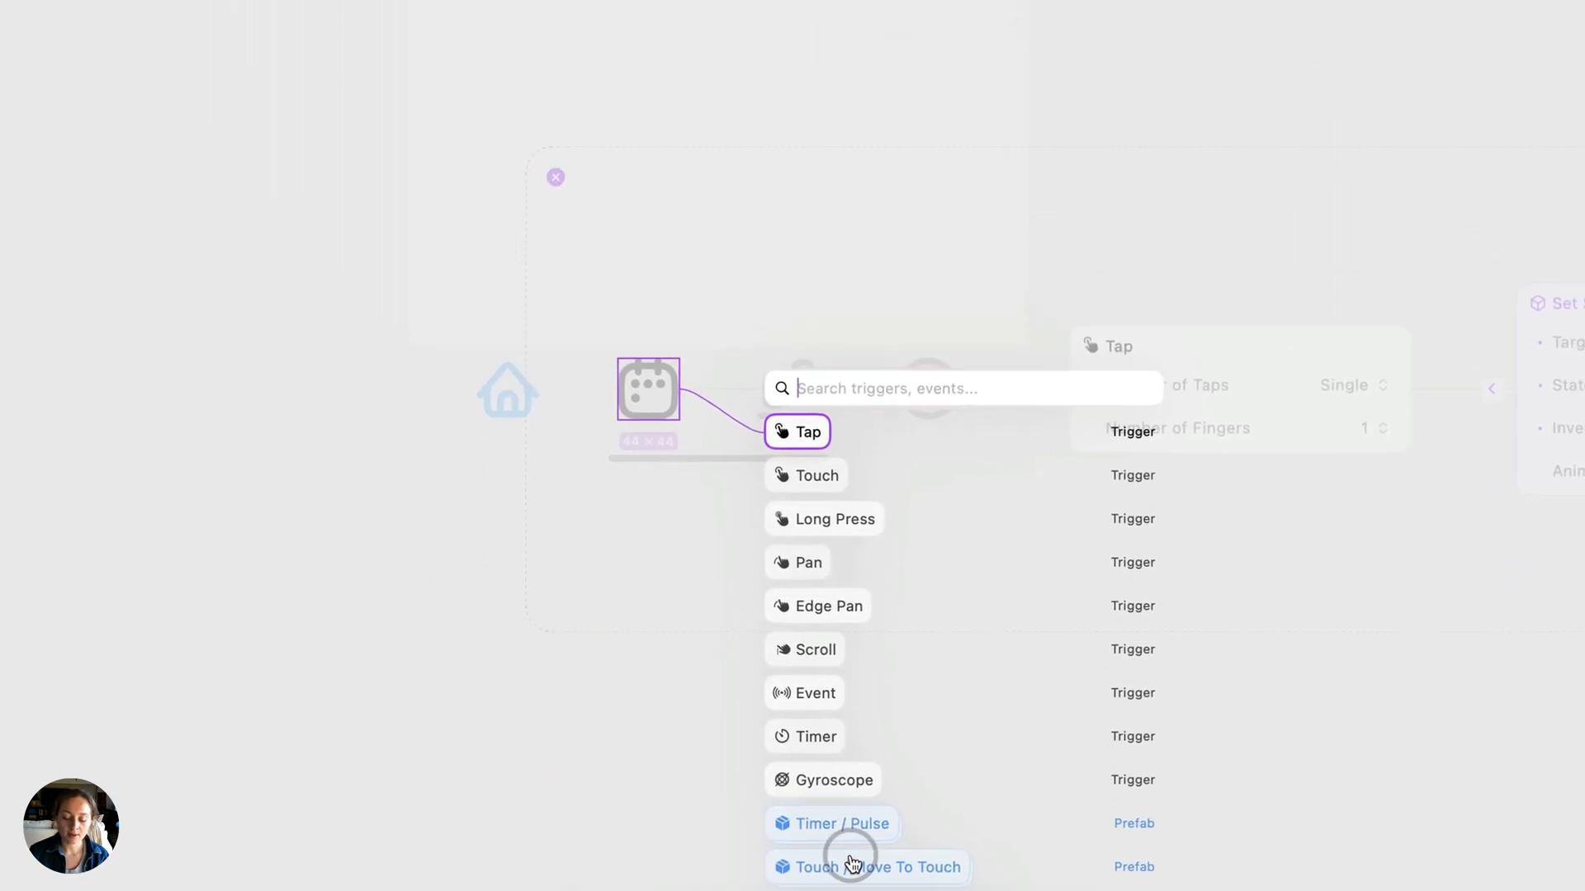
# Give the calendar icon a Tap trigger with a Set Page Loader action loading Page 2
pyautogui.click(798, 432)
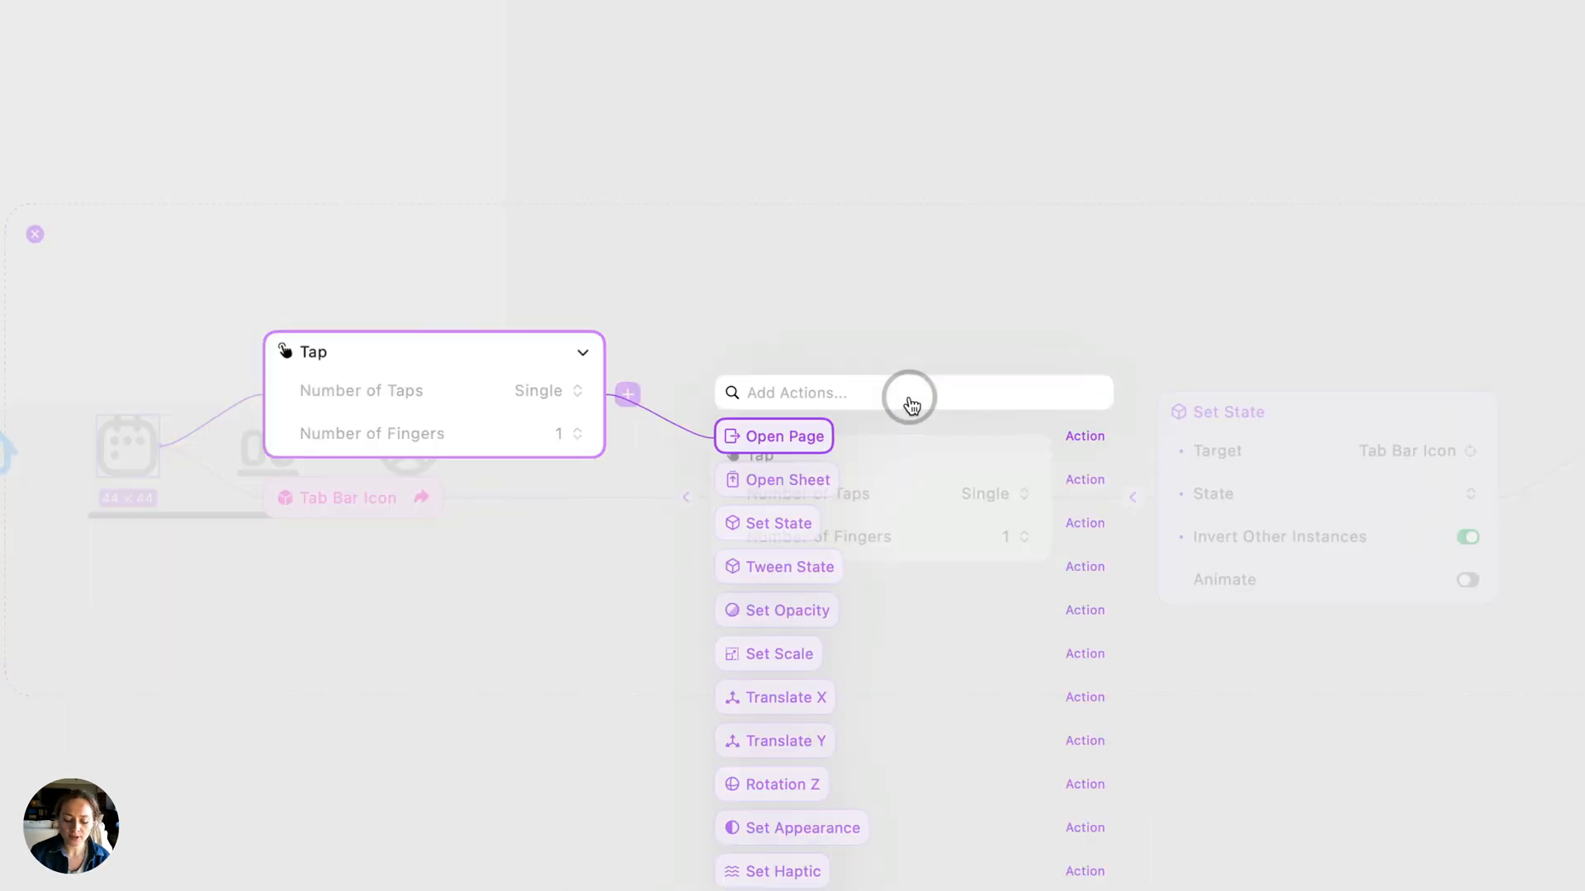
pyautogui.write('set')
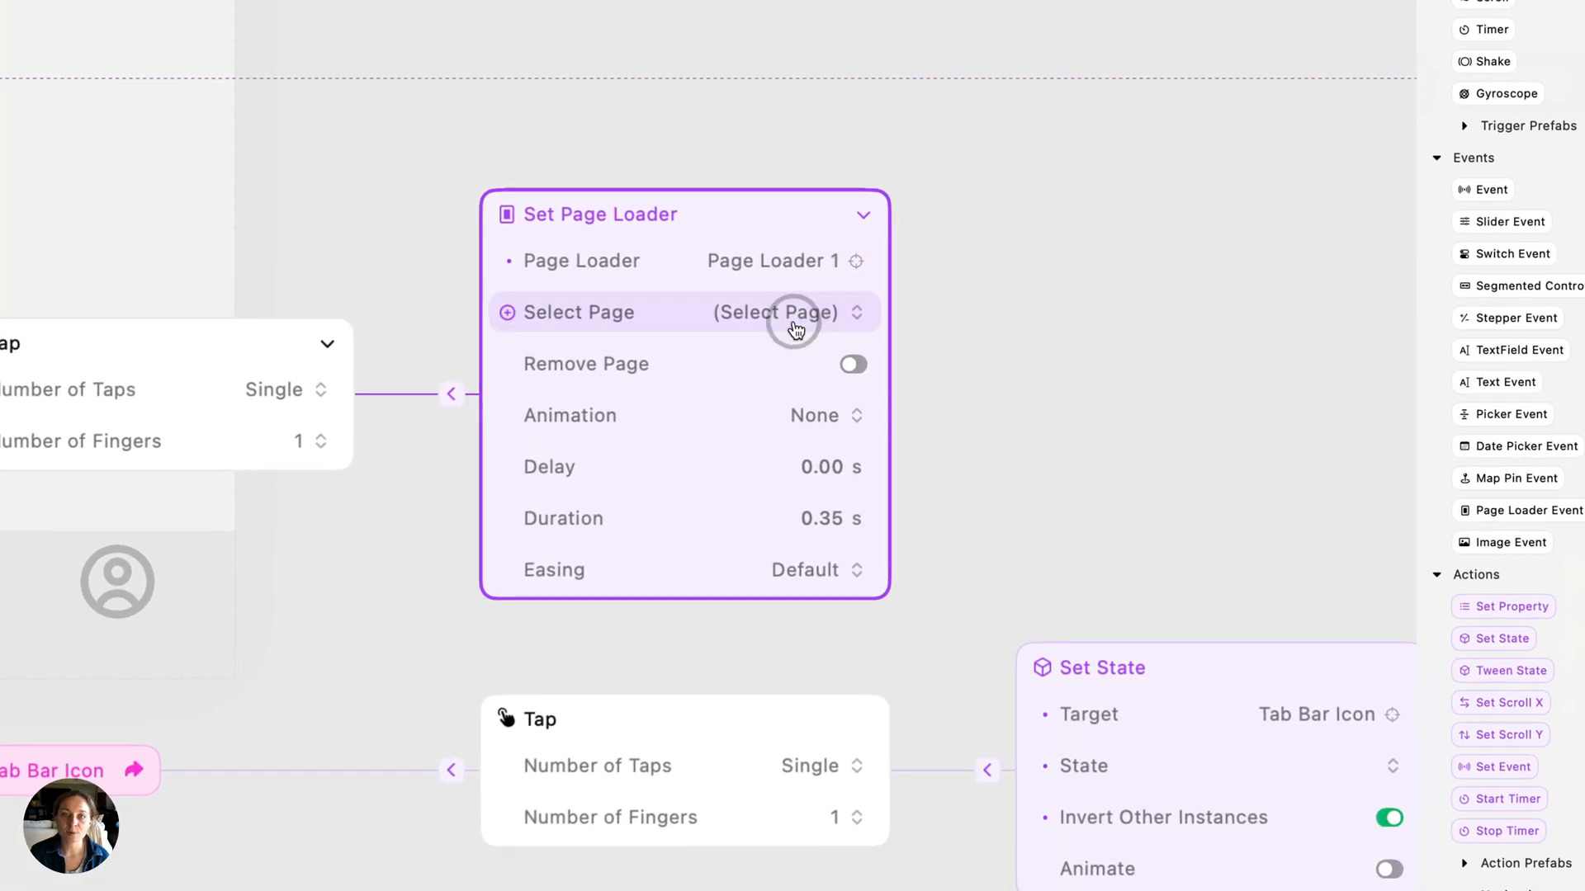
pyautogui.click(776, 312)
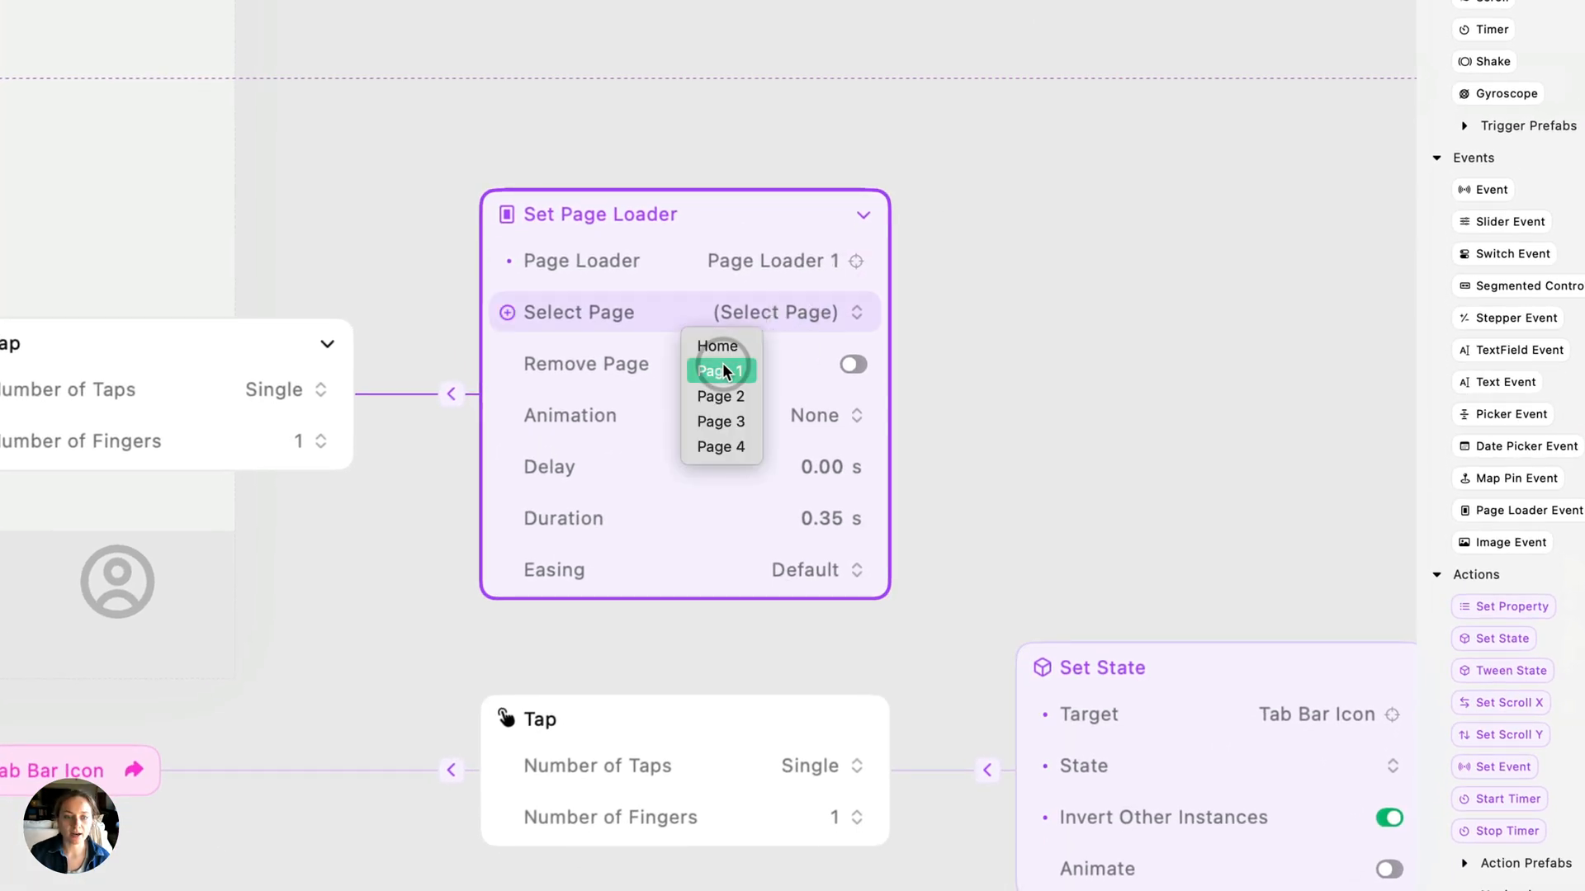
pyautogui.click(721, 395)
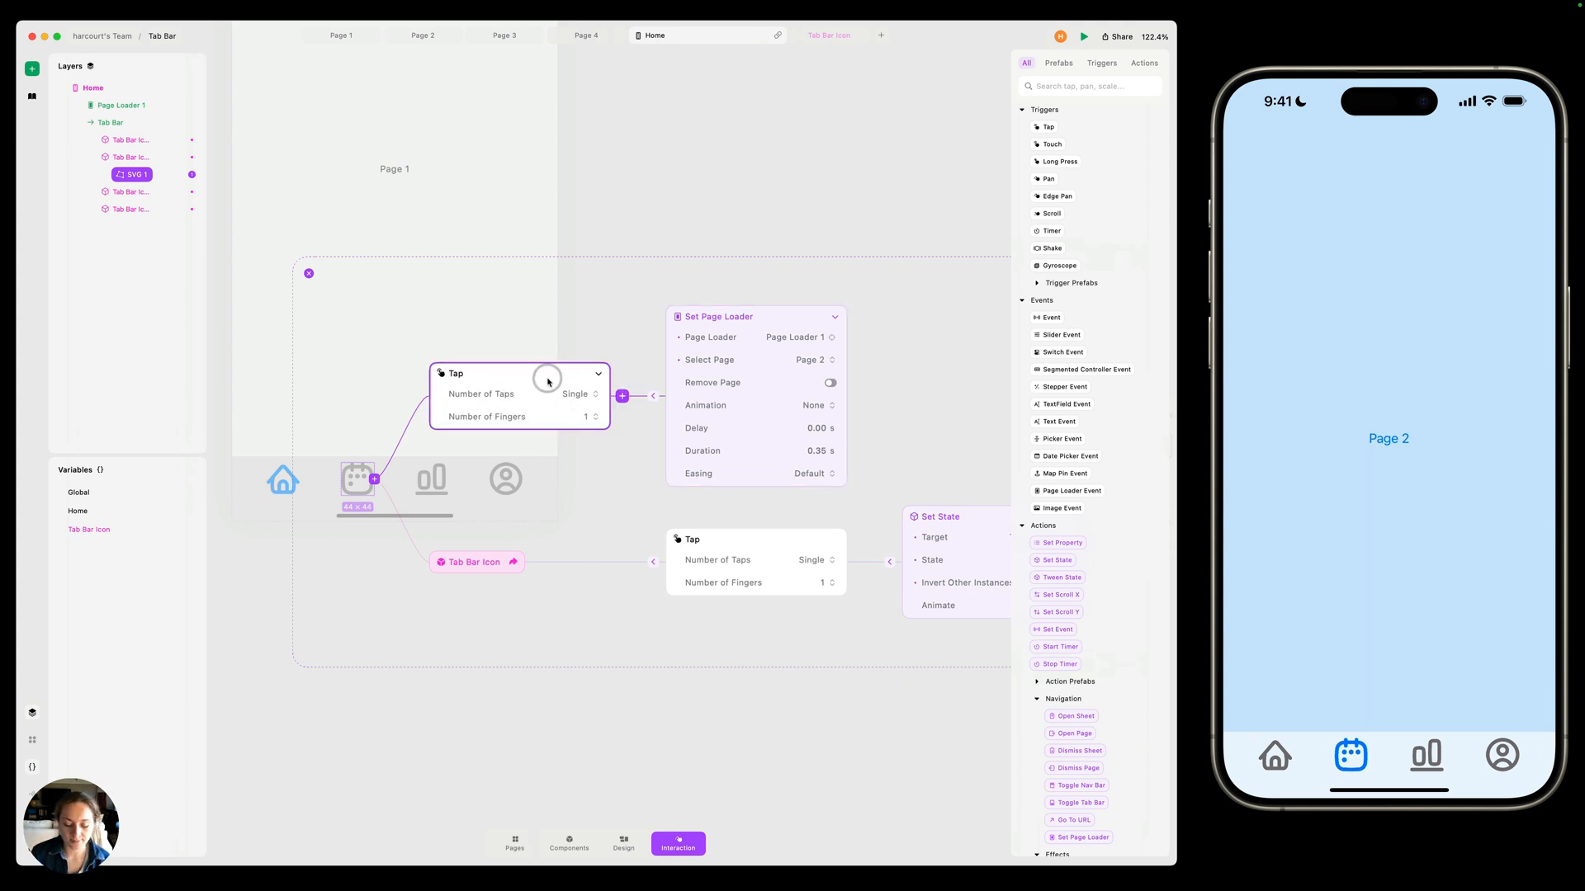
# Copy the calendar's tap interaction onto the chart icon and make it load Page 3
pyautogui.press('cmd+c')
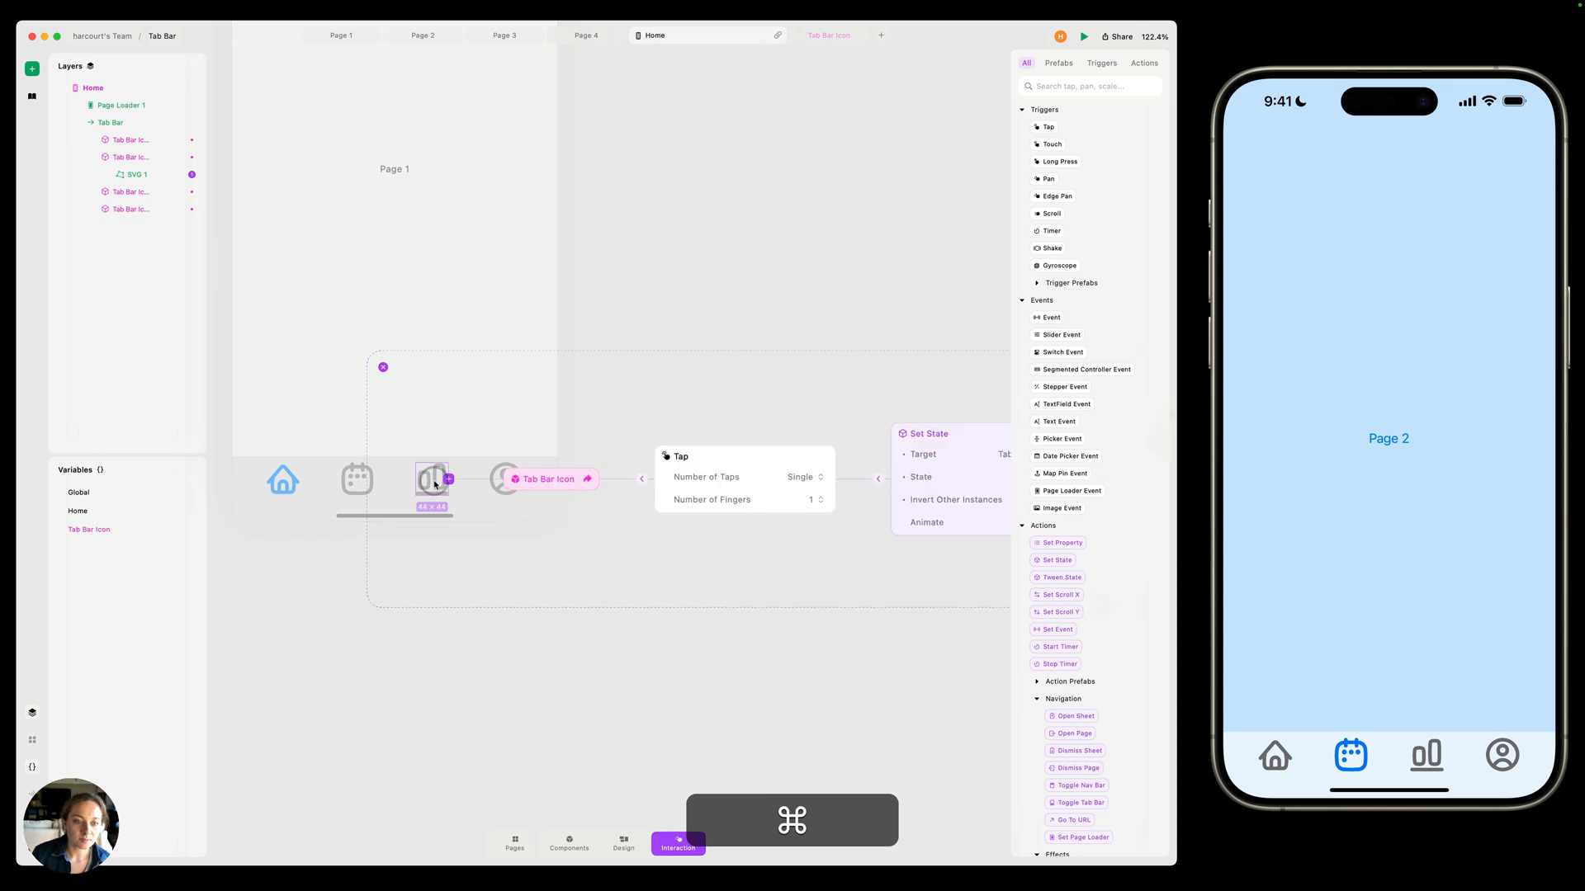
pyautogui.press('cmd+v')
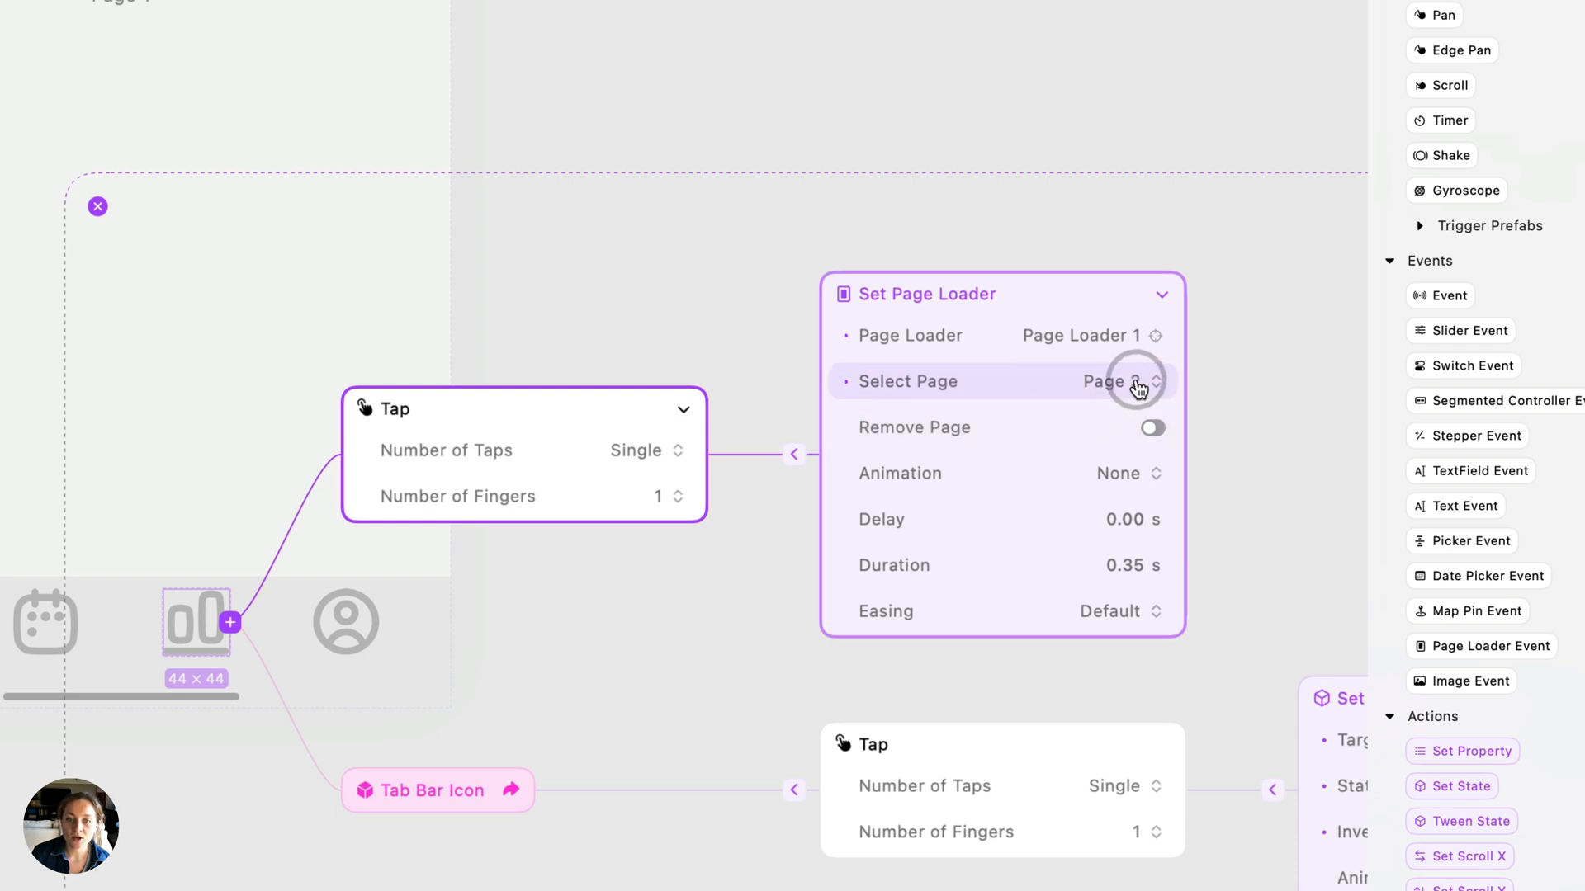
pyautogui.click(1139, 381)
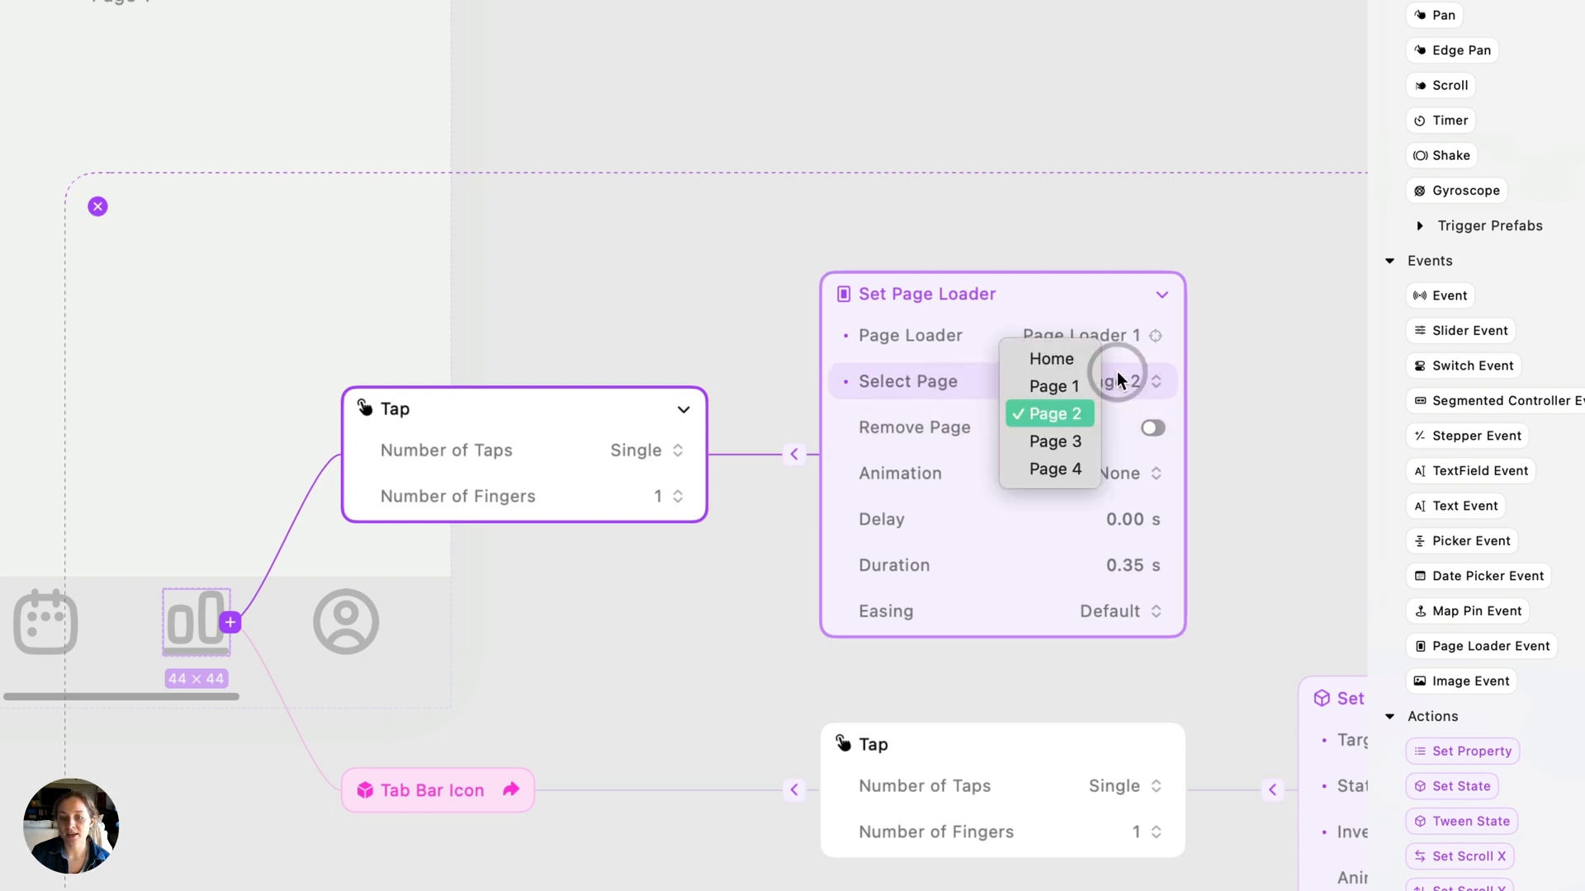
pyautogui.click(1054, 442)
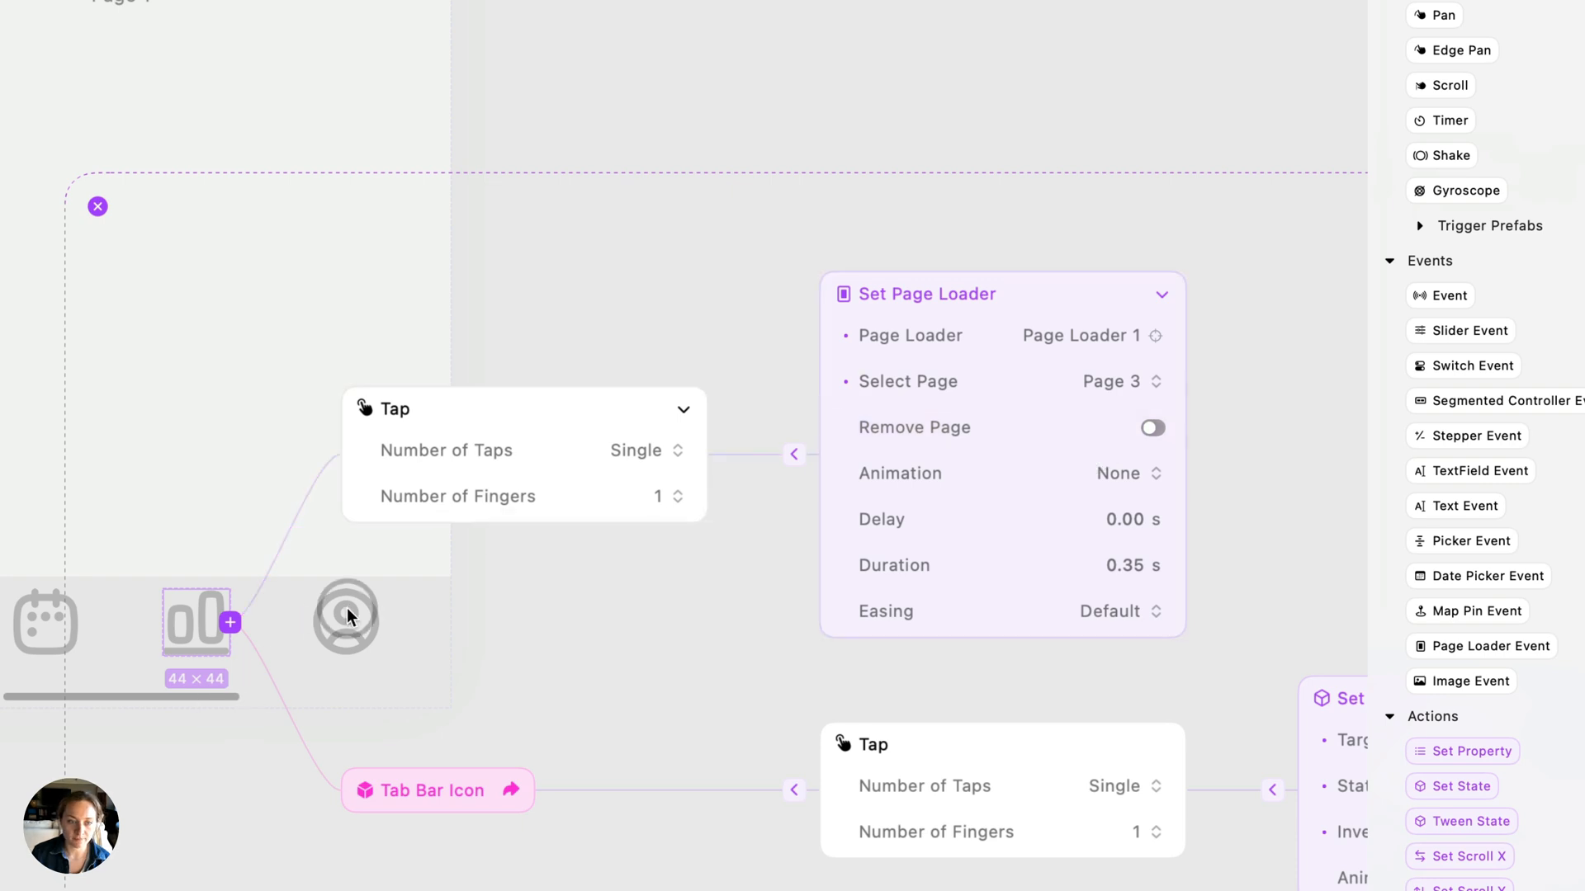
# Paste the interaction onto the profile and home icons, with home loading Page 1
pyautogui.press('cmd+v')
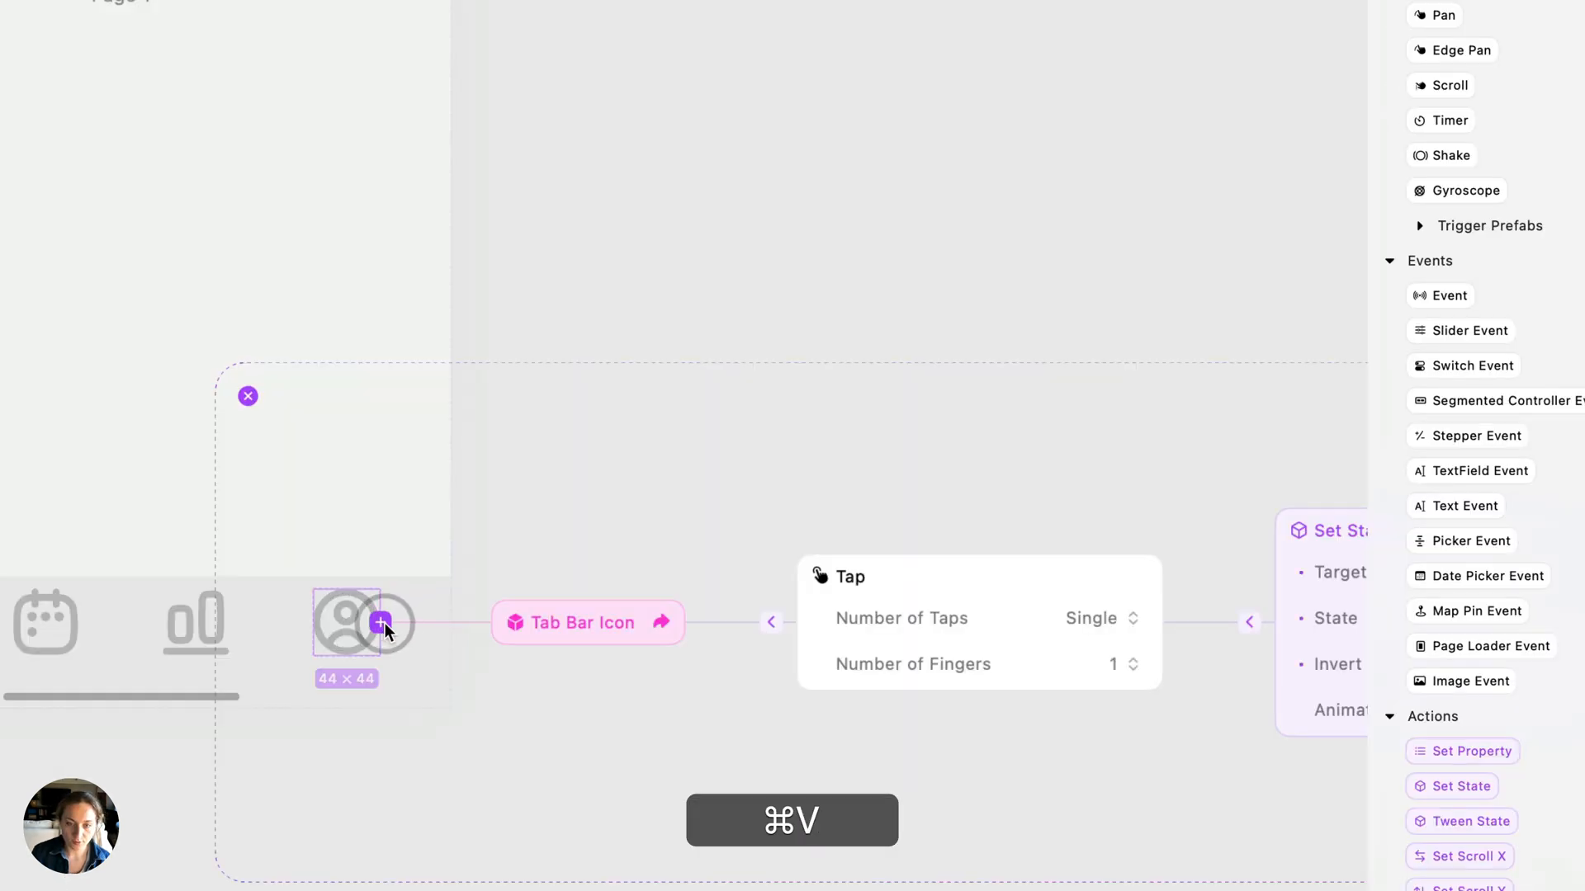
pyautogui.click(1268, 382)
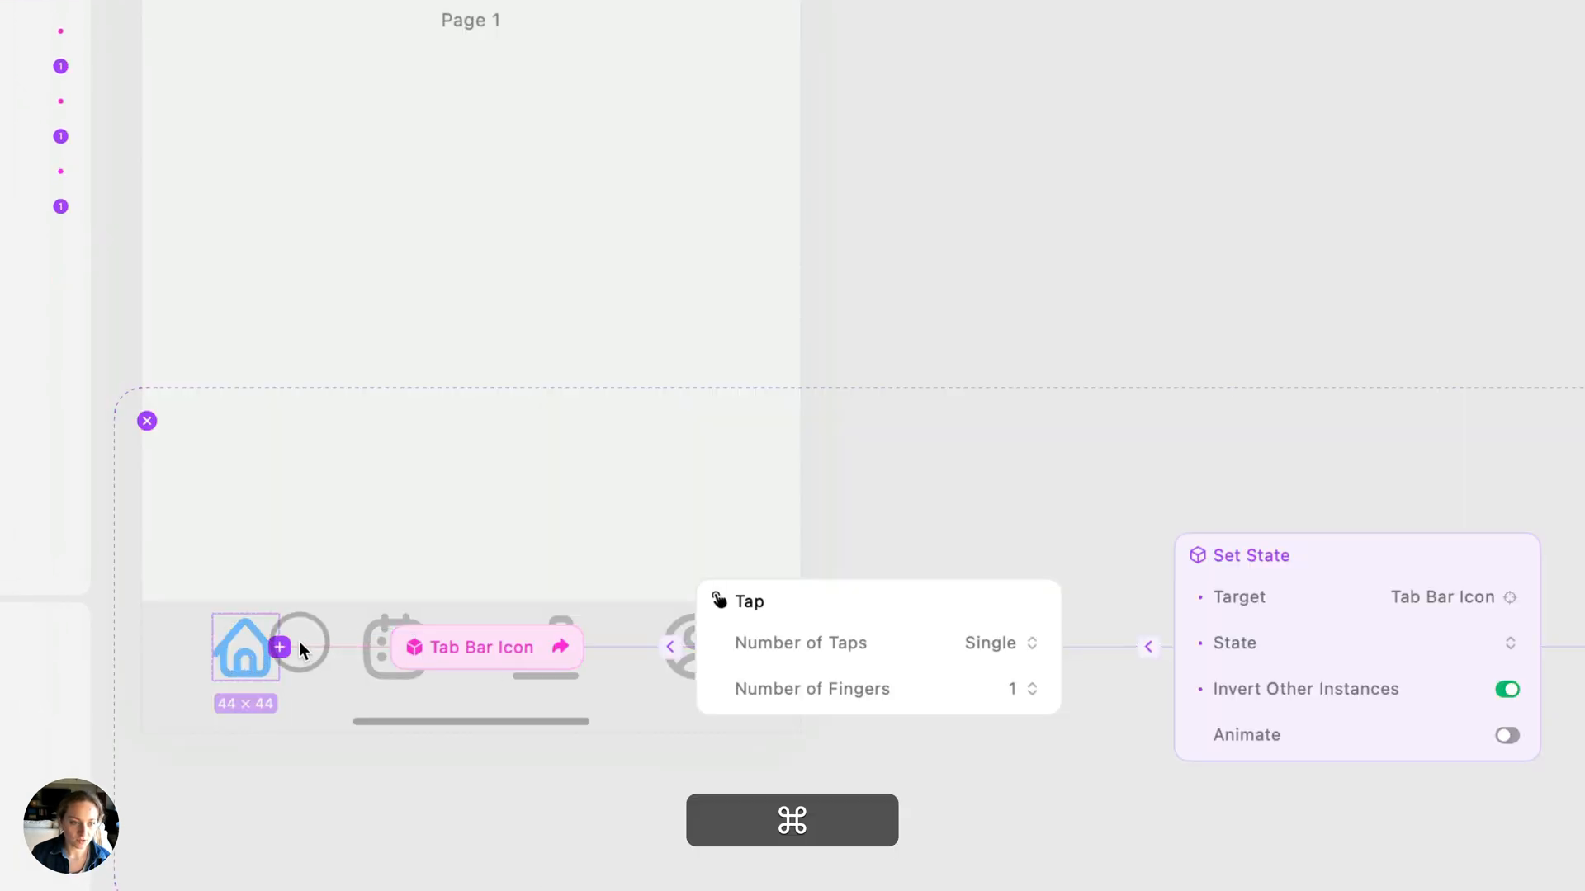
pyautogui.click(1162, 411)
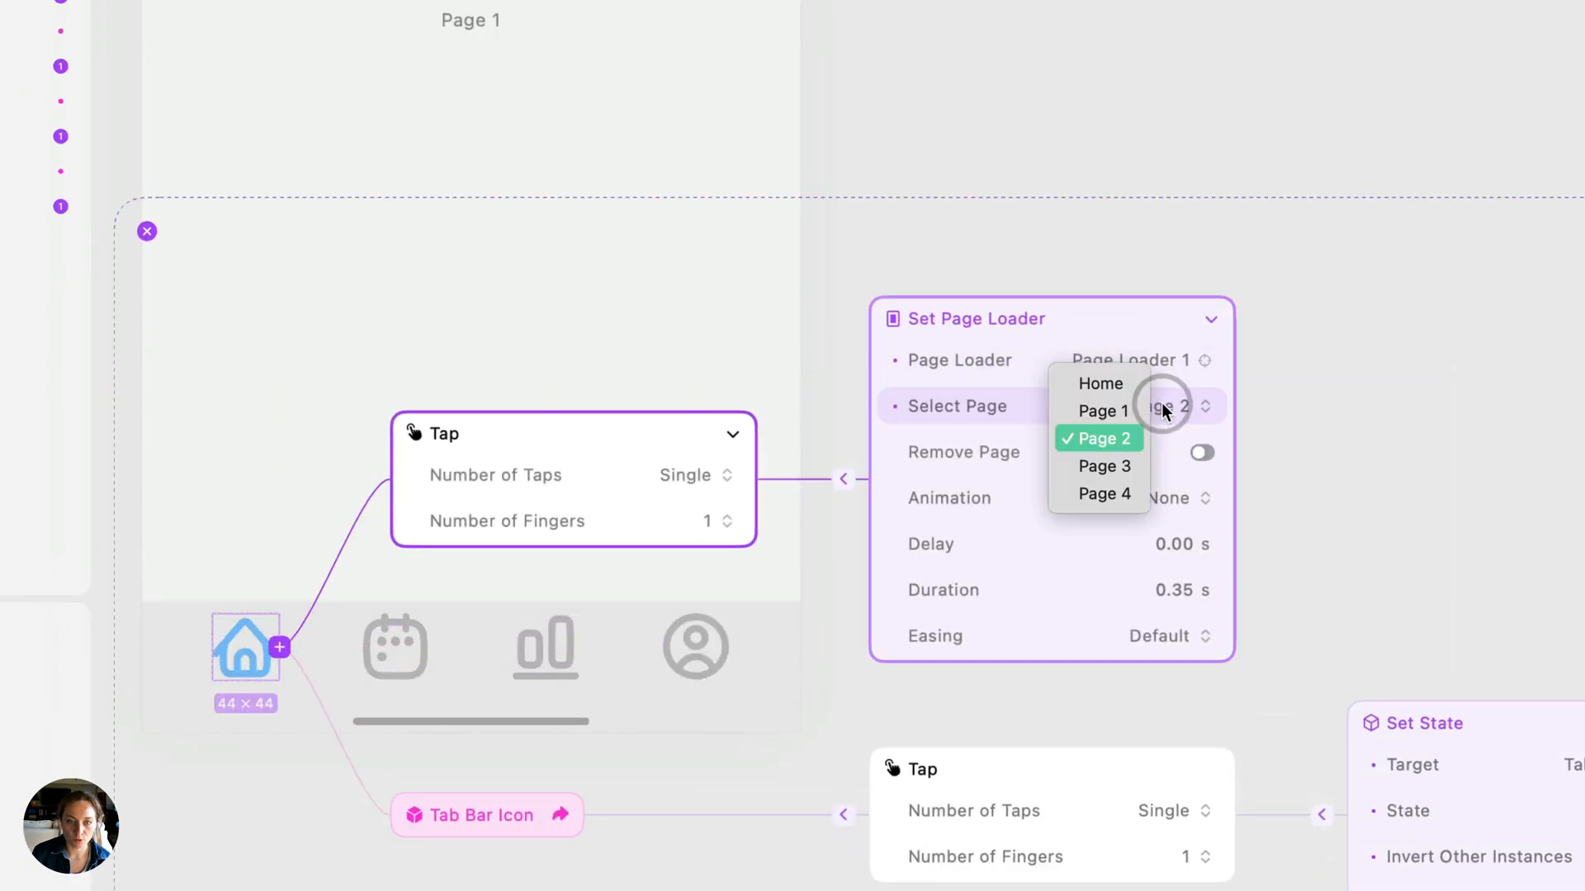
pyautogui.click(1101, 410)
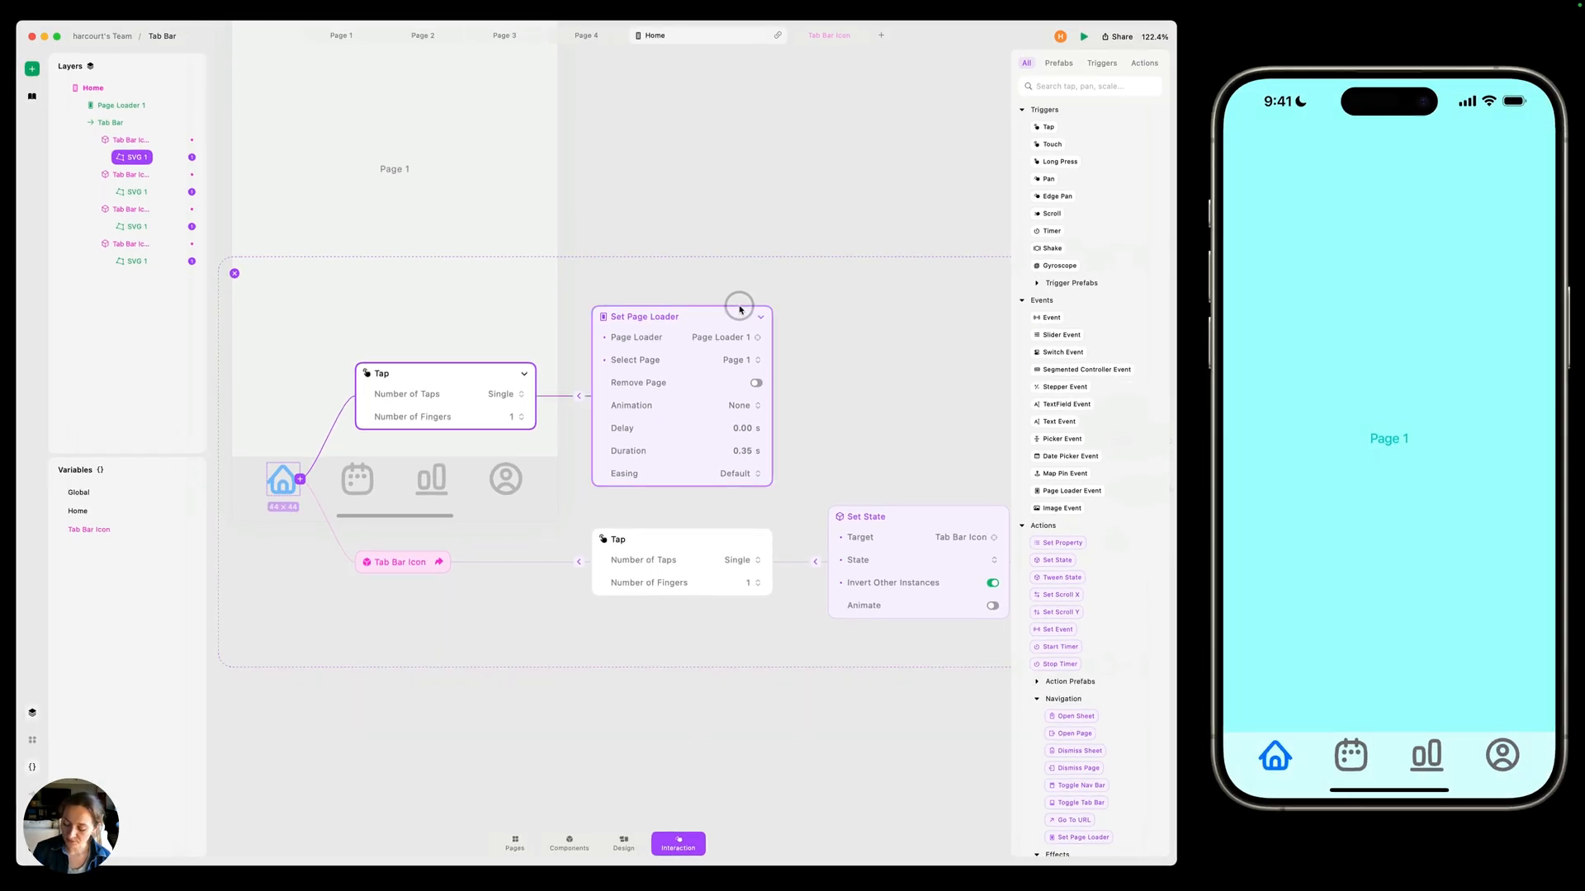
pyautogui.click(1426, 756)
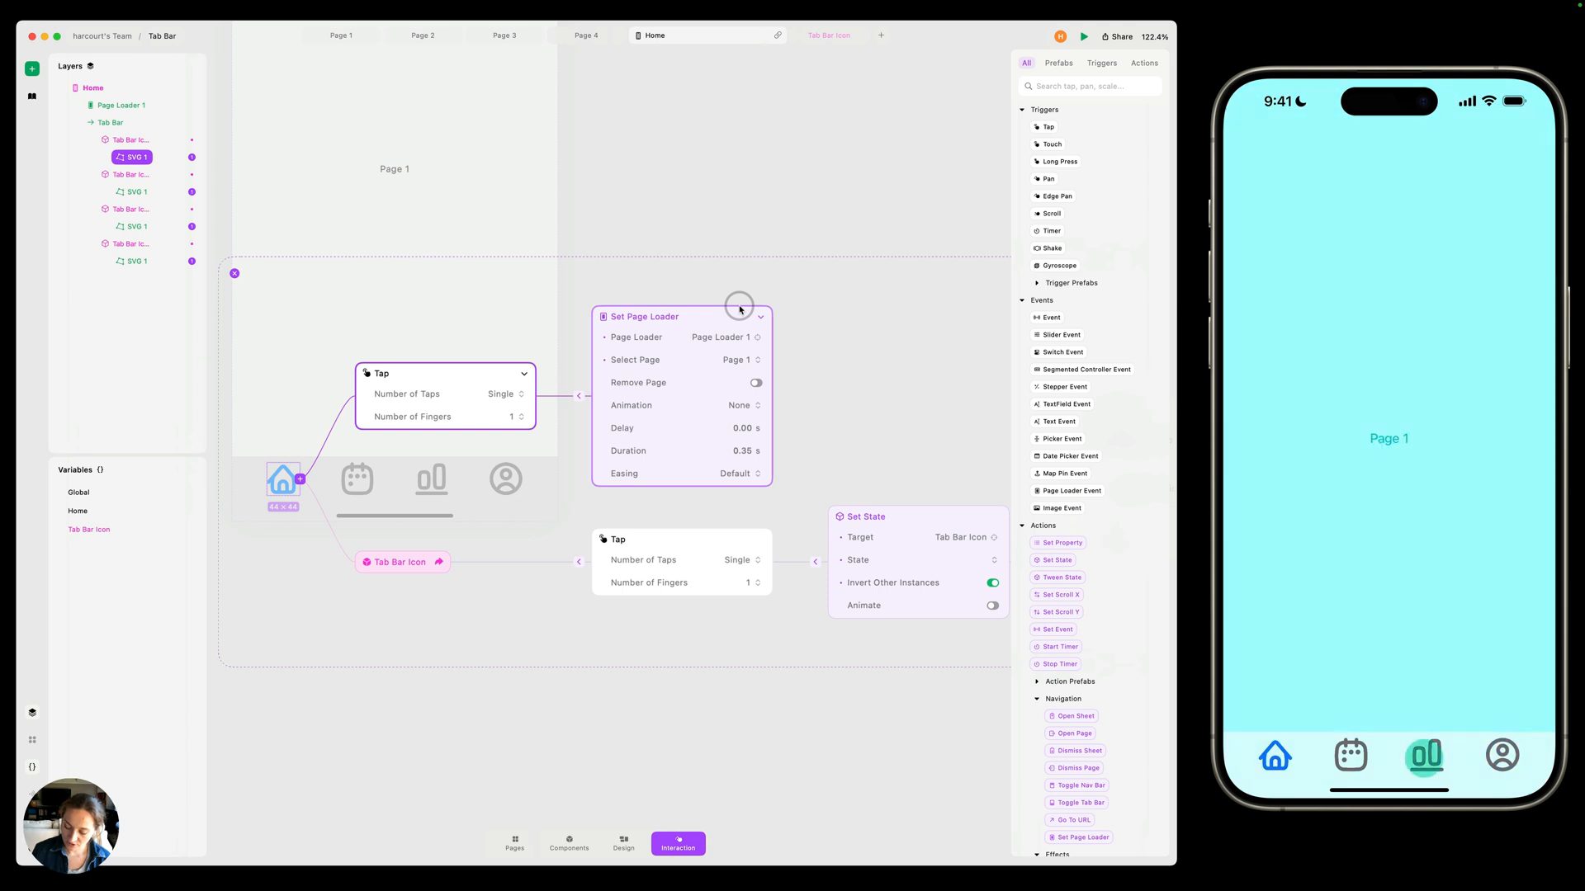
pyautogui.click(1349, 755)
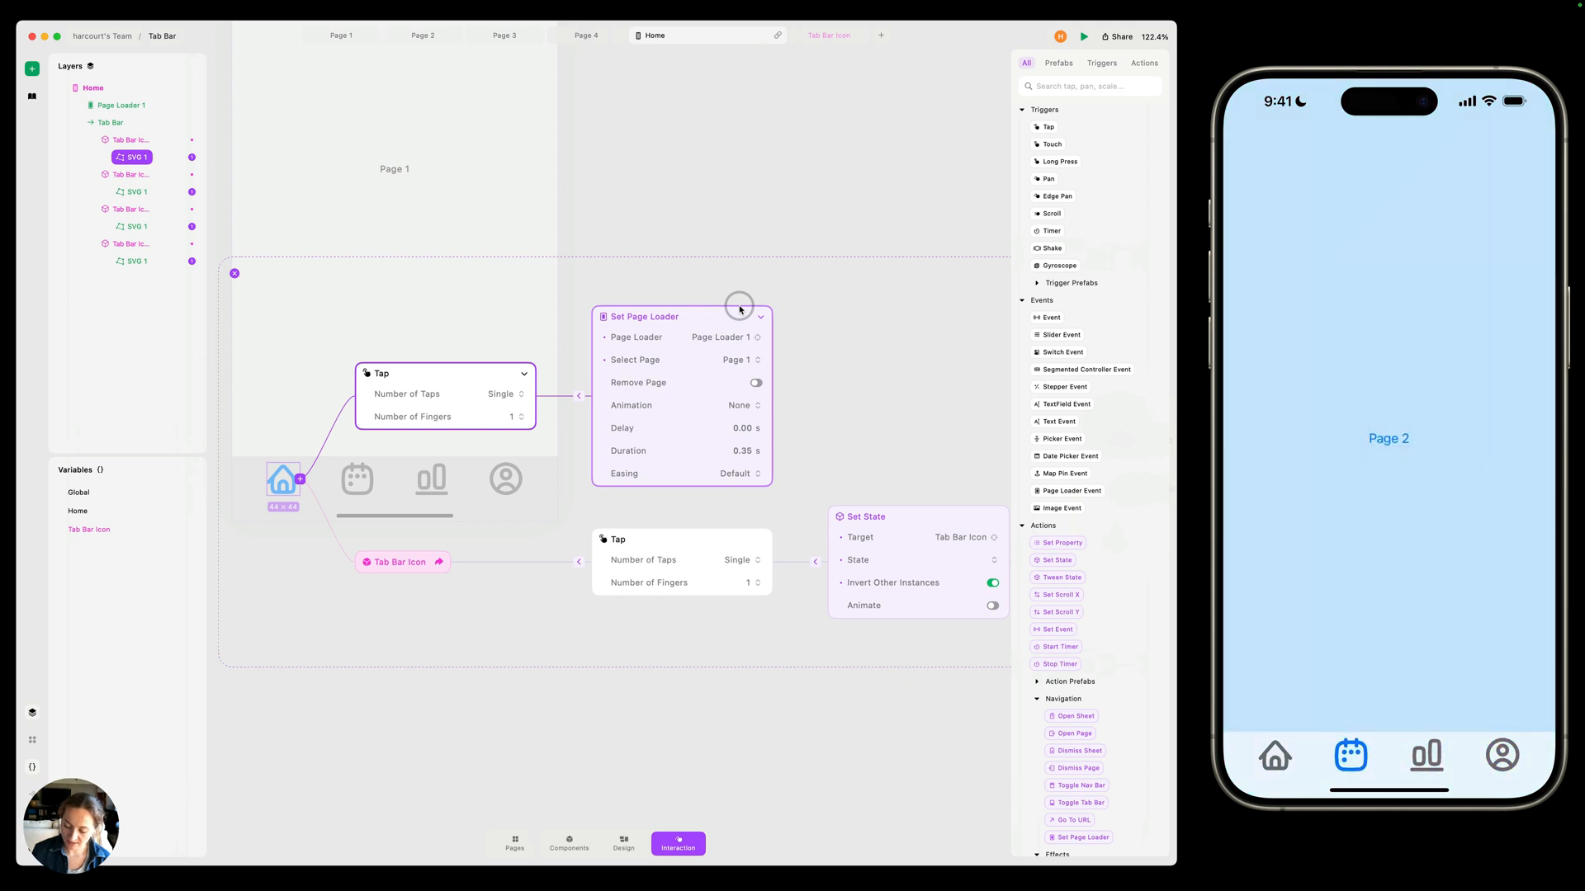